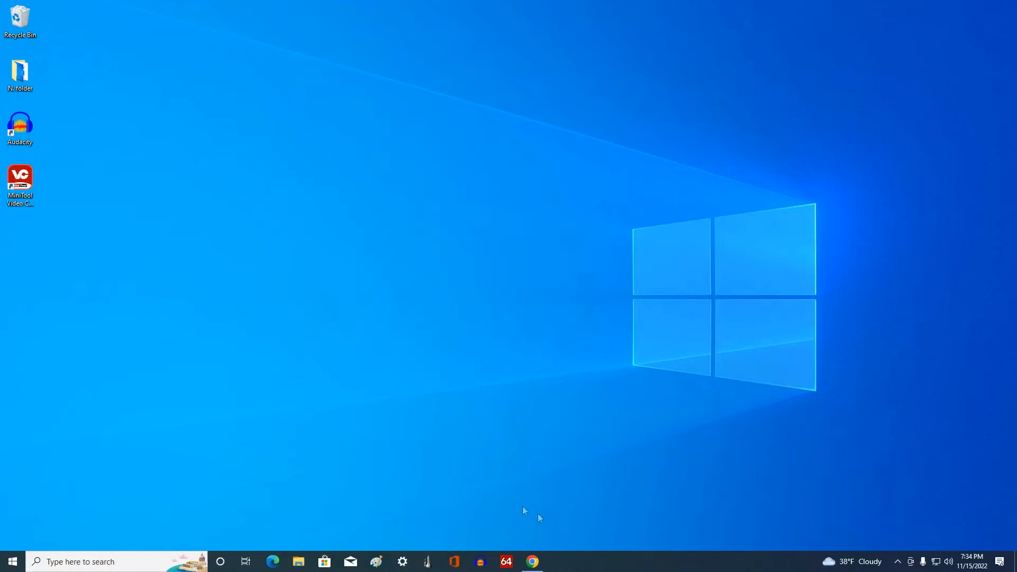
- Show This PC listing the single Local Disk C, 190 GB free of 232 GB
{"action": "left_click", "coordinate": [297, 562]}
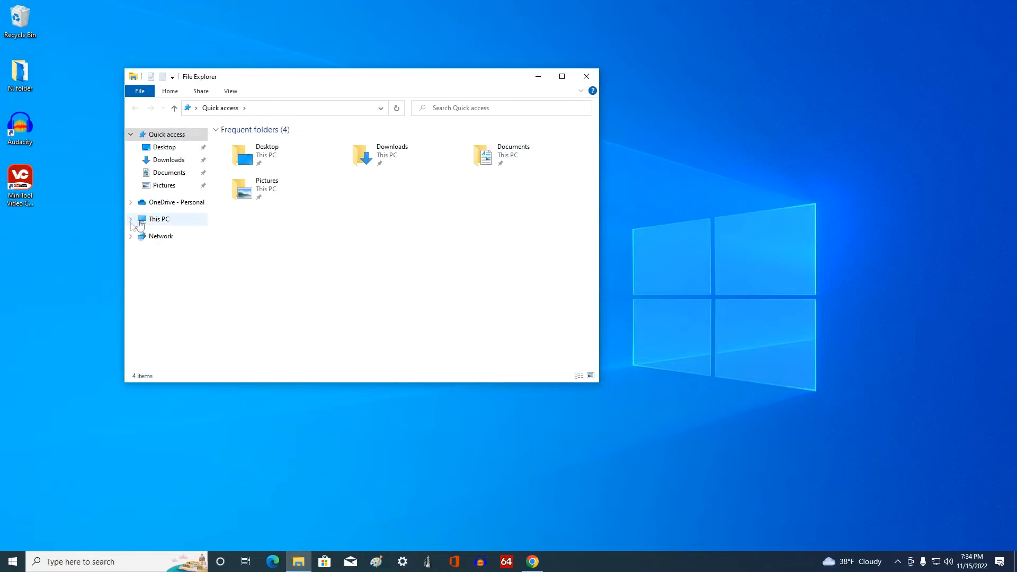
{"action": "left_click", "coordinate": [159, 218]}
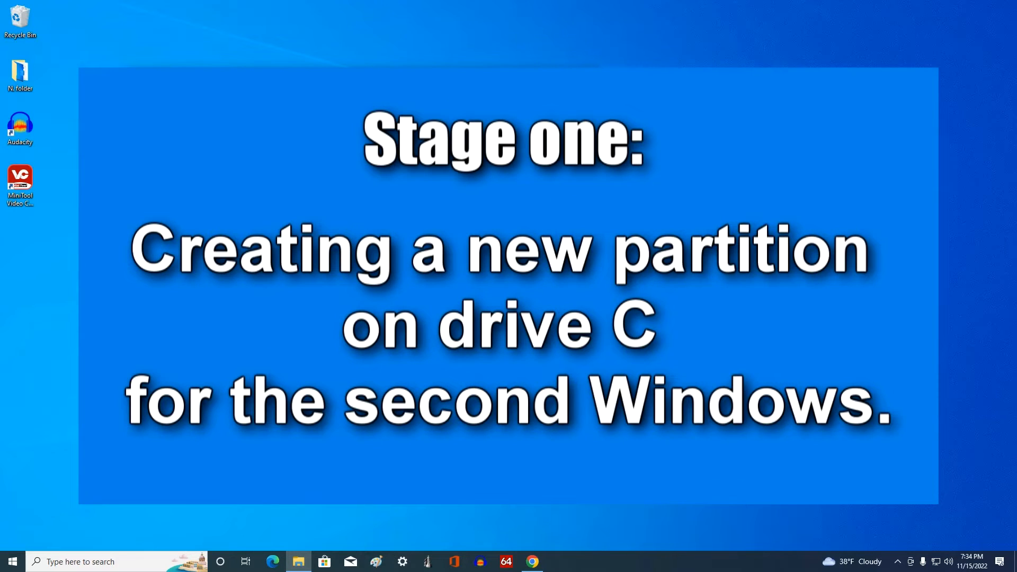
{"action": "left_click", "coordinate": [297, 562]}
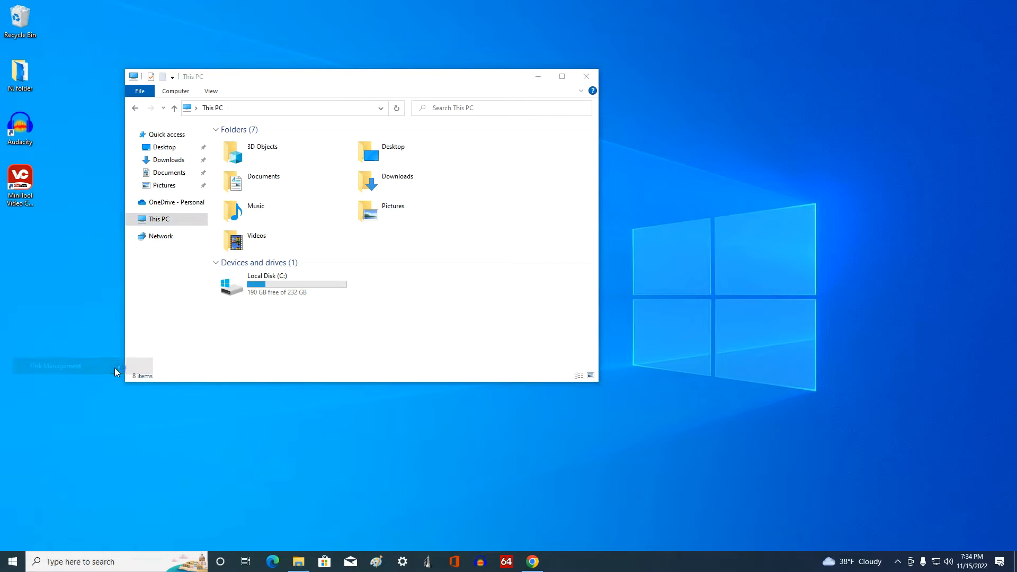
- Launch Disk Management and bring up the actions menu for the C partition
{"action": "left_click", "coordinate": [55, 366]}
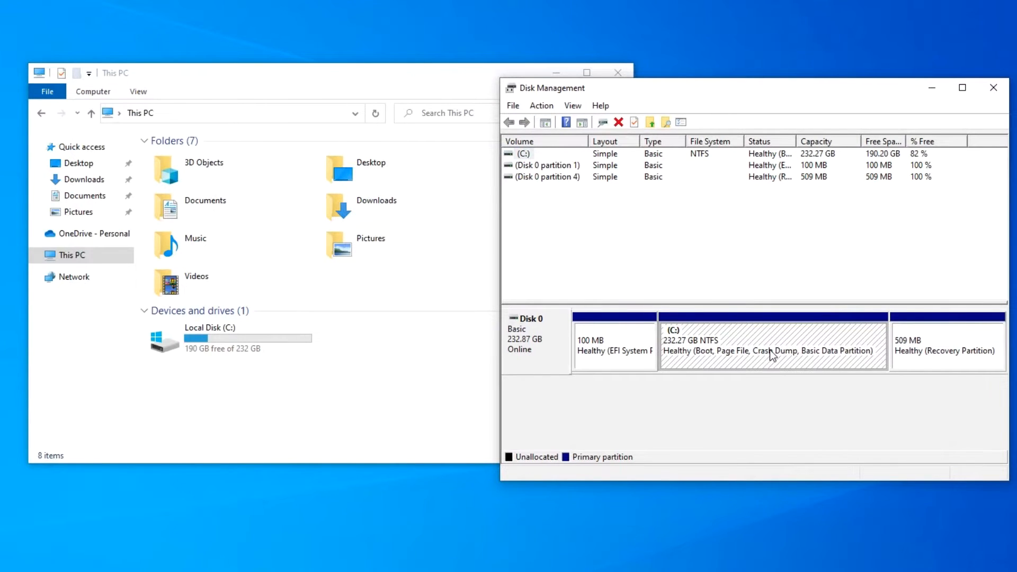
{"action": "right_click", "coordinate": [772, 350]}
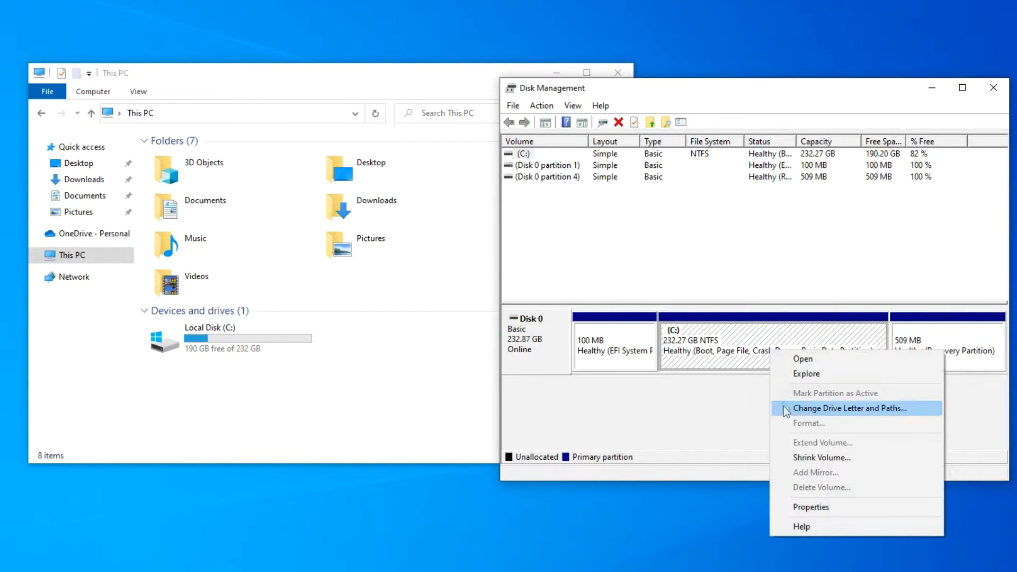
{"action": "mouse_move", "coordinate": [843, 458]}
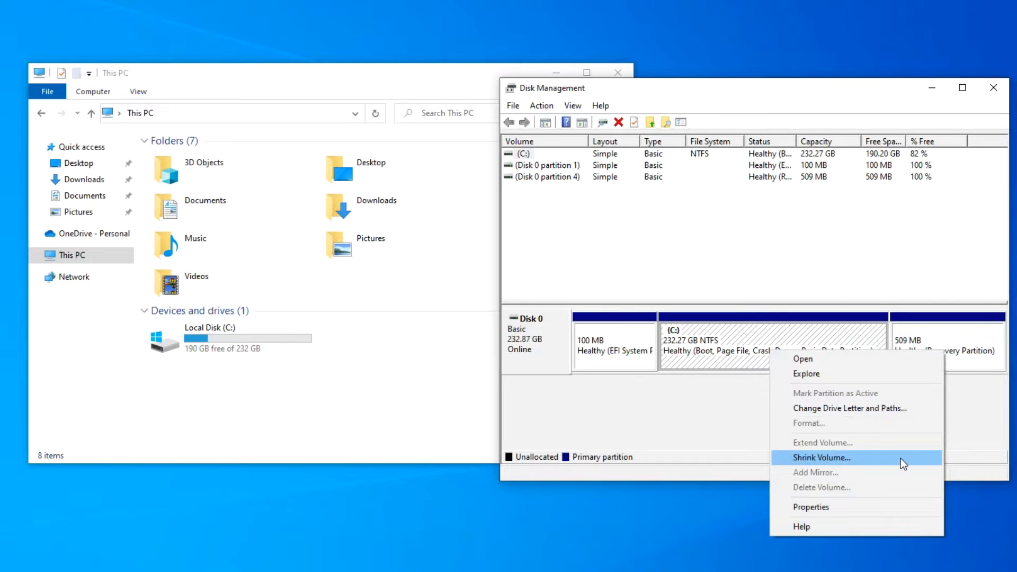
- Enter a shrink amount of 90000 MB for C, leaving 147847 MB afterwards
{"action": "left_click", "coordinate": [820, 458]}
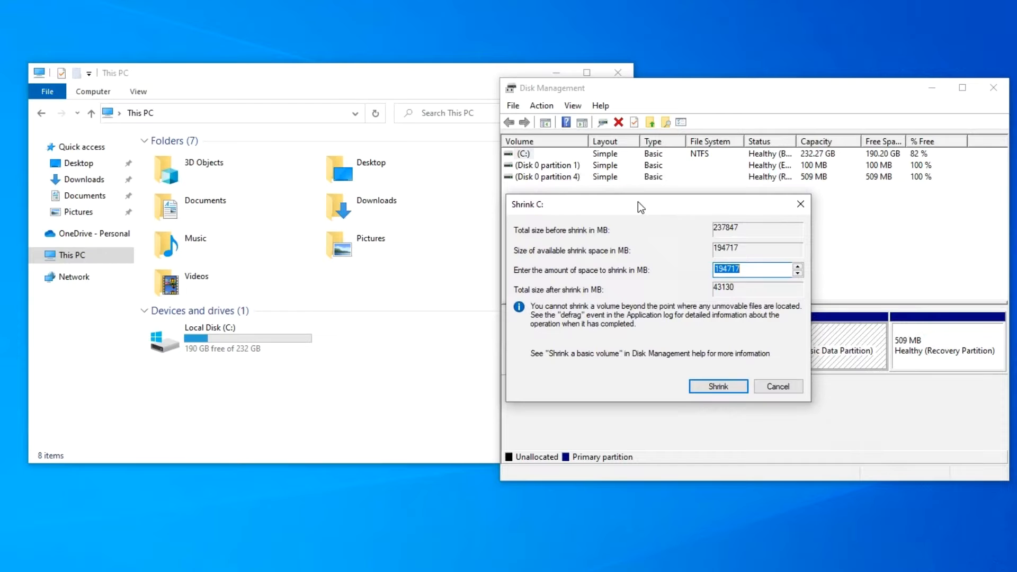
{"action": "mouse_move", "coordinate": [696, 288]}
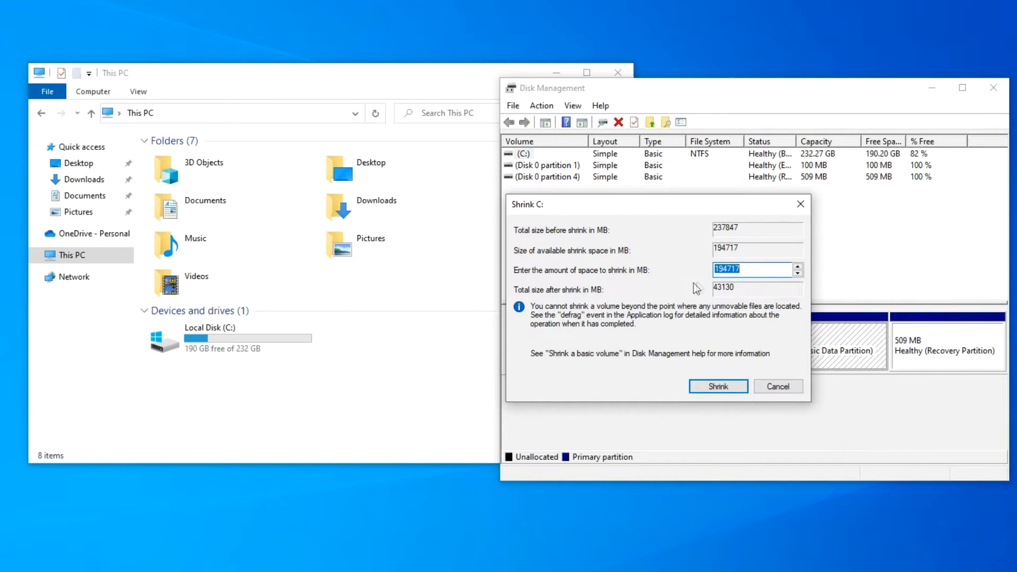
{"action": "mouse_move", "coordinate": [699, 284]}
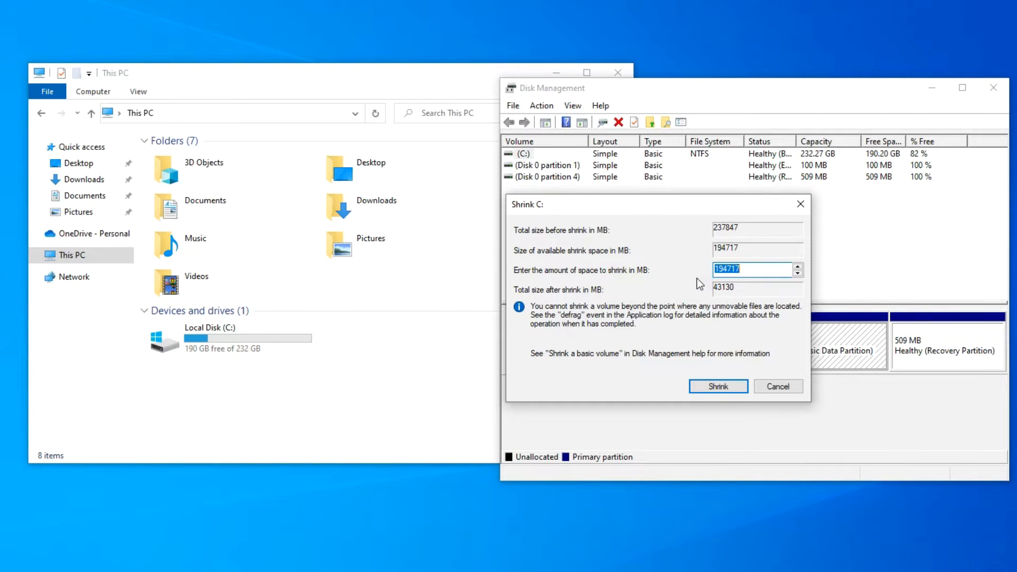
{"action": "mouse_move", "coordinate": [789, 299]}
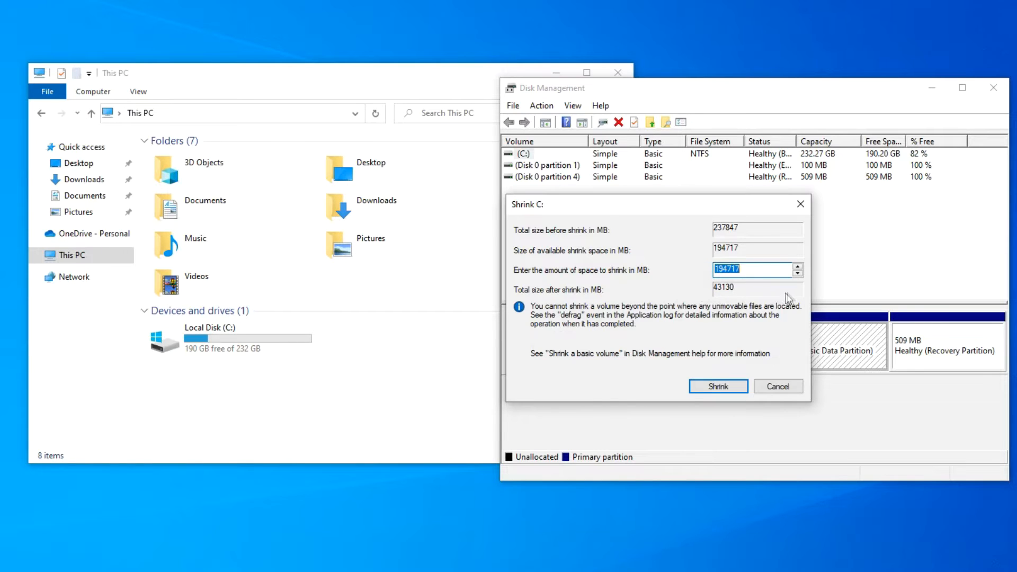
{"action": "mouse_move", "coordinate": [792, 297]}
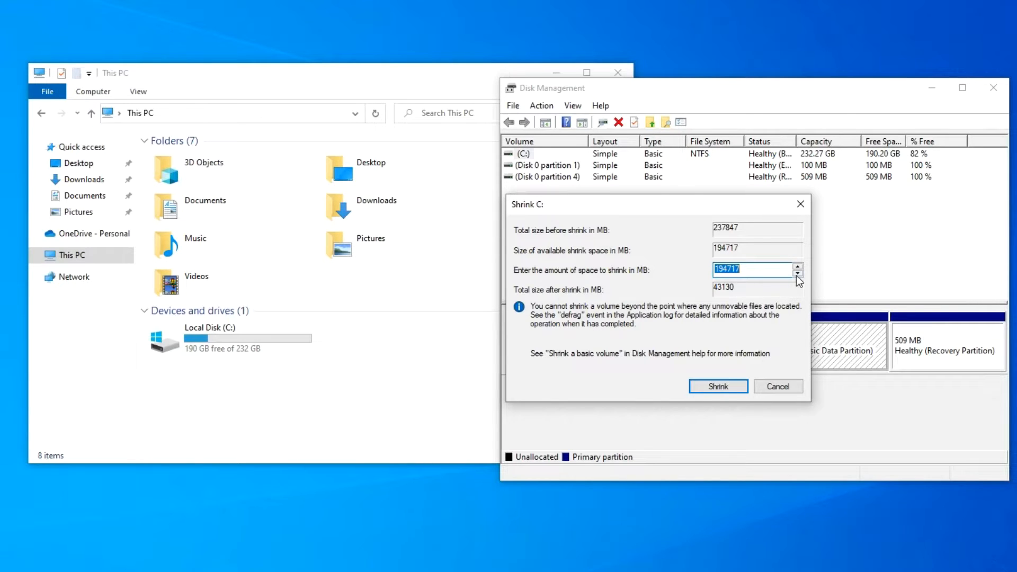
{"action": "left_click", "coordinate": [797, 273]}
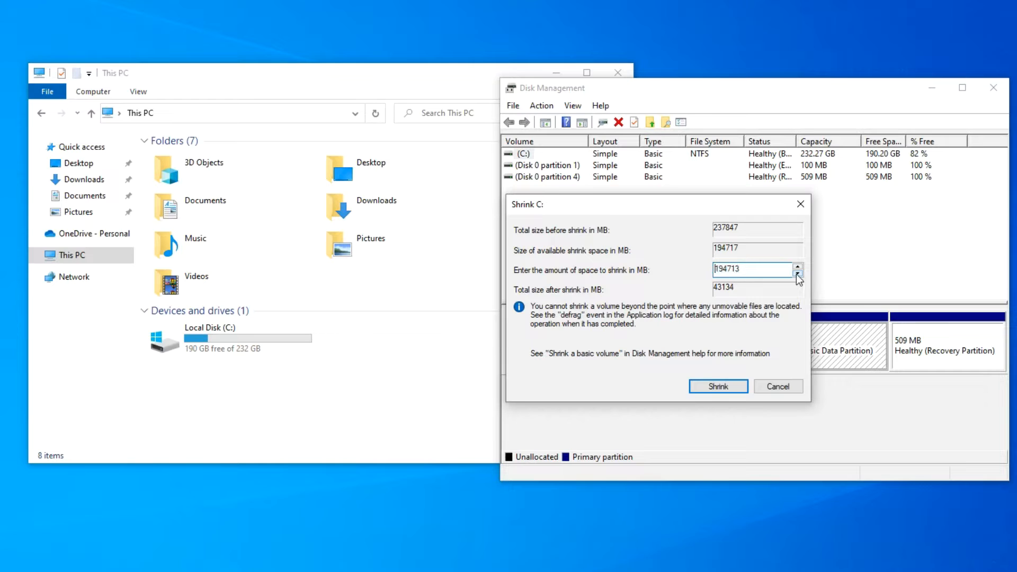
{"action": "left_click", "coordinate": [797, 273]}
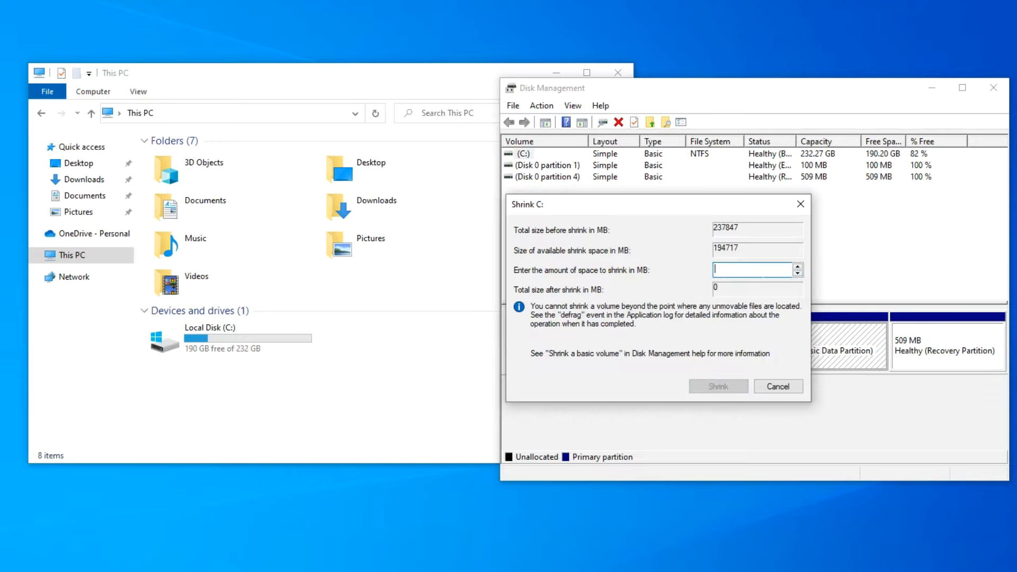
{"action": "type", "text": "90000"}
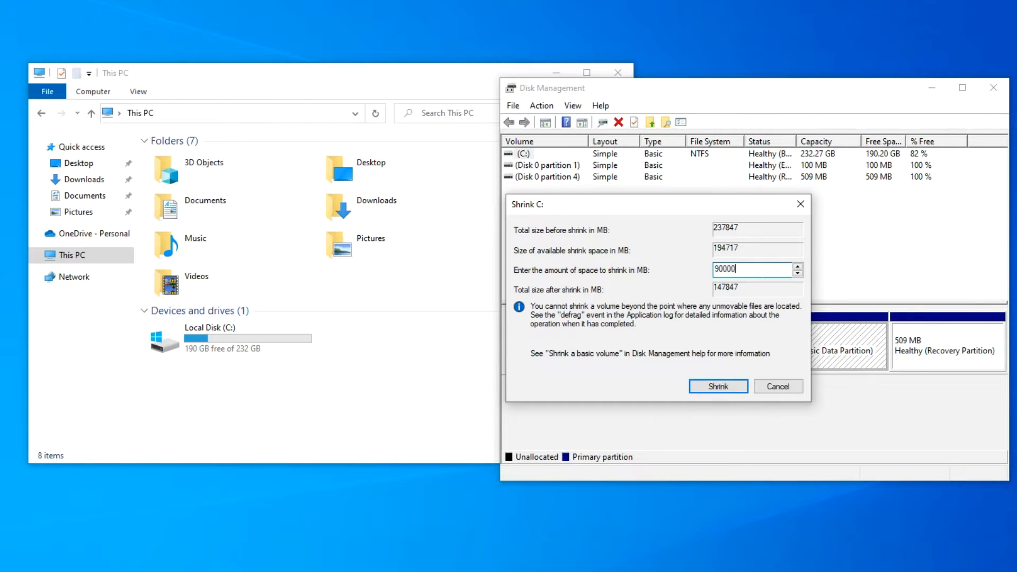
{"action": "mouse_move", "coordinate": [765, 292]}
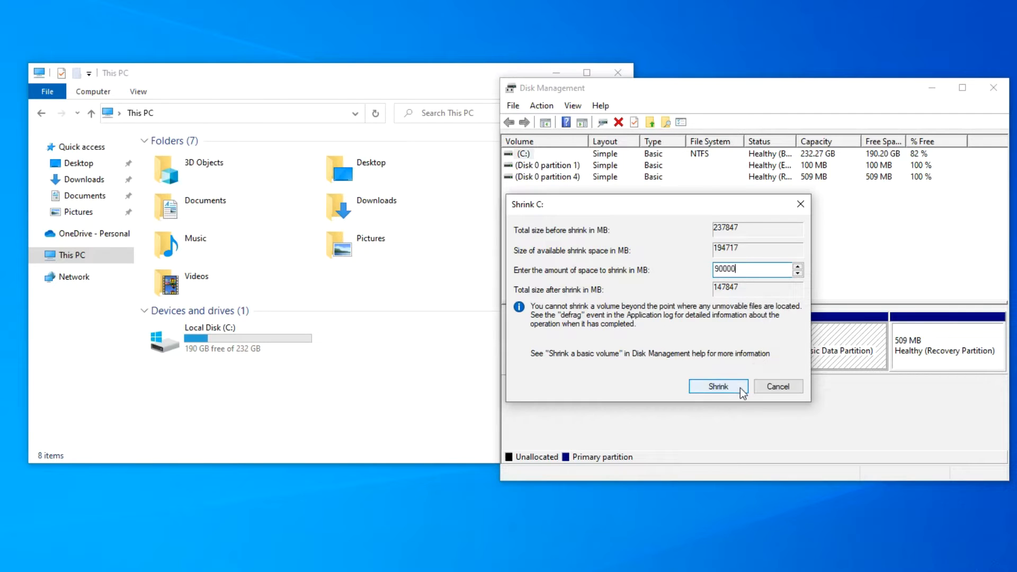
- Shrink C to 144.38 GB, leaving 87.89 GB unallocated on Disk 0
{"action": "left_click", "coordinate": [717, 386]}
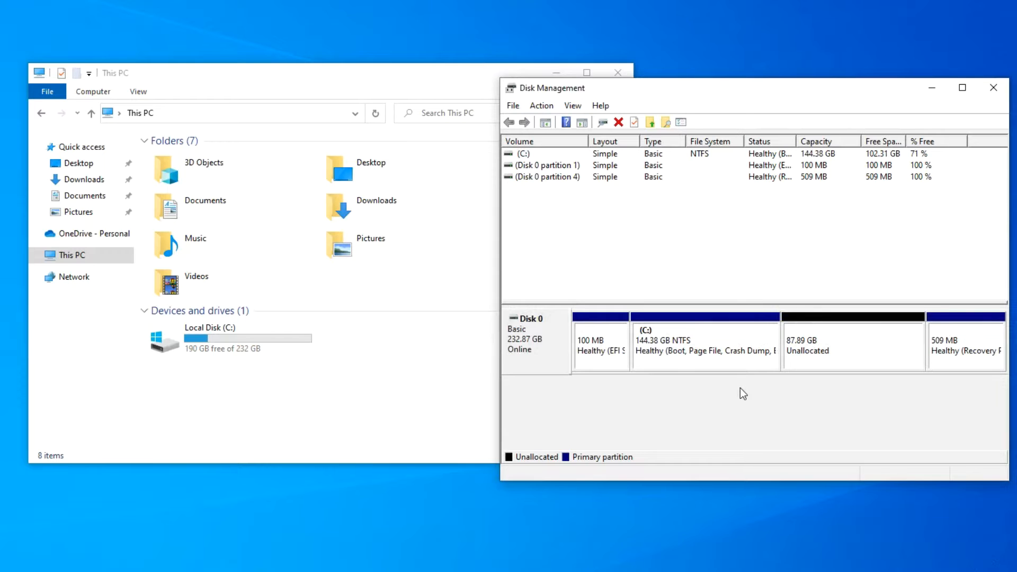
{"action": "left_click", "coordinate": [851, 343]}
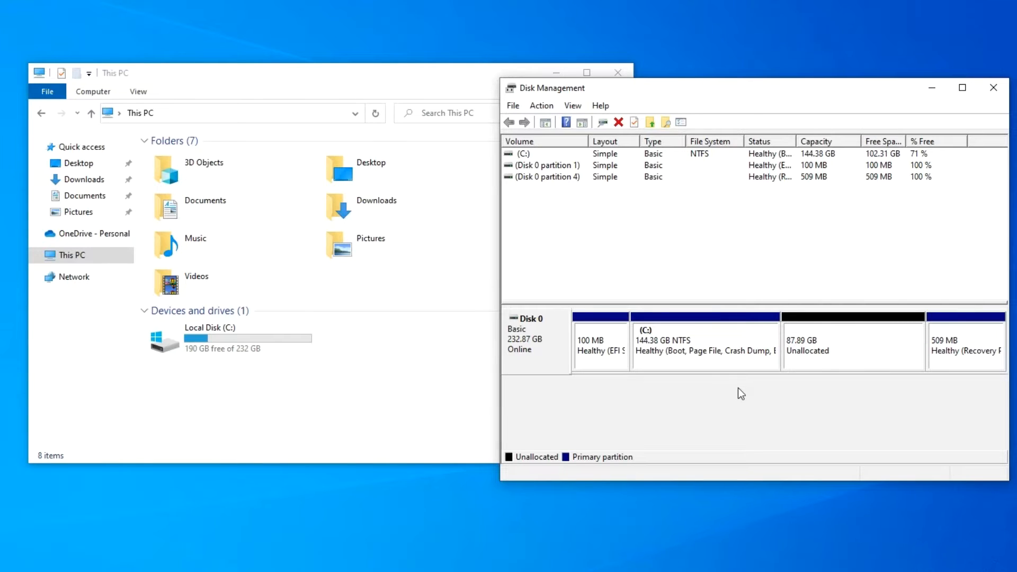
{"action": "left_click", "coordinate": [704, 344]}
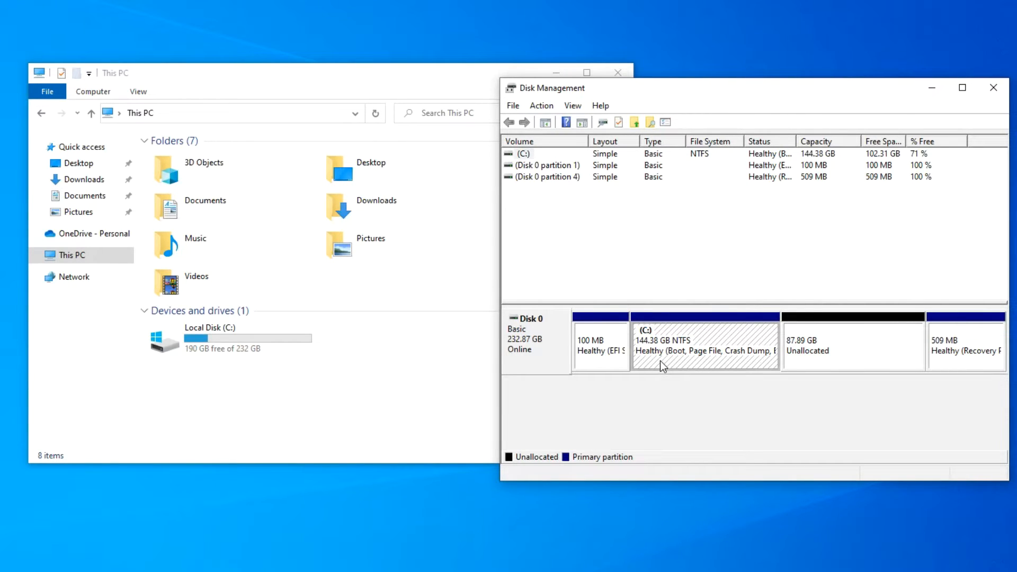
{"action": "mouse_move", "coordinate": [731, 364]}
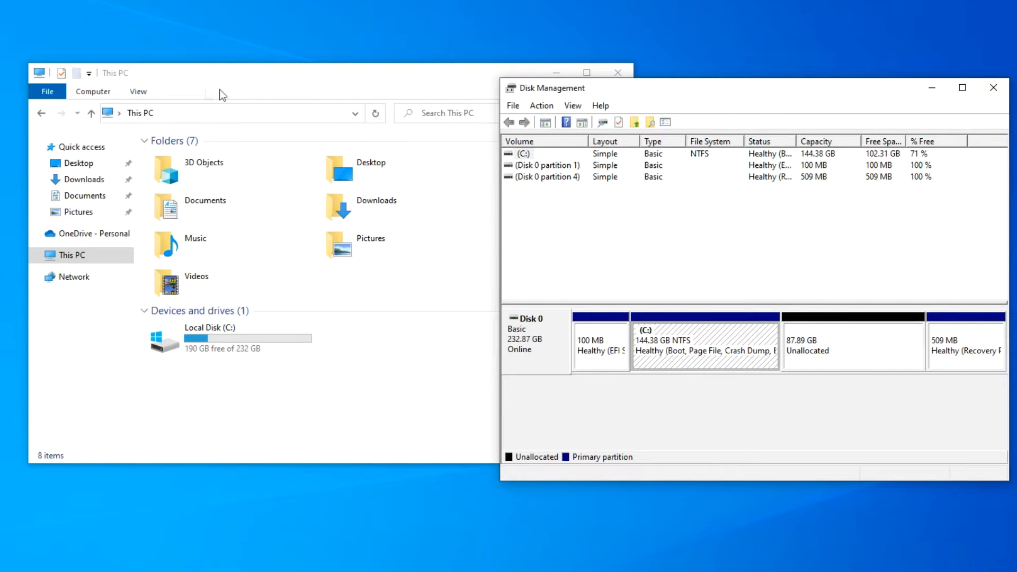
- Check in This PC that C now has 102 GB free of 144 GB, then close Disk Management
{"action": "left_click", "coordinate": [79, 163]}
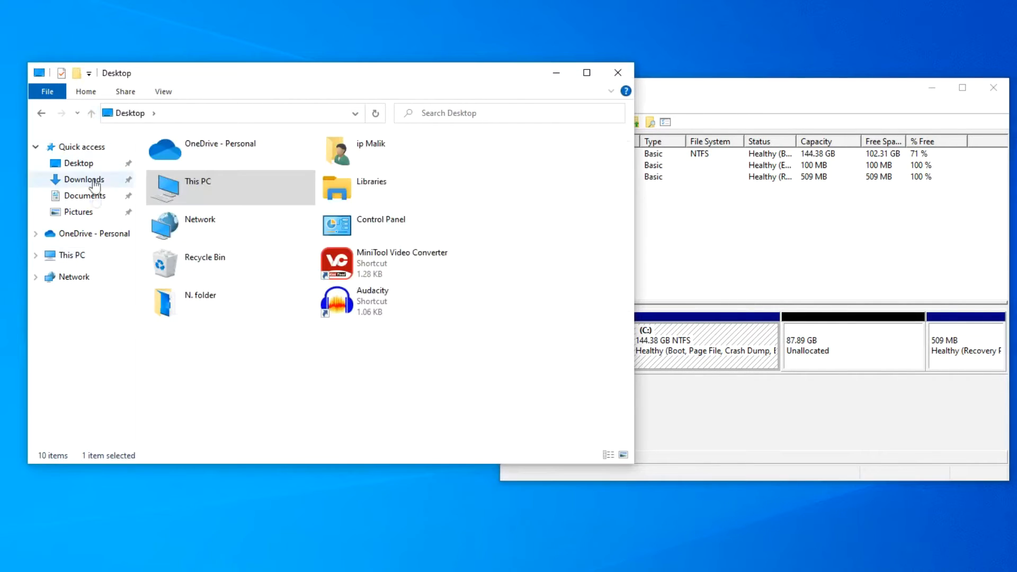
{"action": "double_click", "coordinate": [198, 181]}
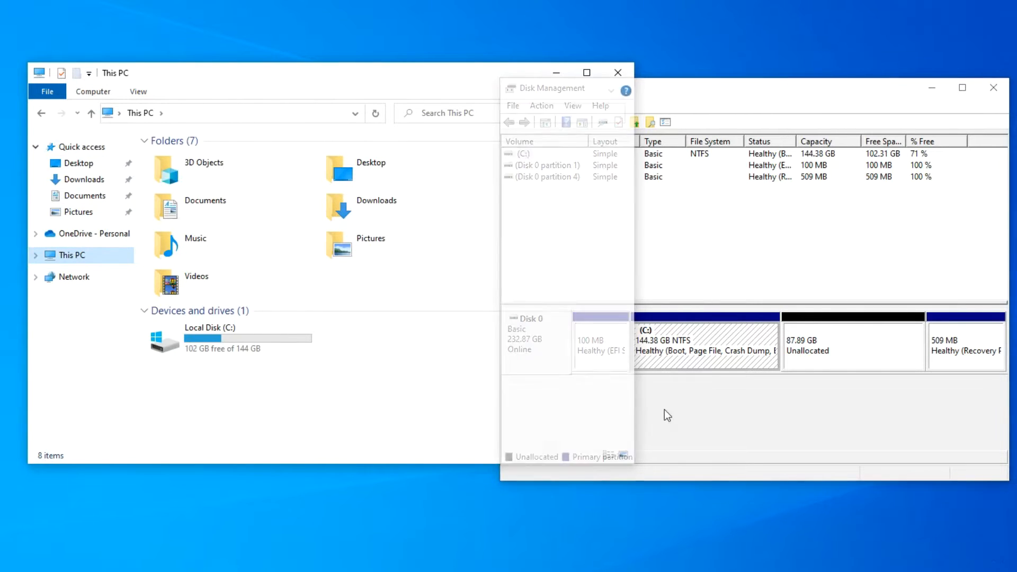
{"action": "left_click", "coordinate": [850, 343]}
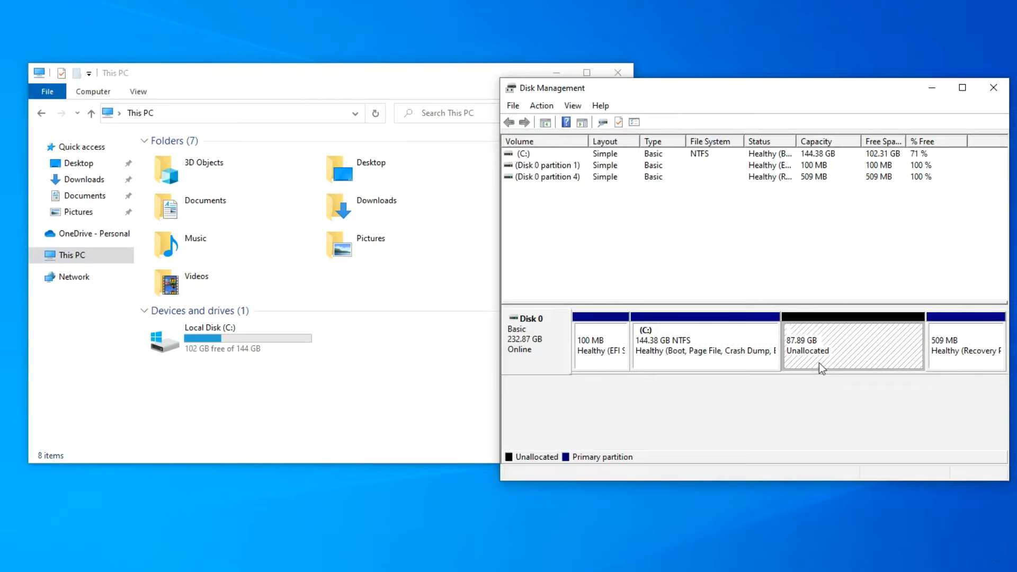
{"action": "mouse_move", "coordinate": [833, 369]}
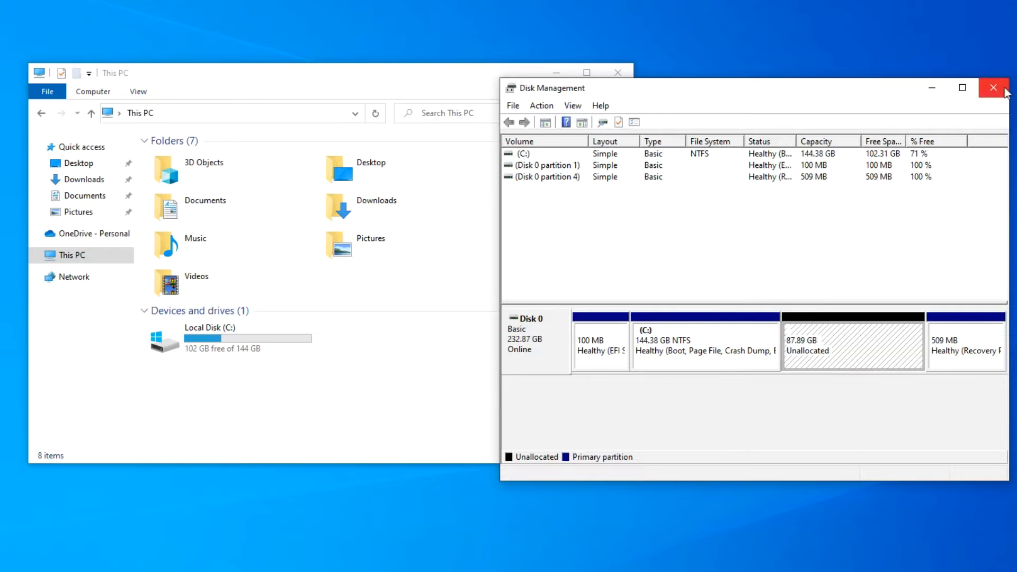
{"action": "left_click", "coordinate": [992, 88]}
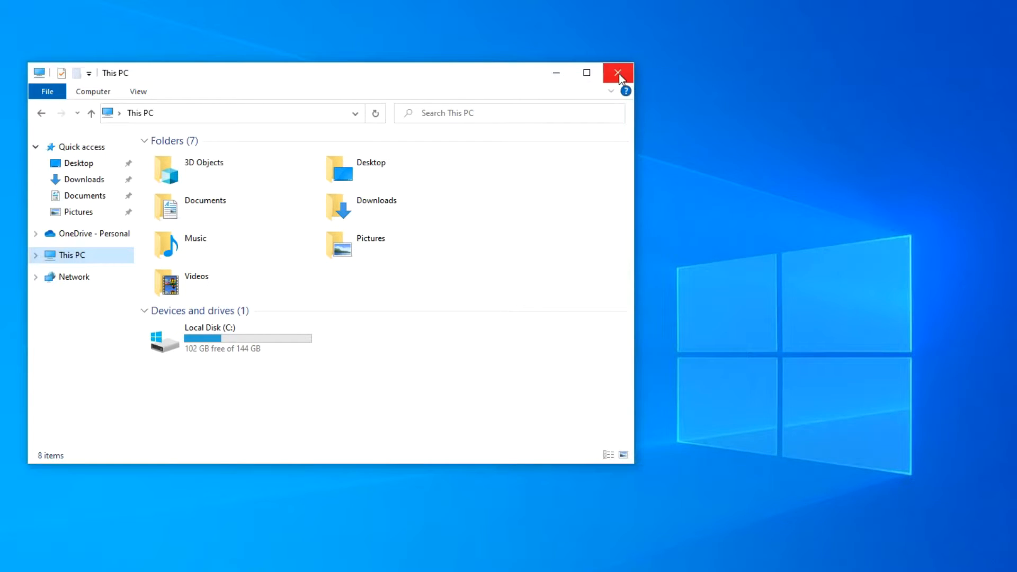
- View the inserted USB Drive D and show This PC listing it beside Local Disk C
{"action": "left_click", "coordinate": [617, 72]}
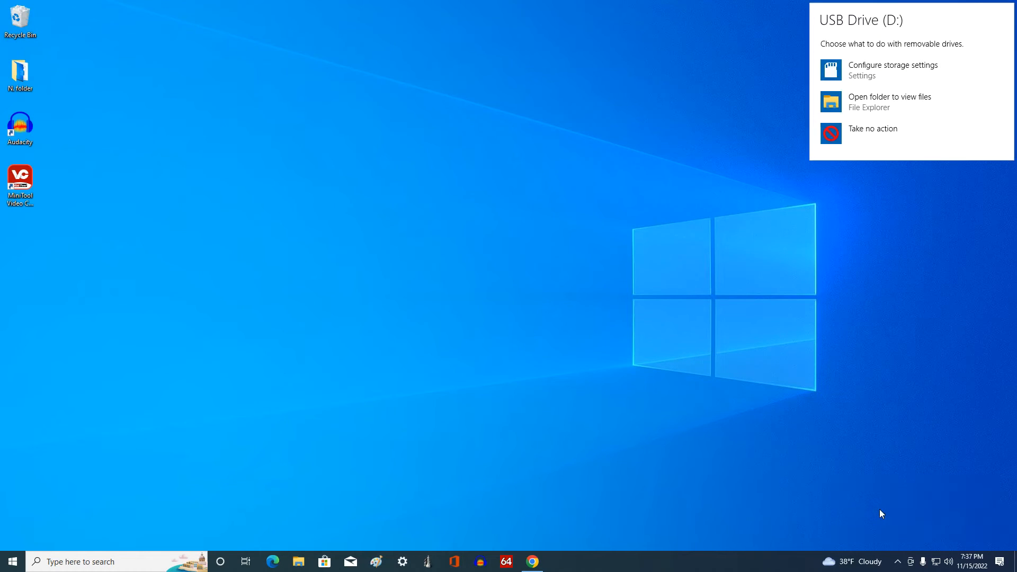
{"action": "left_click", "coordinate": [888, 102]}
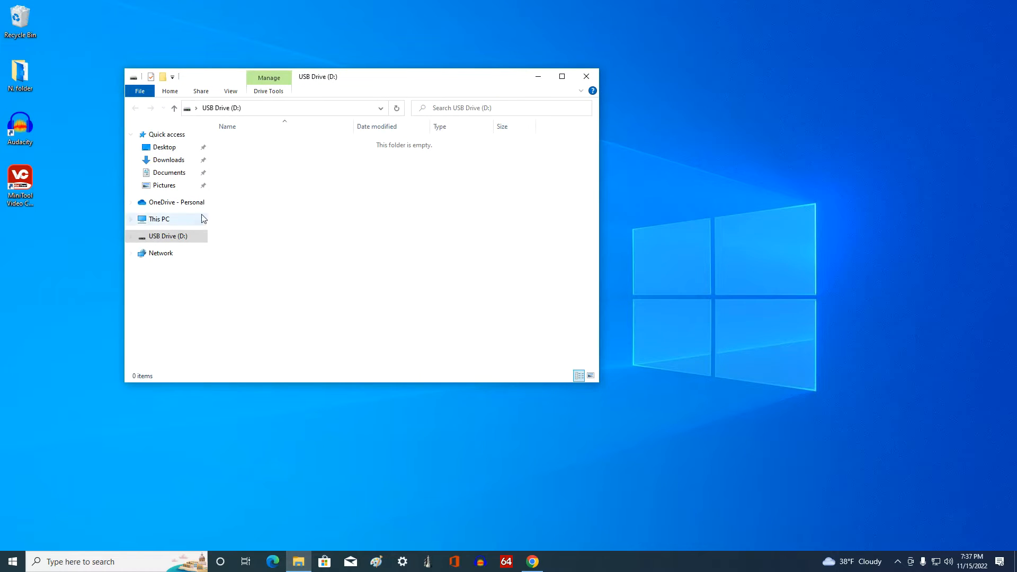
{"action": "left_click", "coordinate": [159, 218]}
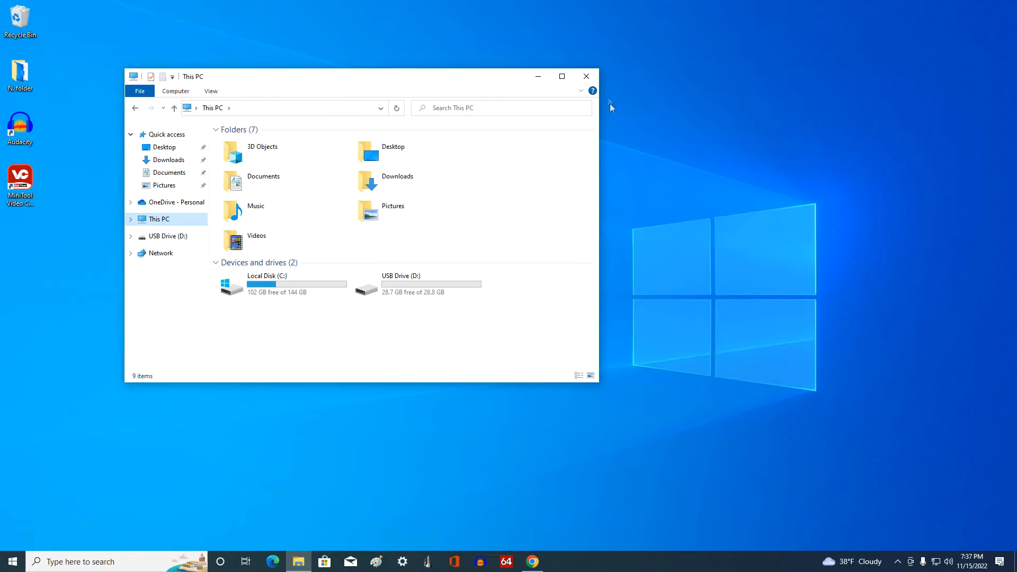
- Expand the YouTube video description to find the Windows 11 download link
{"action": "left_click", "coordinate": [585, 76]}
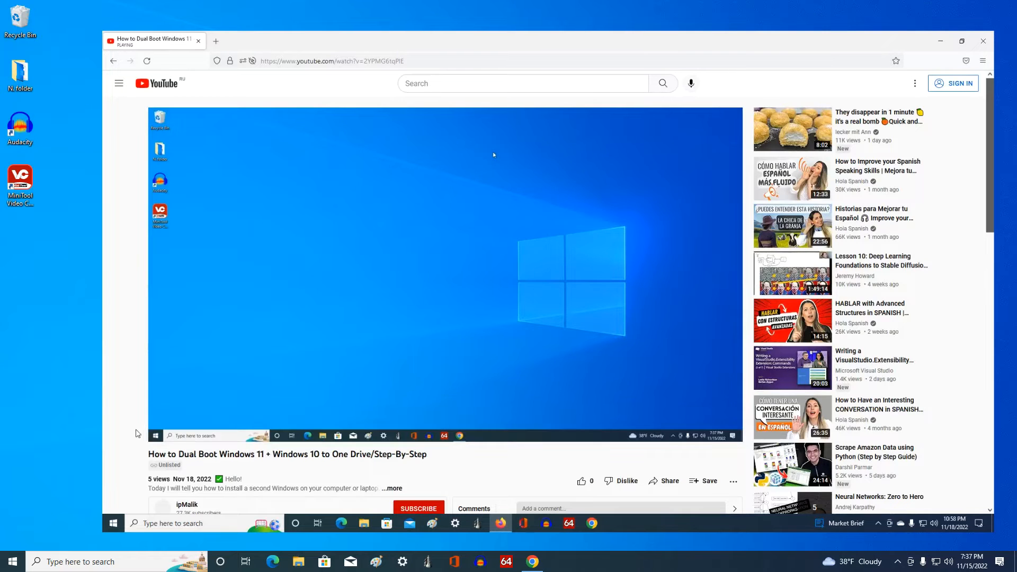
{"action": "scroll", "scroll_direction": "down", "scroll_amount": 3}
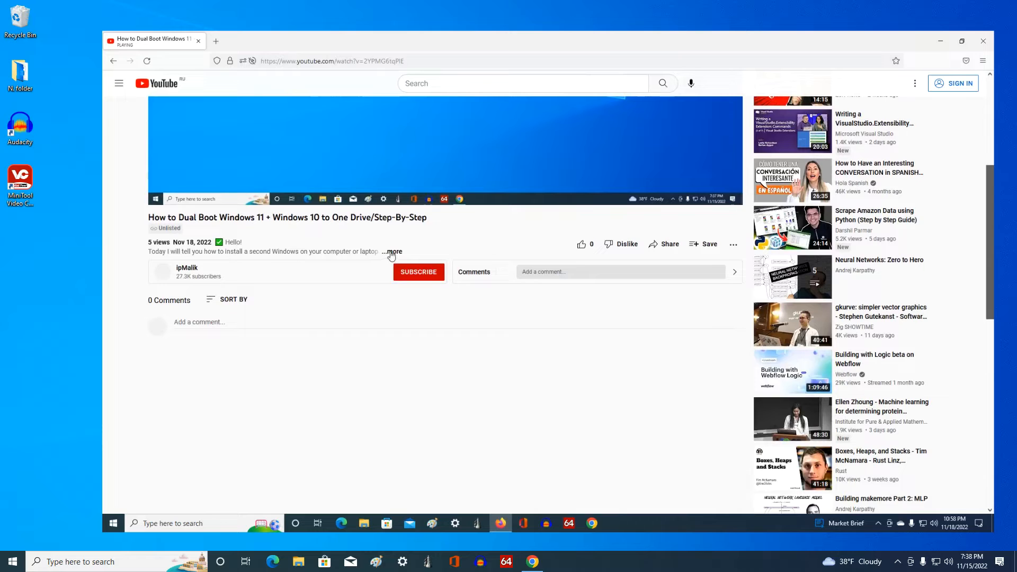
{"action": "left_click", "coordinate": [392, 252]}
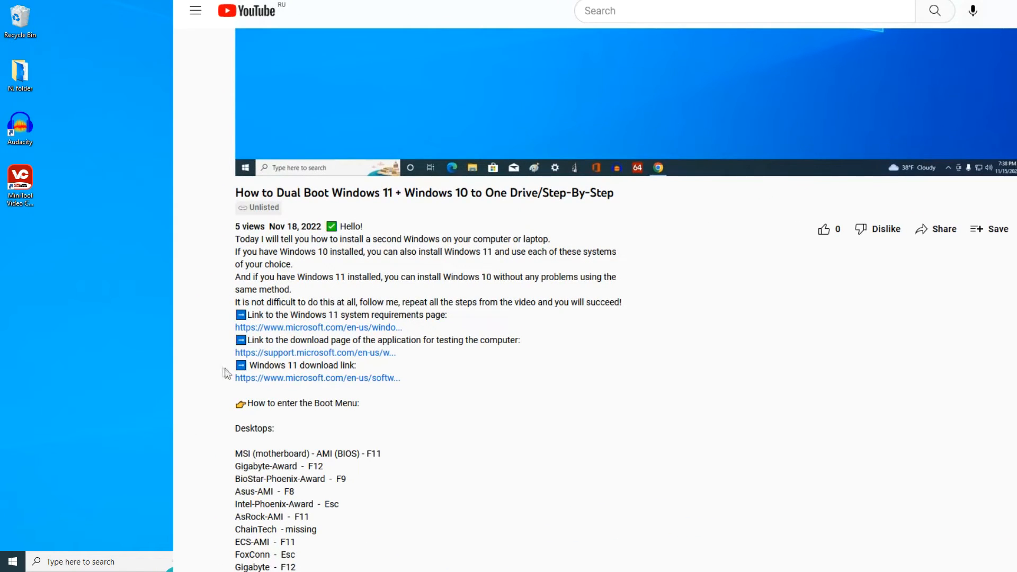
{"action": "mouse_move", "coordinate": [355, 383]}
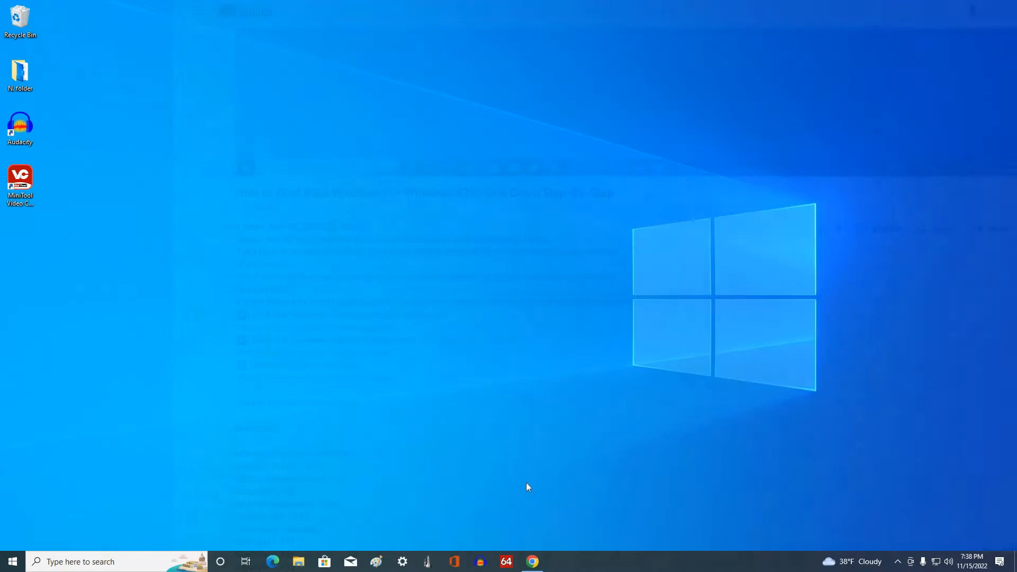
- Download the Windows 11 media creation tool from Microsoft's software-download page
{"action": "left_click", "coordinate": [531, 562]}
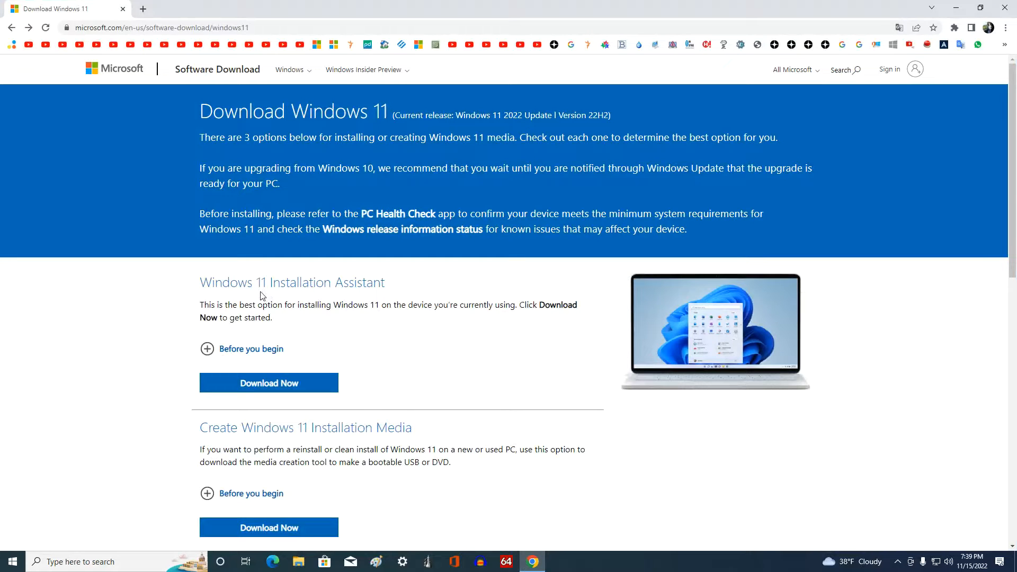
{"action": "mouse_move", "coordinate": [148, 359]}
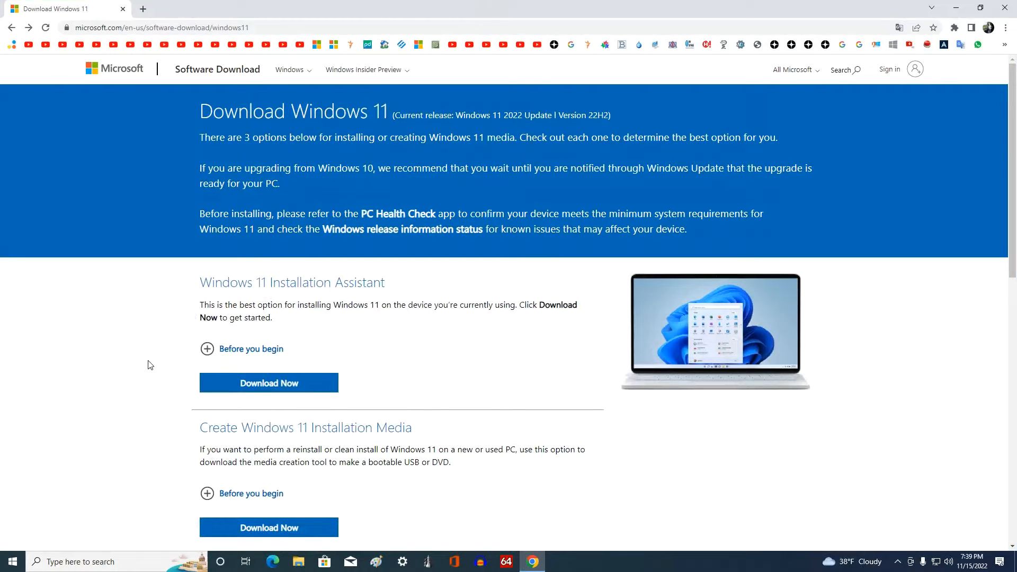
{"action": "scroll", "scroll_direction": "down", "scroll_amount": 3}
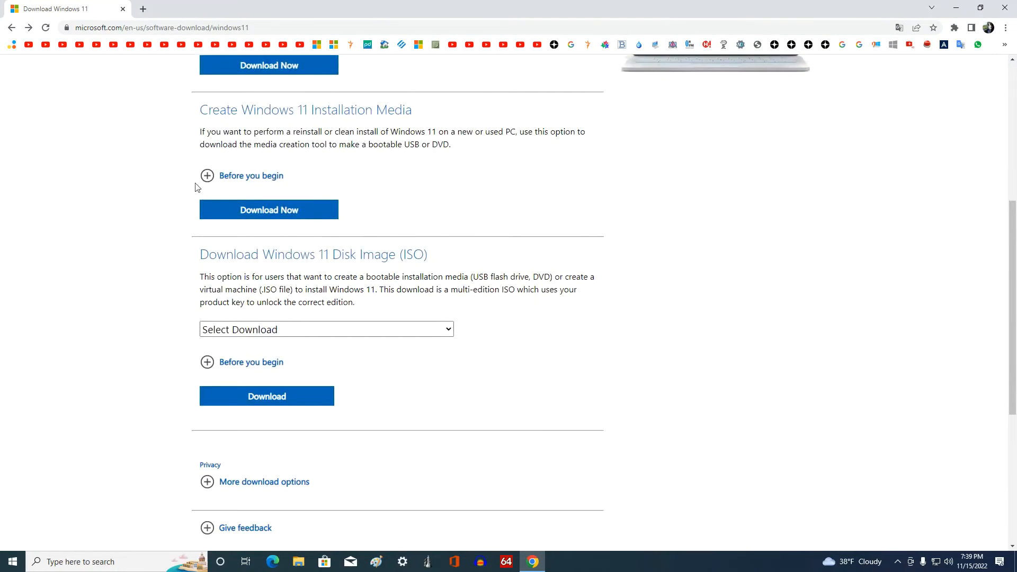
{"action": "left_click", "coordinate": [207, 175]}
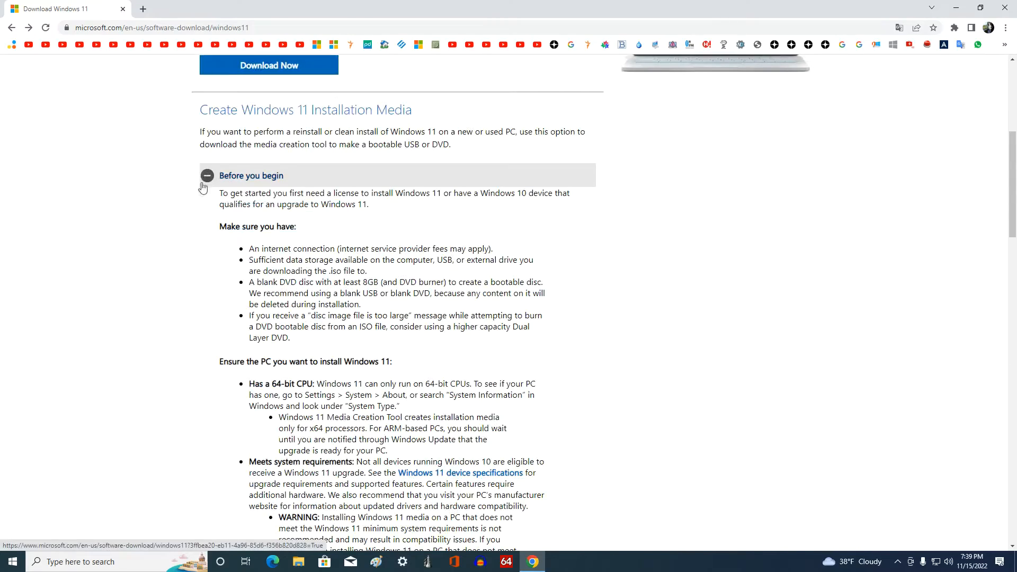
{"action": "scroll", "scroll_direction": "down", "scroll_amount": 3}
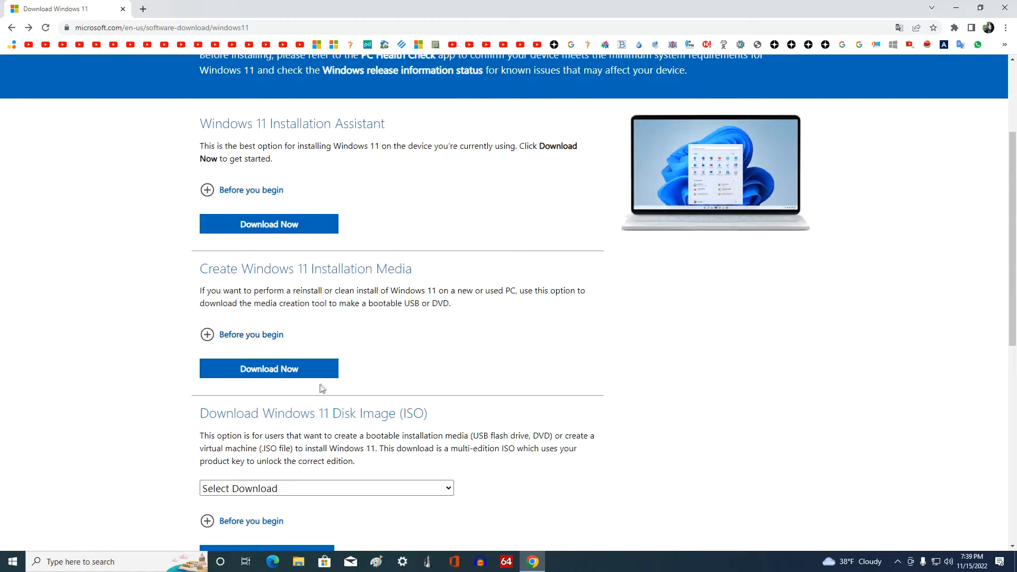
{"action": "left_click", "coordinate": [268, 368]}
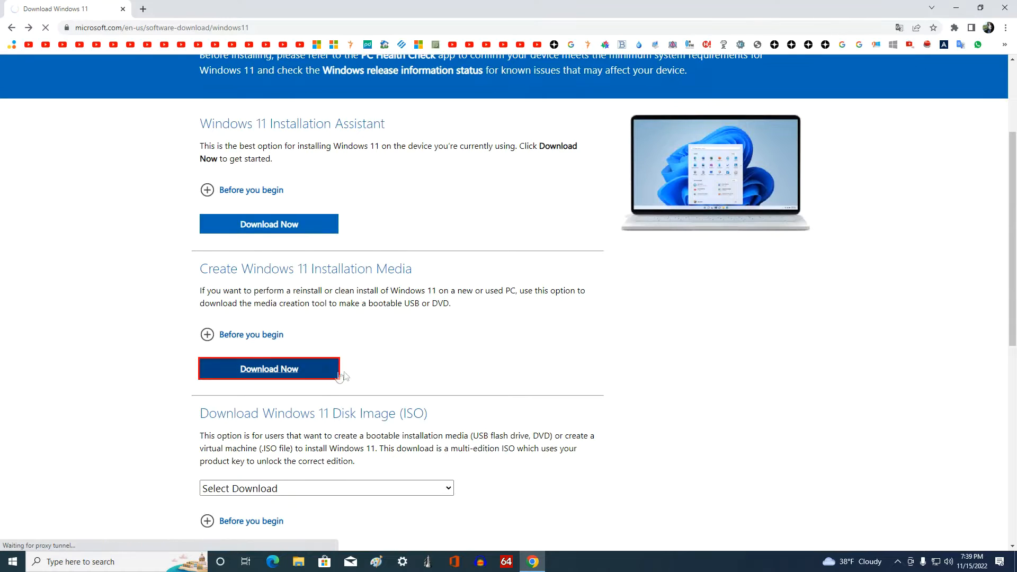
{"action": "left_click", "coordinate": [268, 369]}
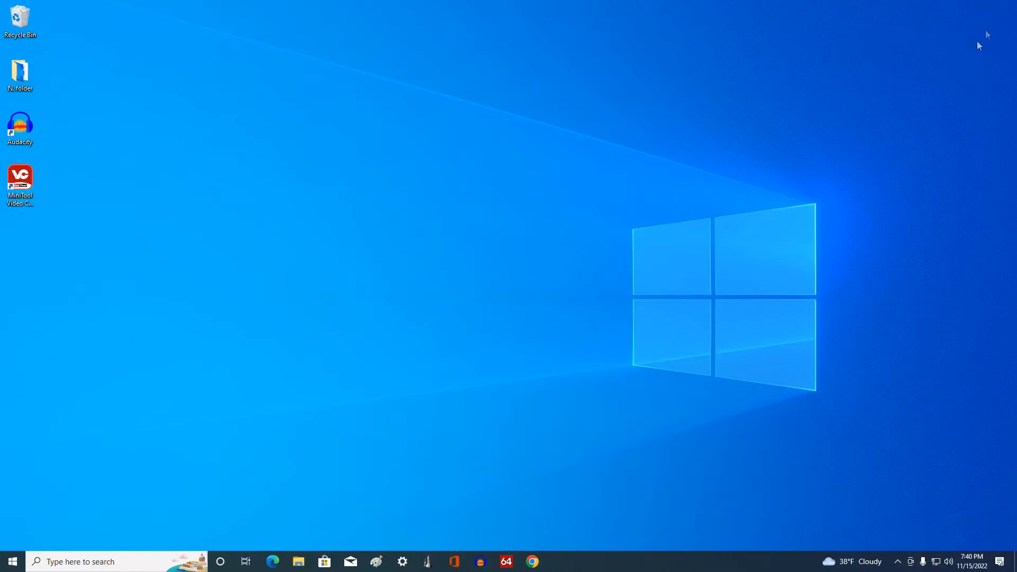
{"action": "mouse_move", "coordinate": [299, 561]}
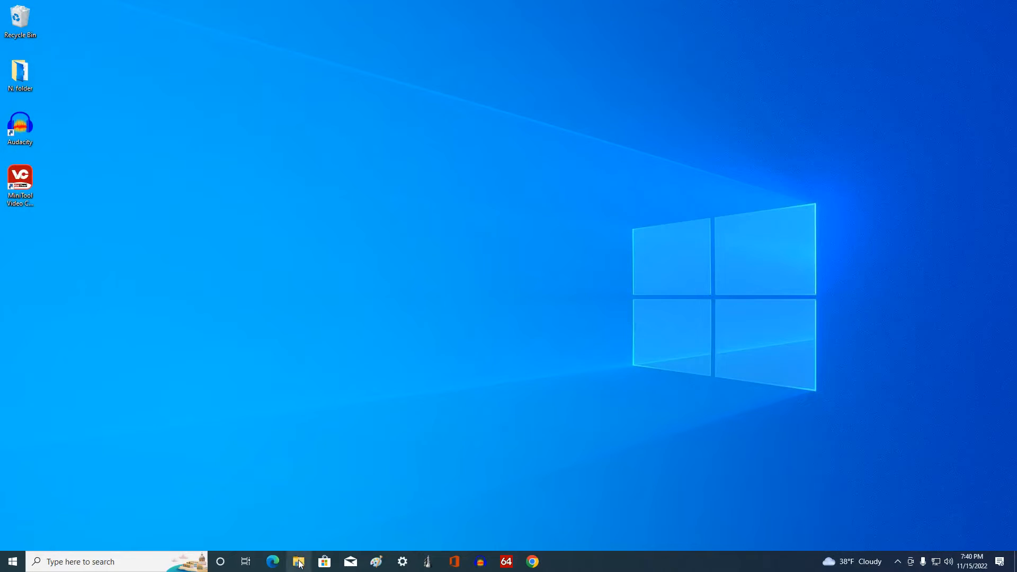
- Run mediacreationtool from Downloads as administrator to start Windows 11 Setup
{"action": "left_click", "coordinate": [298, 561]}
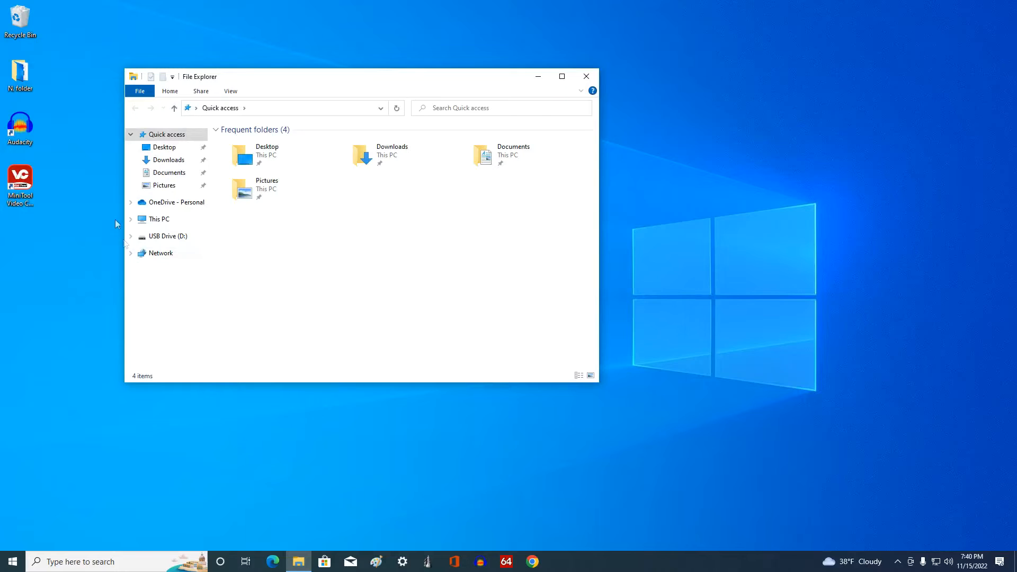
{"action": "left_click", "coordinate": [169, 160]}
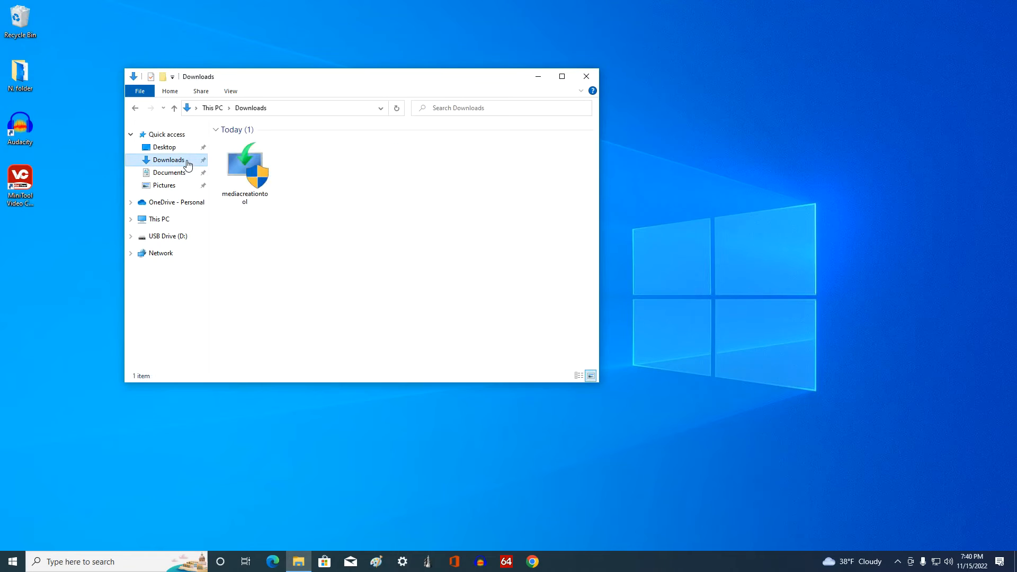
{"action": "right_click", "coordinate": [244, 165]}
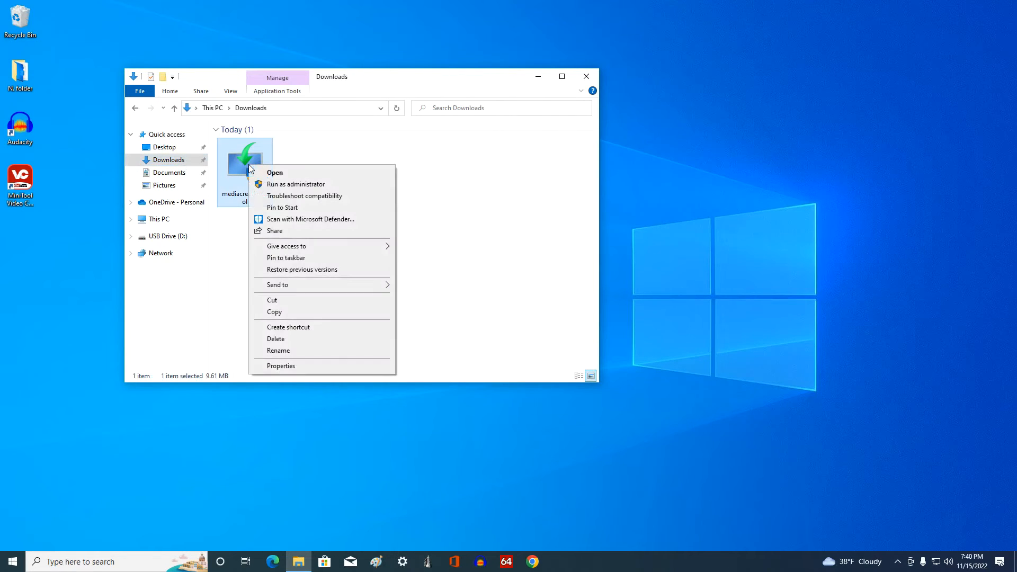
{"action": "mouse_move", "coordinate": [353, 192]}
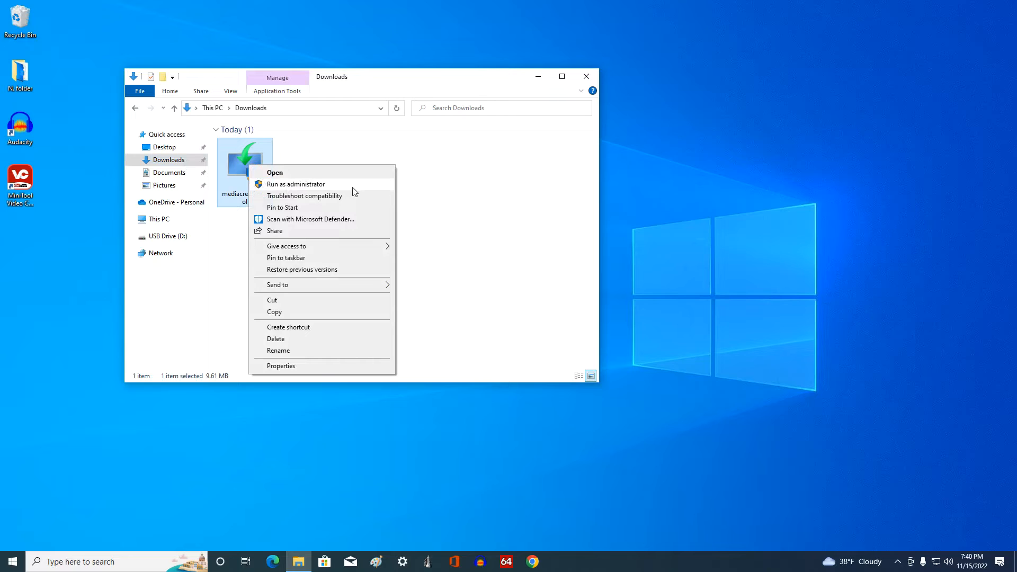
{"action": "left_click", "coordinate": [295, 183]}
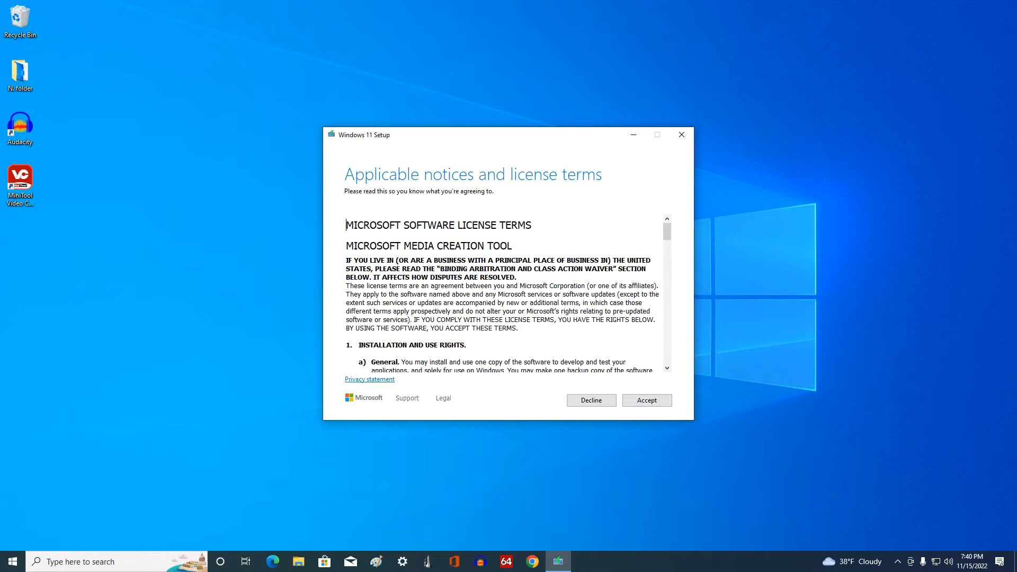
- Accept the license, drop the recommended options and keep English Windows 11 as the edition
{"action": "left_click", "coordinate": [645, 400]}
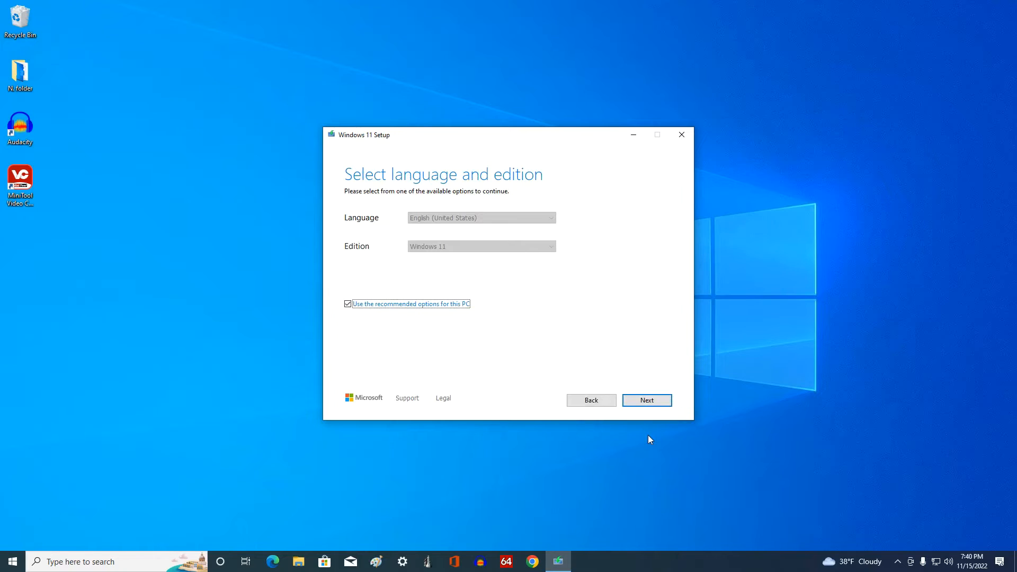
{"action": "mouse_move", "coordinate": [464, 376]}
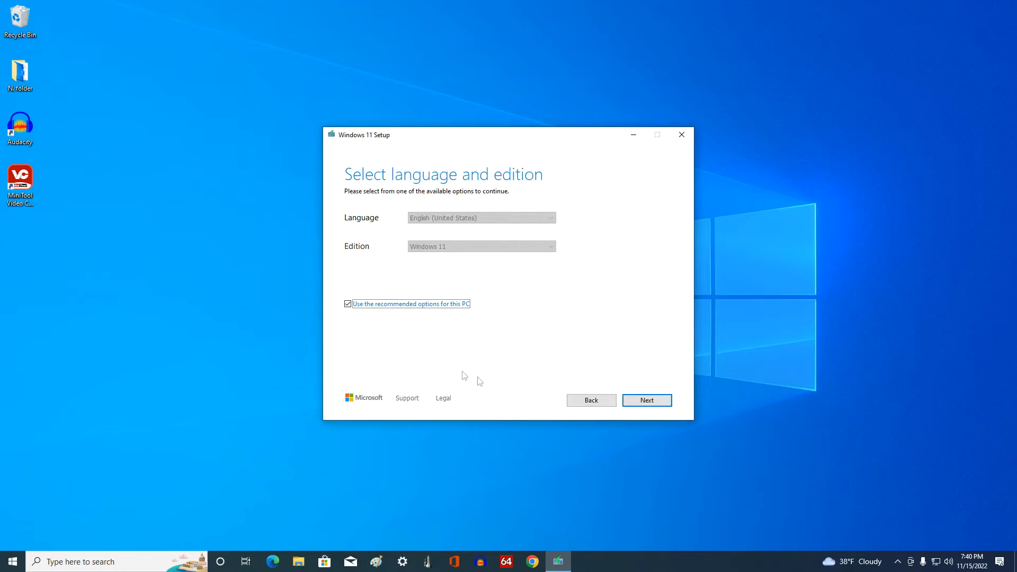
{"action": "left_click", "coordinate": [348, 304]}
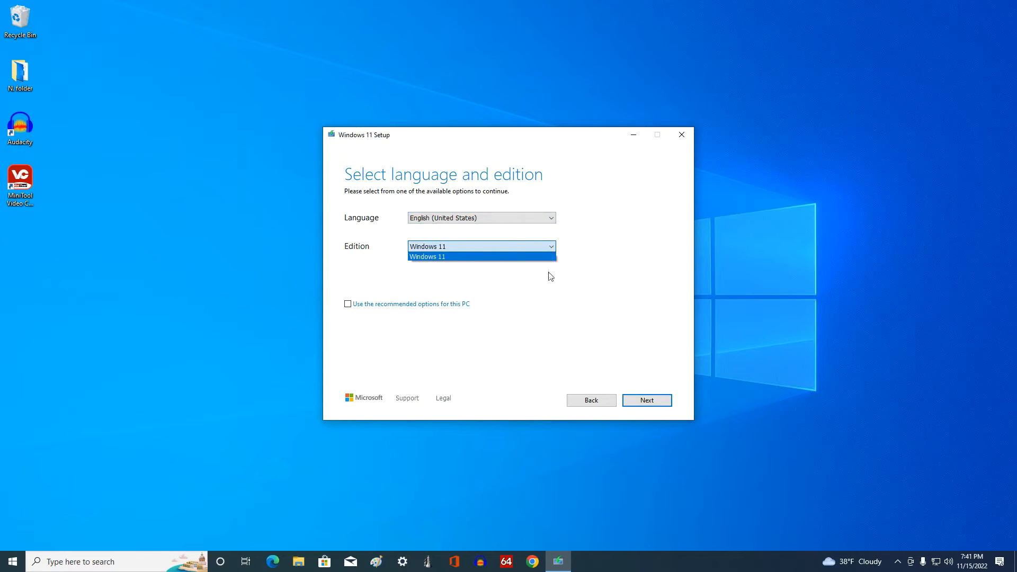
{"action": "left_click", "coordinate": [479, 255]}
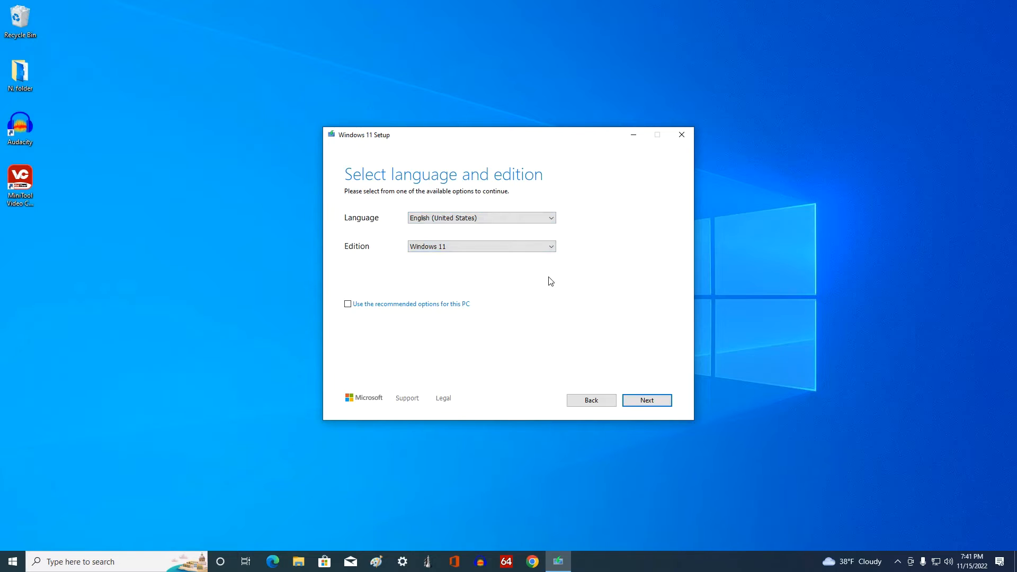
{"action": "mouse_move", "coordinate": [577, 427]}
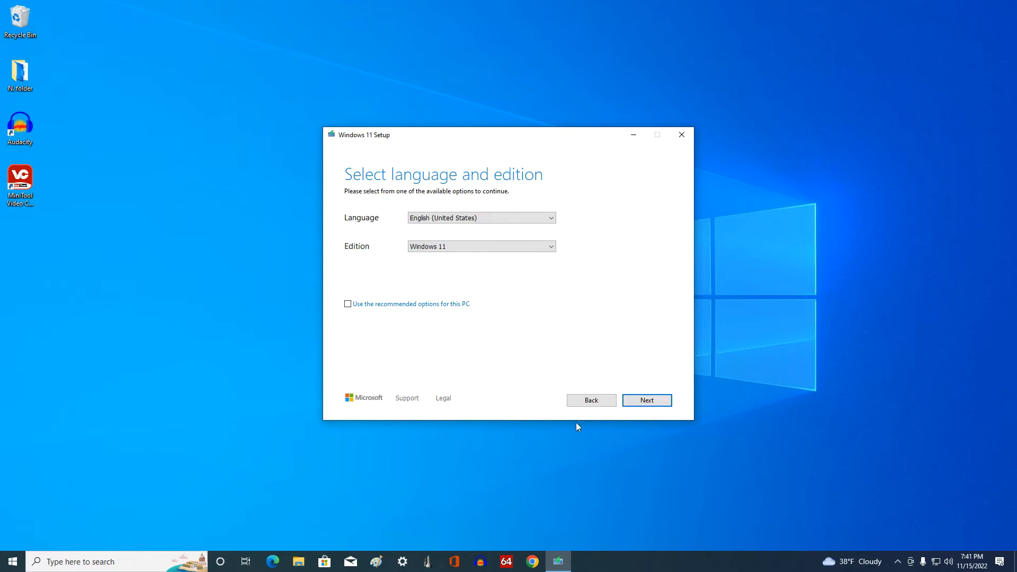
{"action": "mouse_move", "coordinate": [647, 401]}
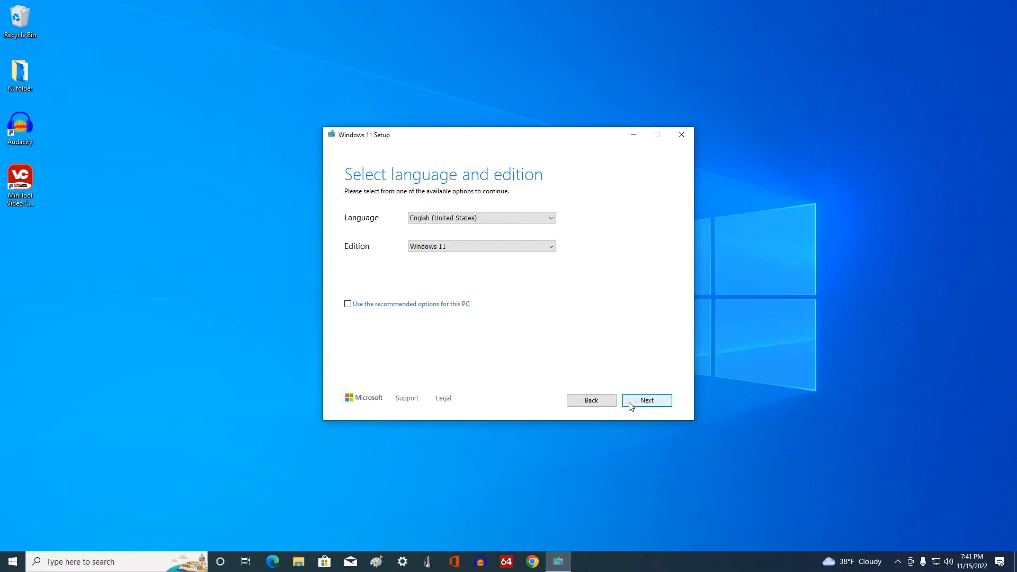
{"action": "left_click", "coordinate": [645, 400]}
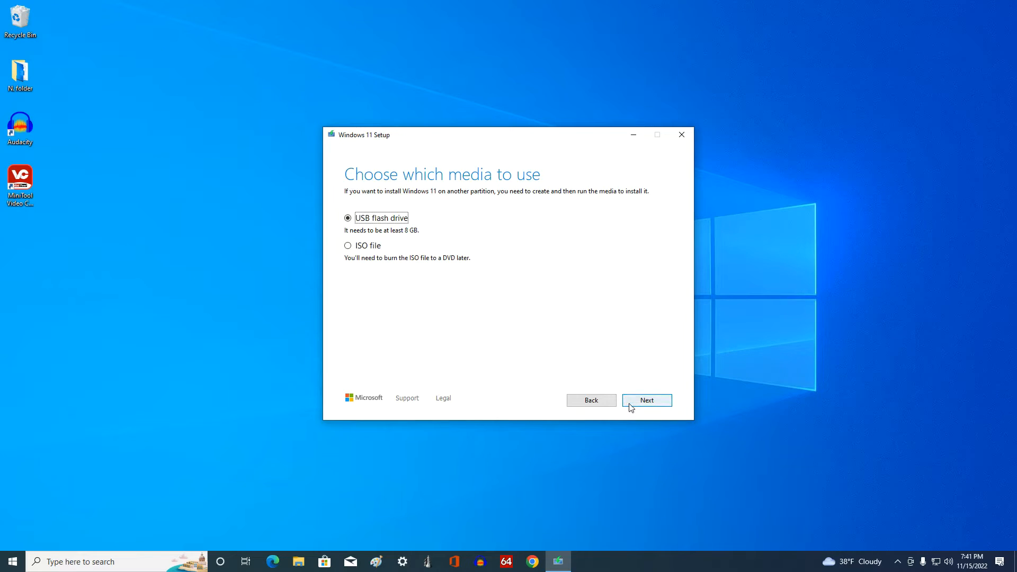
- Choose a USB flash drive as media and write Windows 11 to drive D
{"action": "left_click", "coordinate": [646, 400]}
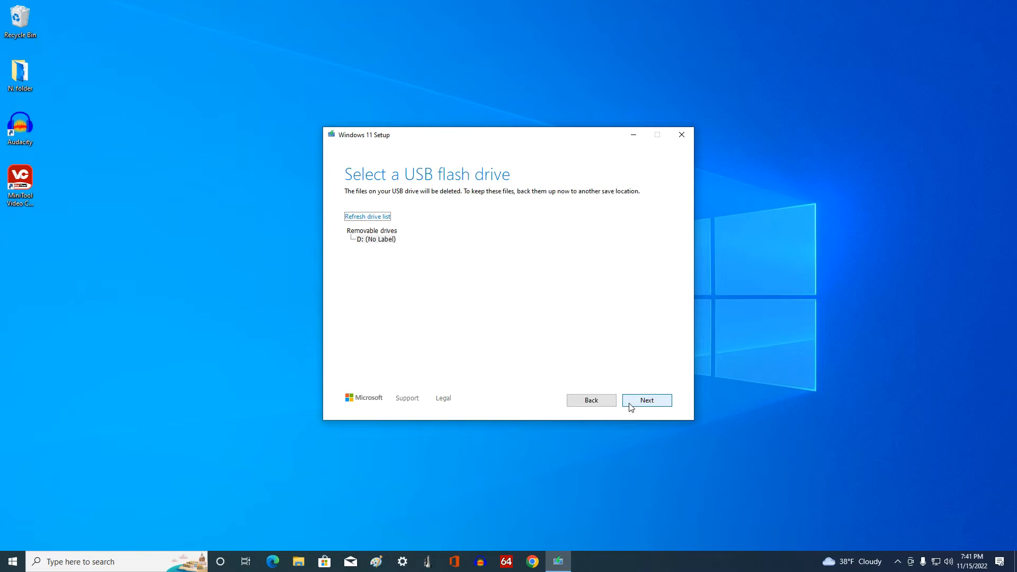
{"action": "mouse_move", "coordinate": [377, 248]}
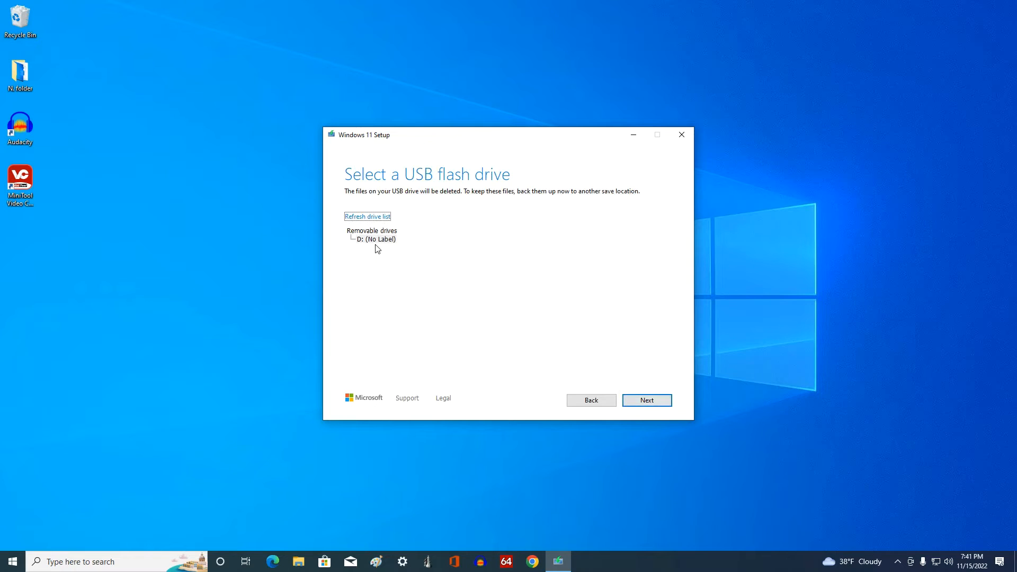
{"action": "mouse_move", "coordinate": [591, 420]}
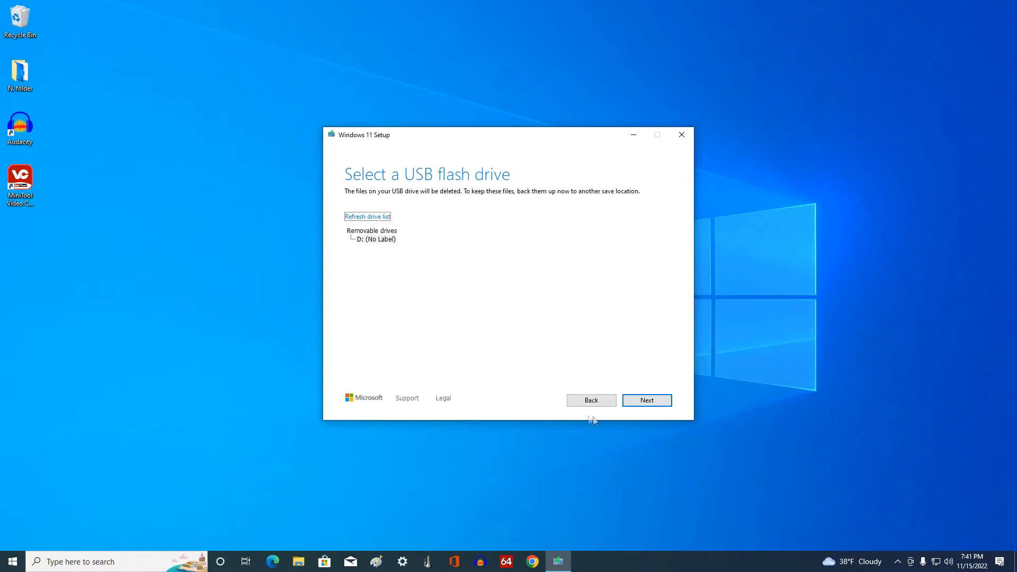
{"action": "left_click", "coordinate": [646, 399]}
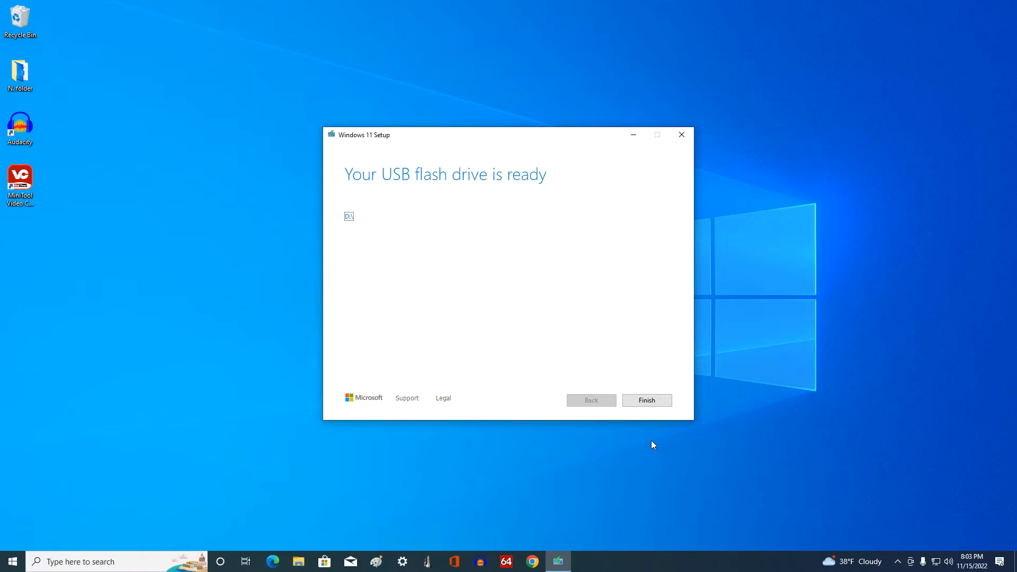
{"action": "mouse_move", "coordinate": [649, 427]}
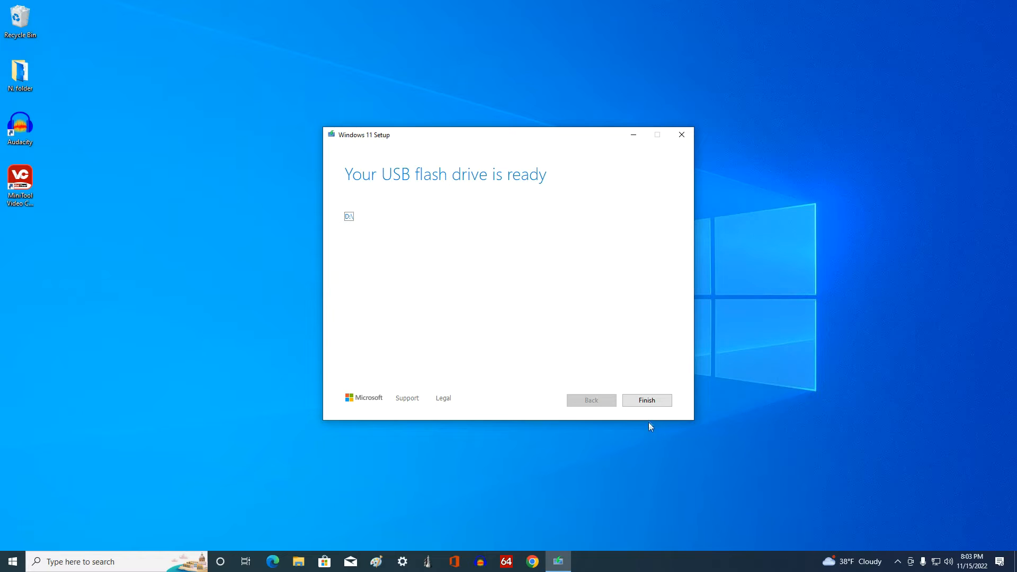
- Close the setup tool and view the ESD-USB drive's boot, efi, sources and setup files
{"action": "left_click", "coordinate": [646, 399]}
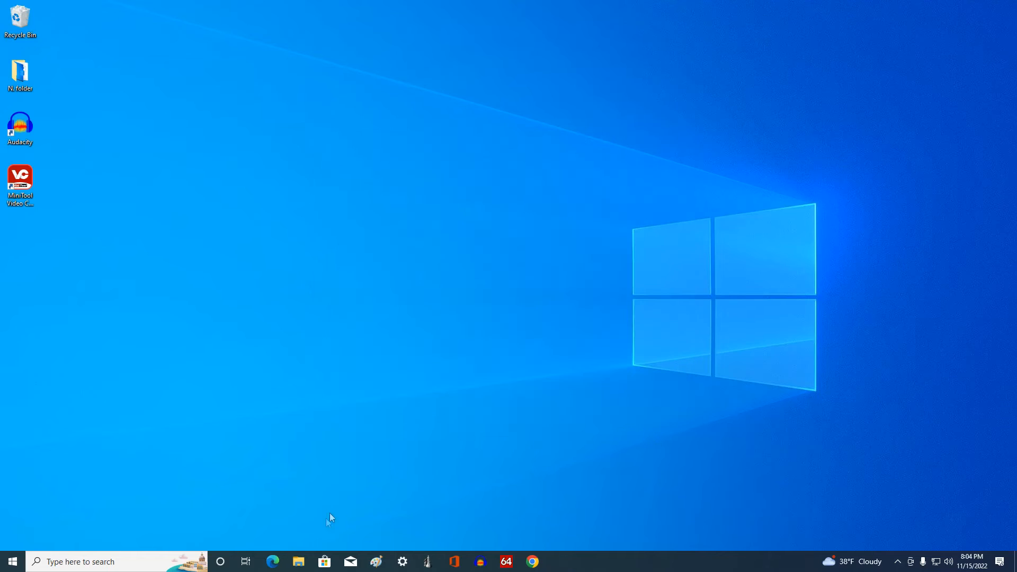
{"action": "left_click", "coordinate": [297, 562]}
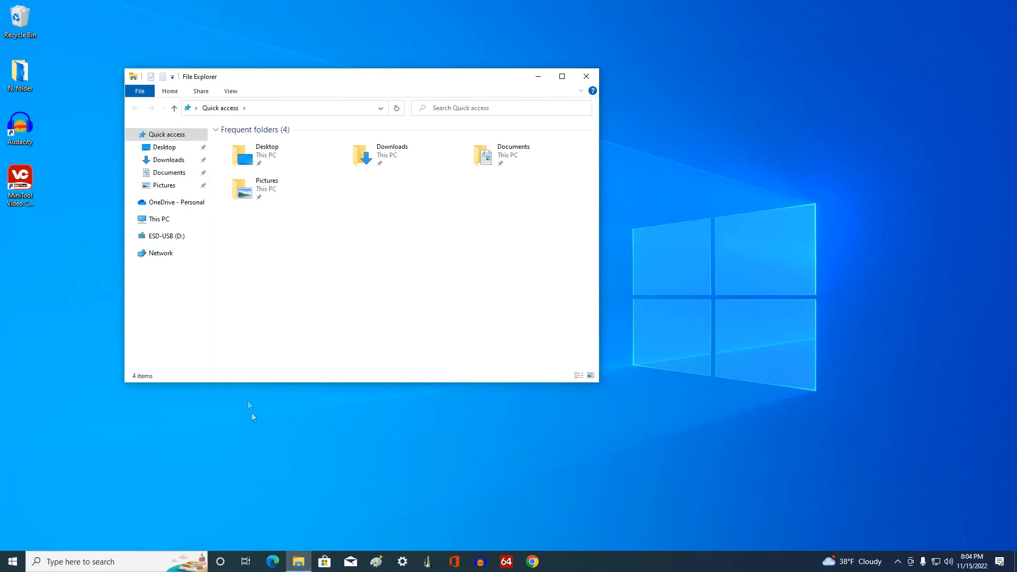
{"action": "left_click", "coordinate": [159, 218]}
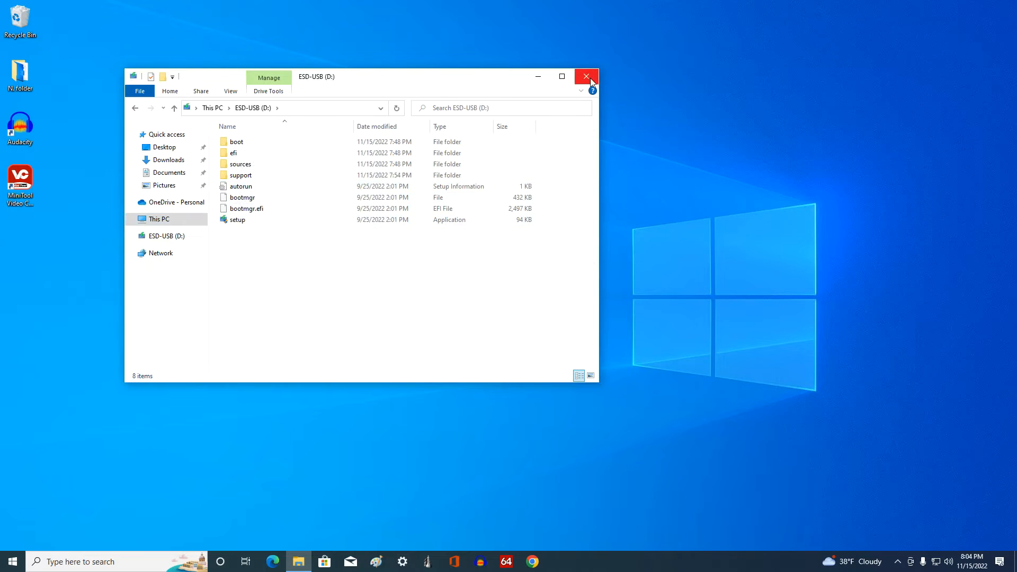
- Bring up the Start power options to restart into the installer
{"action": "left_click", "coordinate": [585, 76]}
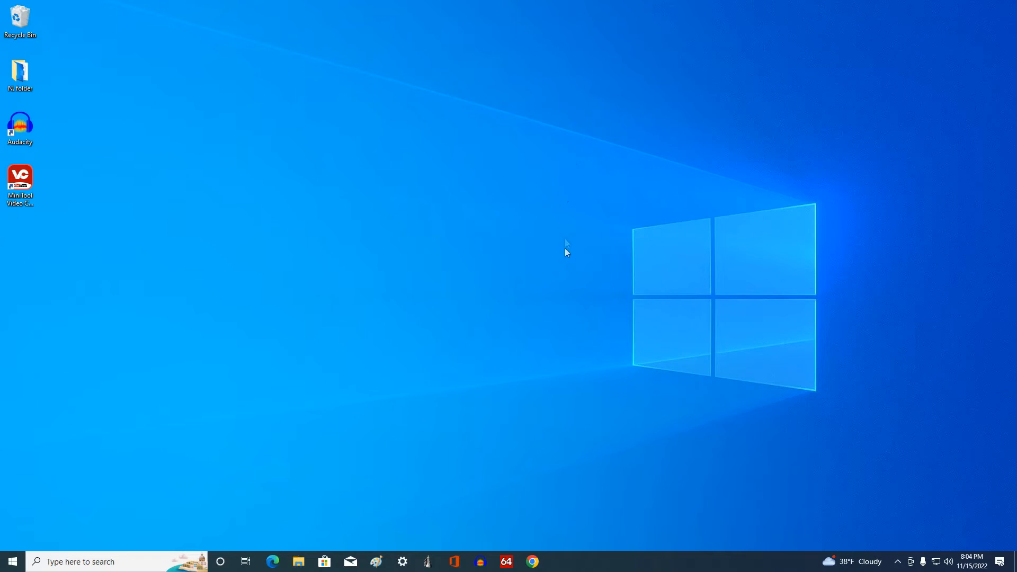
{"action": "mouse_move", "coordinate": [10, 542]}
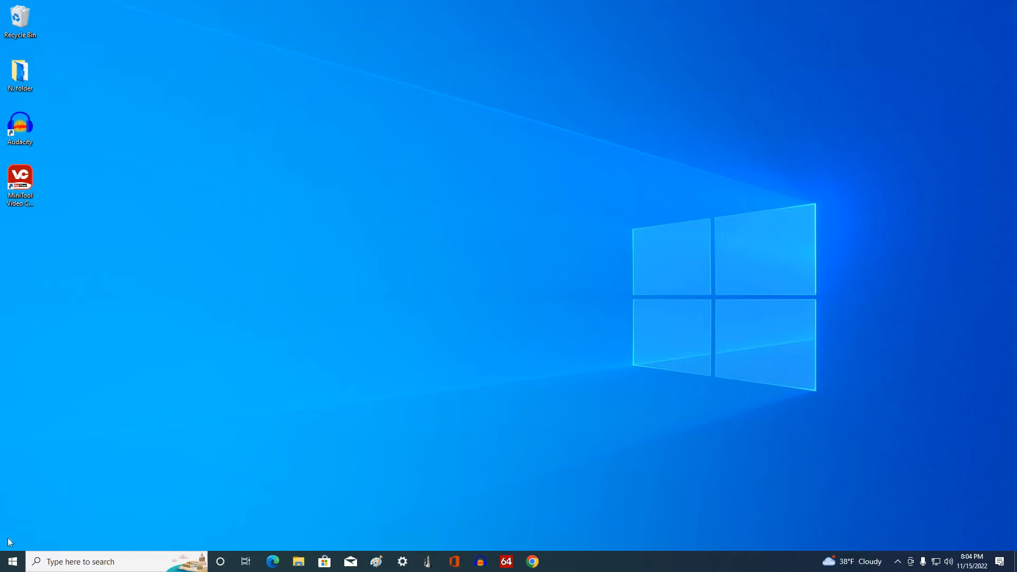
{"action": "right_click", "coordinate": [12, 561]}
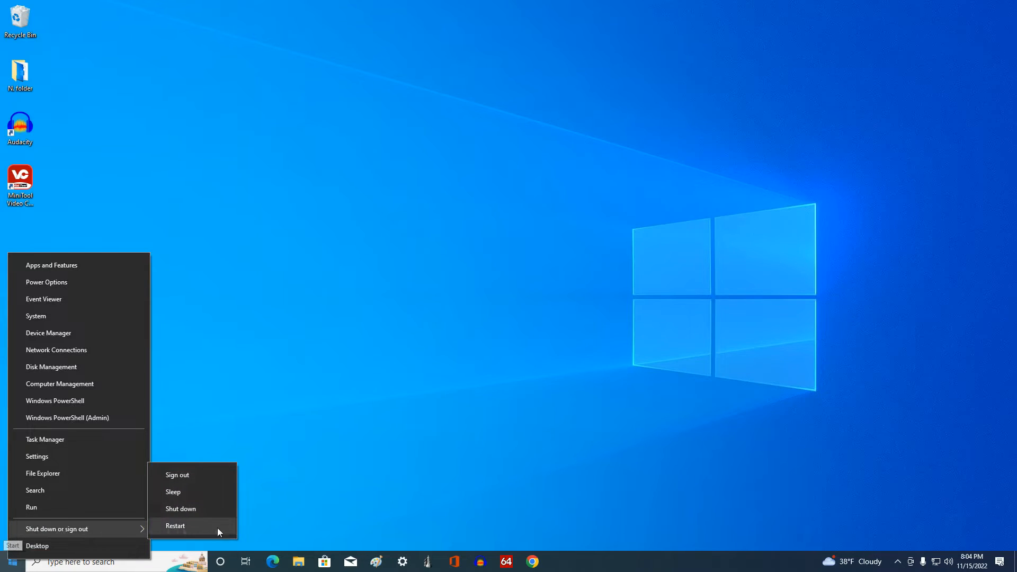
- Restart the PC and boot from UEFI: KingstonDataTraveler 3.0 to reach Windows Setup's language screen
{"action": "left_click", "coordinate": [175, 525]}
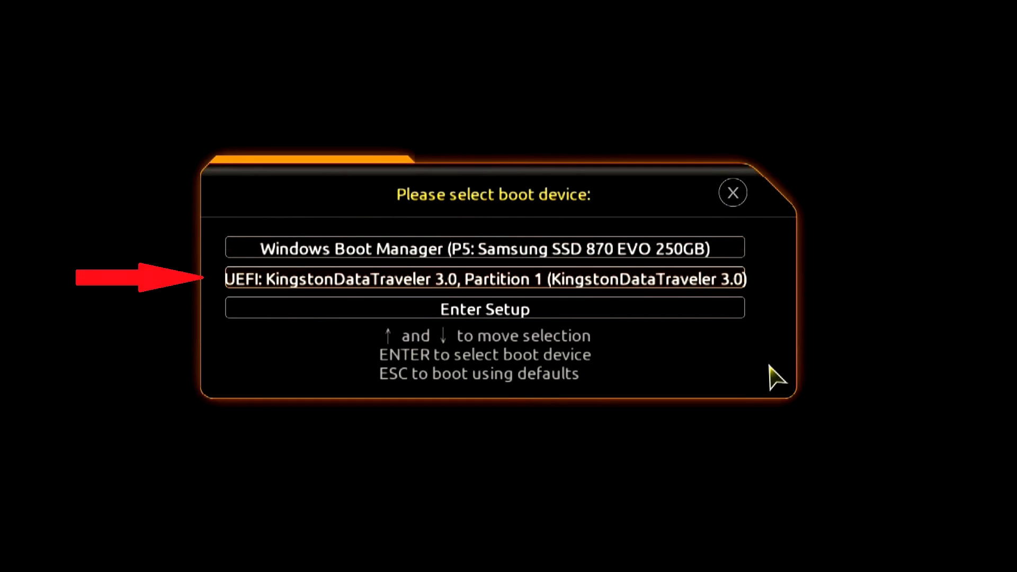
{"action": "key", "text": "Enter"}
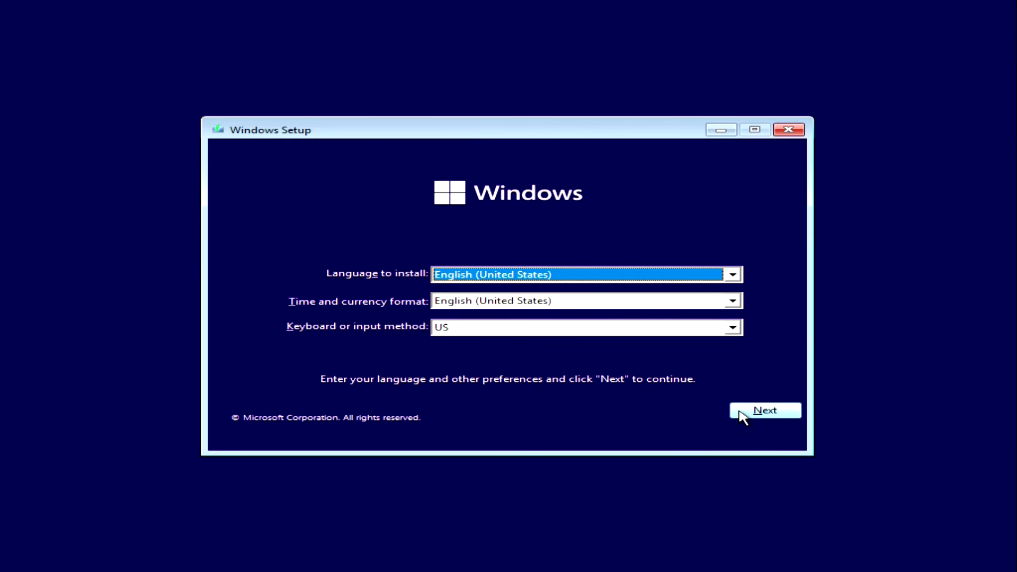
- Keep the default language and keyboard, start the install and continue without a product key
{"action": "left_click", "coordinate": [765, 410]}
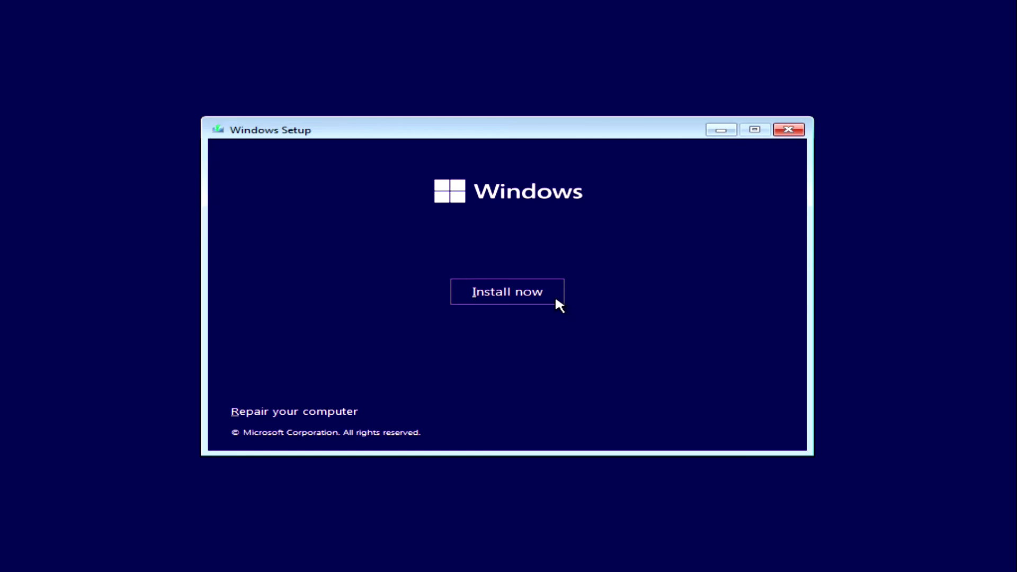
{"action": "left_click", "coordinate": [507, 291]}
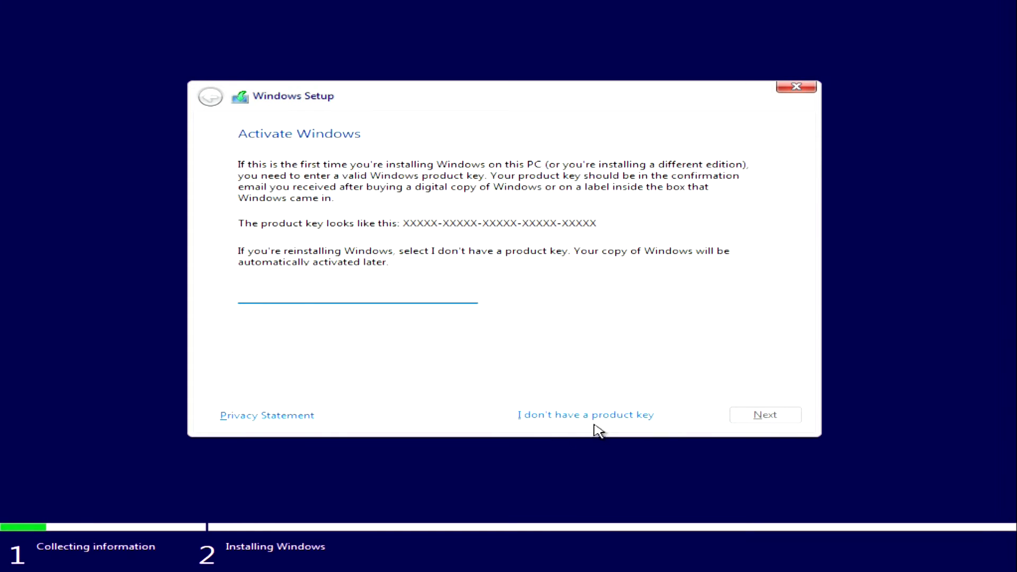
{"action": "left_click", "coordinate": [357, 293]}
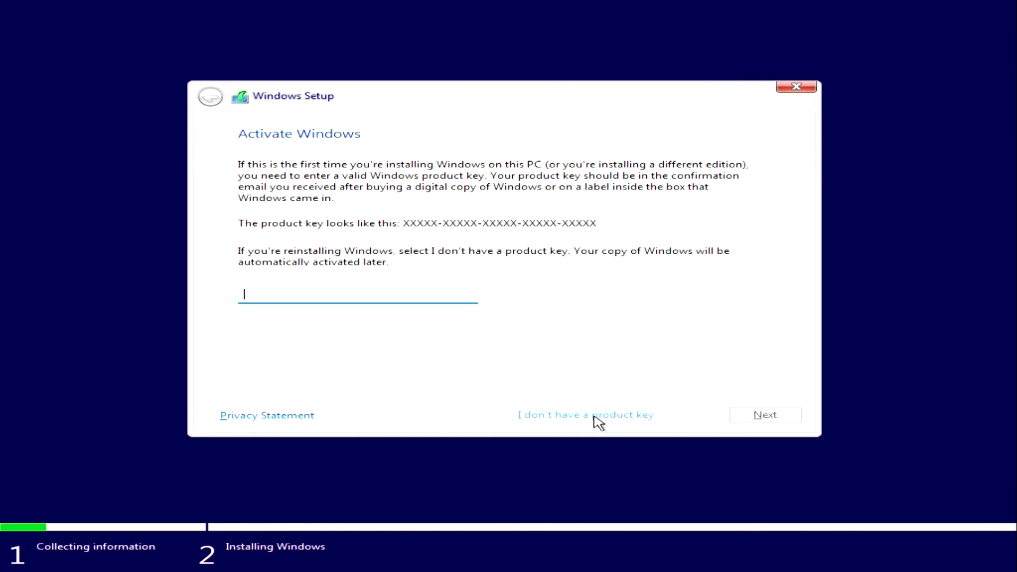
{"action": "left_click", "coordinate": [585, 414]}
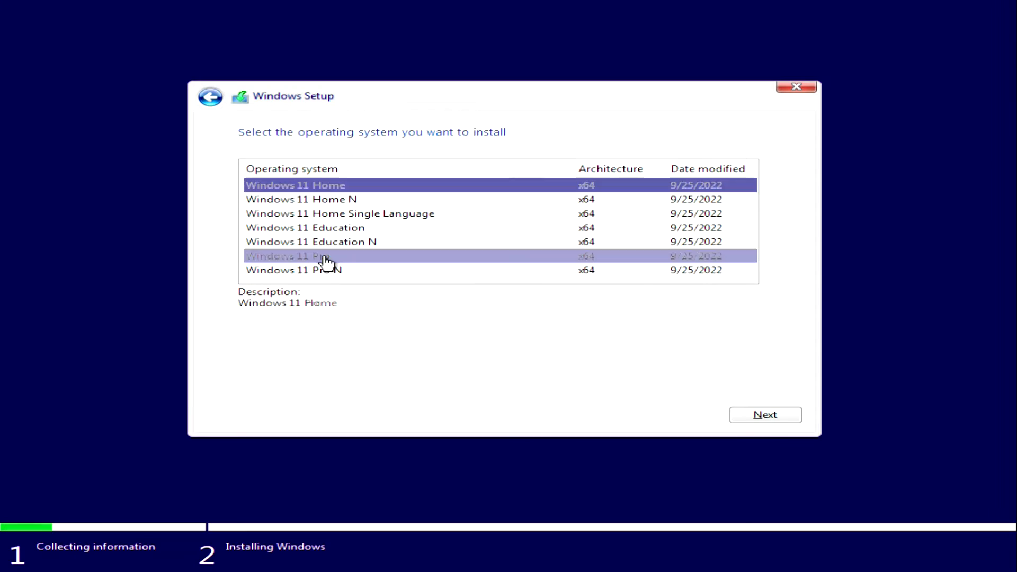
- Choose the Windows 11 Pro edition and accept the licence terms to reach the installation-type question
{"action": "left_click", "coordinate": [287, 255]}
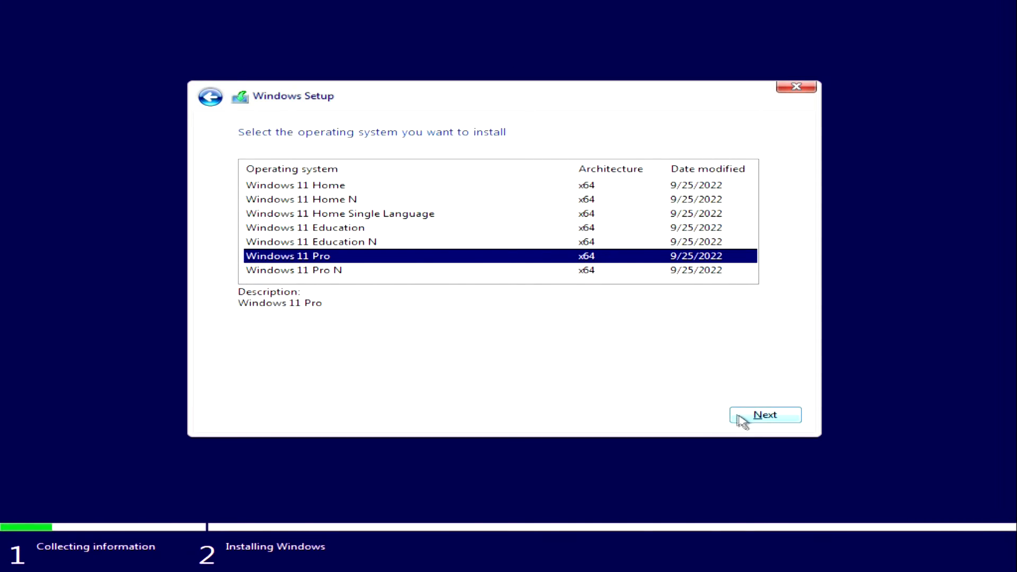
{"action": "left_click", "coordinate": [764, 414]}
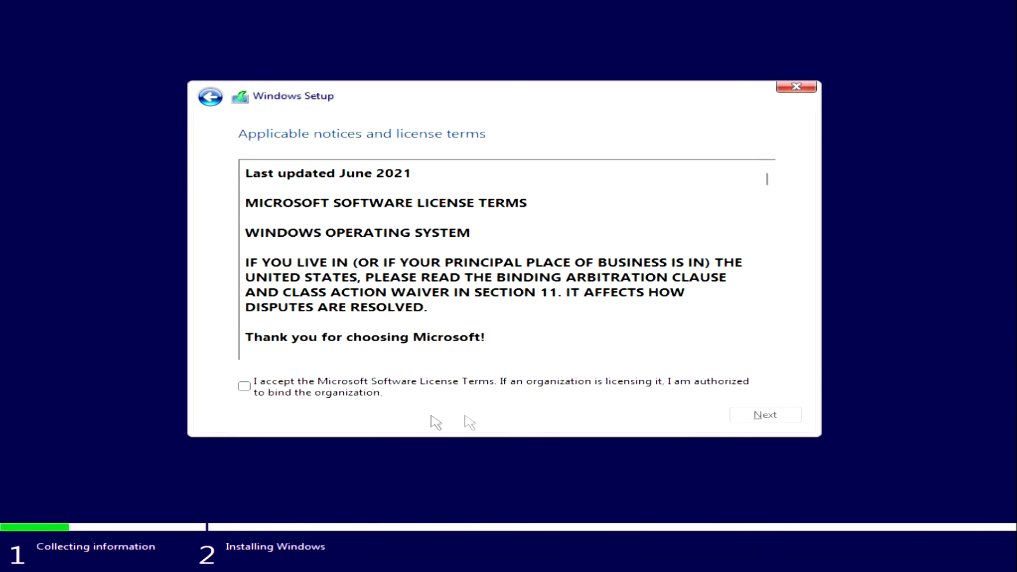
{"action": "left_click", "coordinate": [244, 386]}
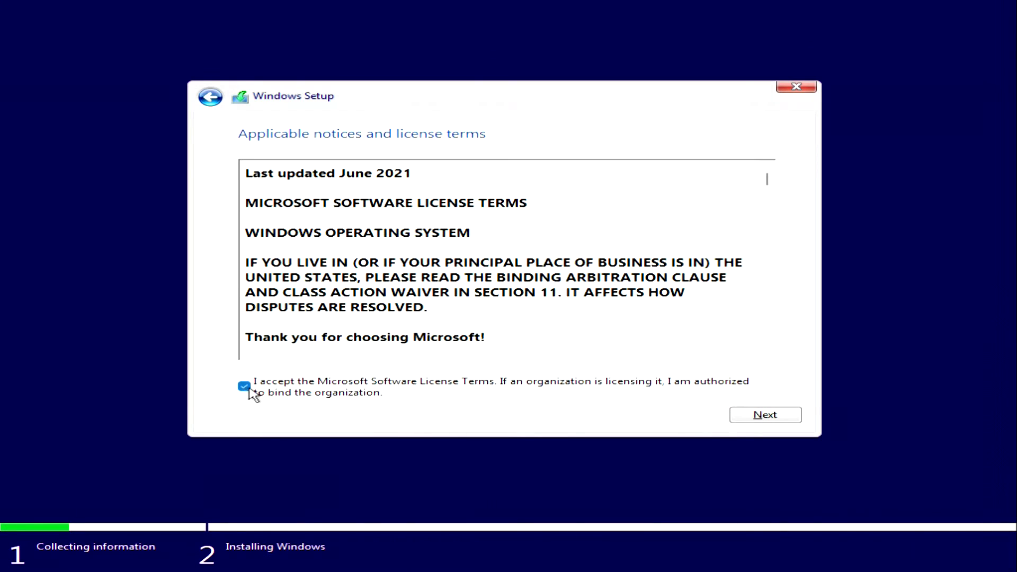
{"action": "mouse_move", "coordinate": [765, 416]}
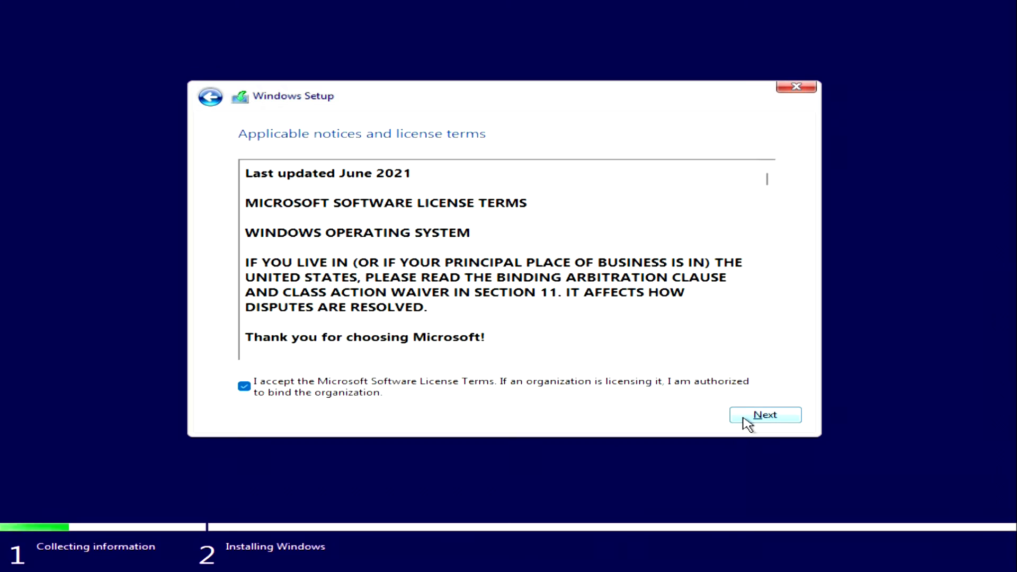
{"action": "left_click", "coordinate": [765, 415]}
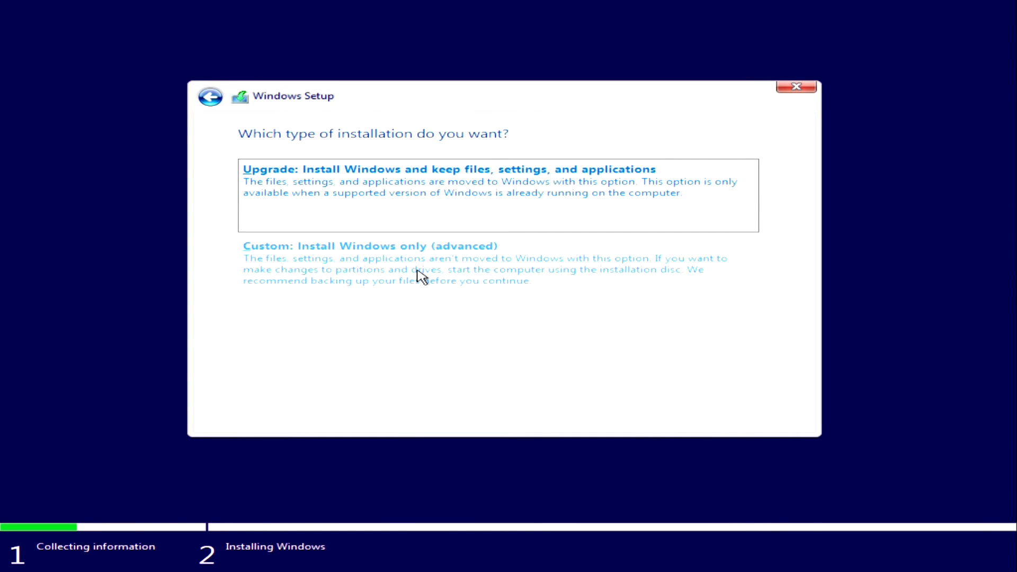
- Custom-install Windows onto Drive 0's 87.9 GB unallocated space and let it run to the restart
{"action": "left_click", "coordinate": [368, 245]}
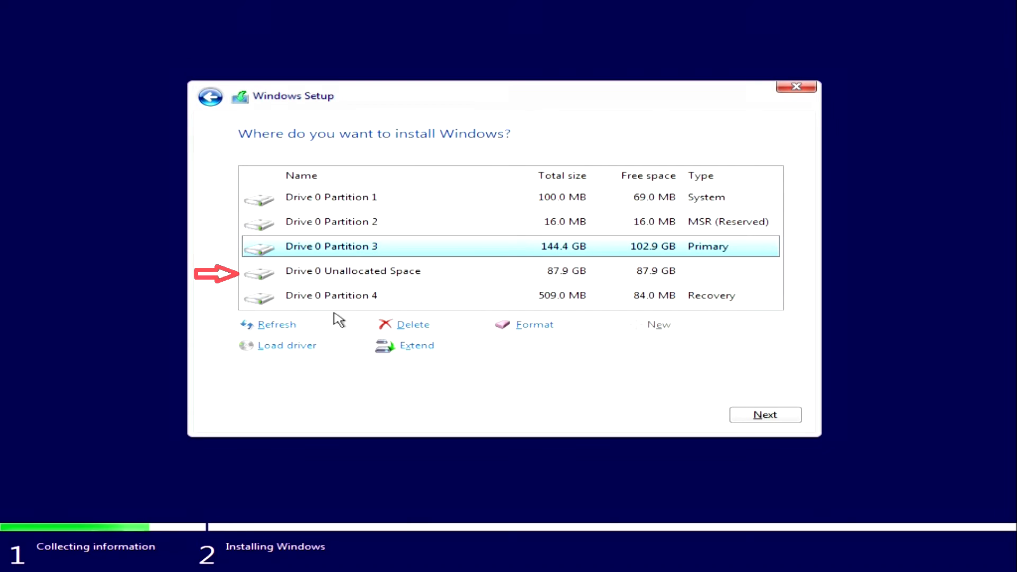
{"action": "left_click", "coordinate": [352, 270]}
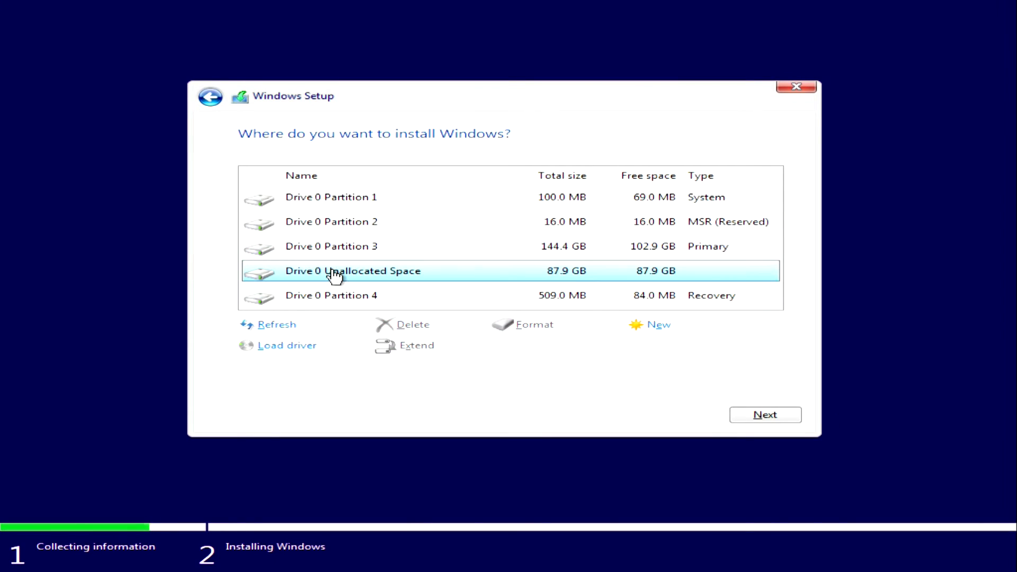
{"action": "mouse_move", "coordinate": [467, 380]}
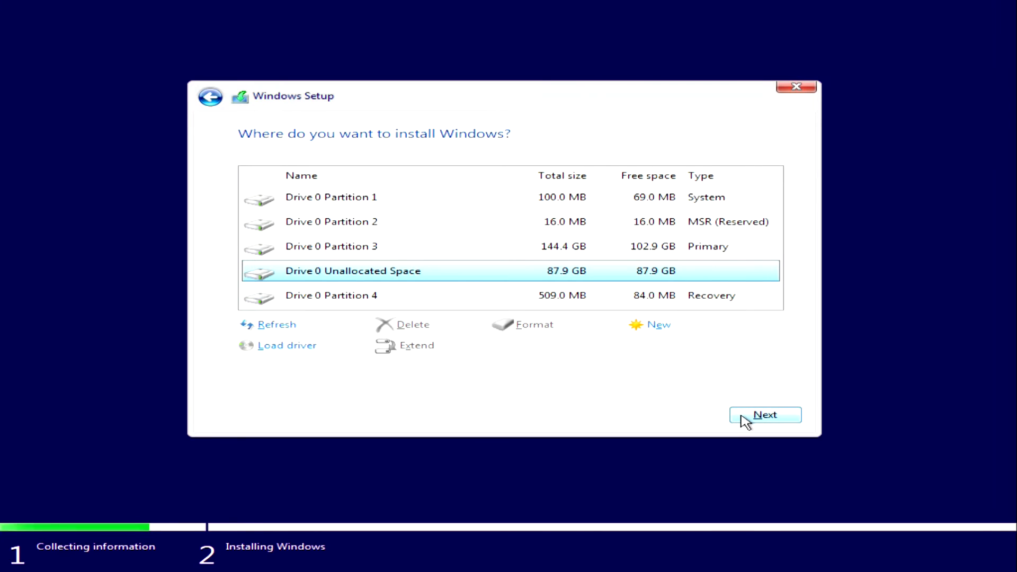
{"action": "left_click", "coordinate": [765, 414]}
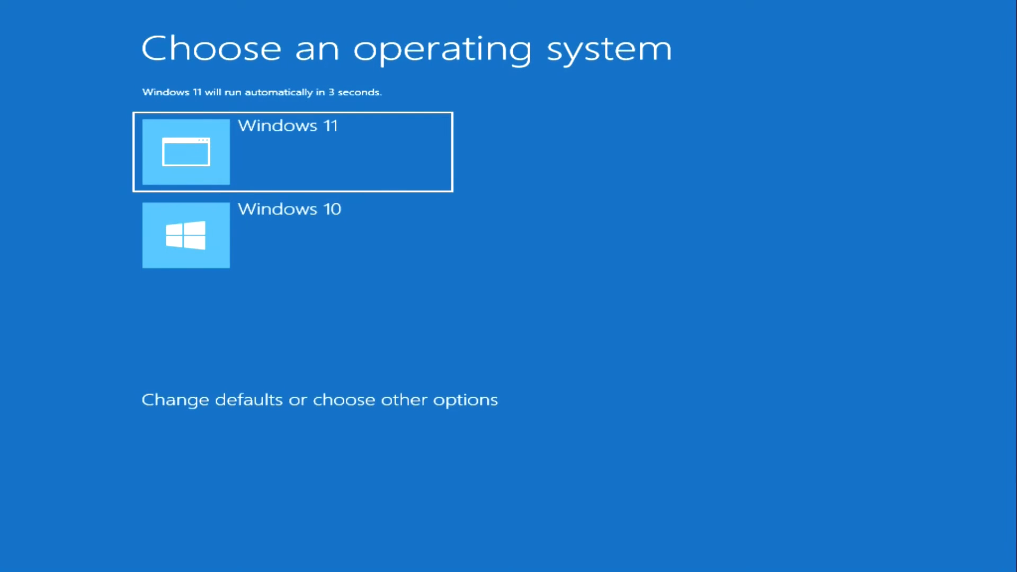
- Start the Windows 11 entry from the Choose an operating system menu
{"action": "key", "text": "up"}
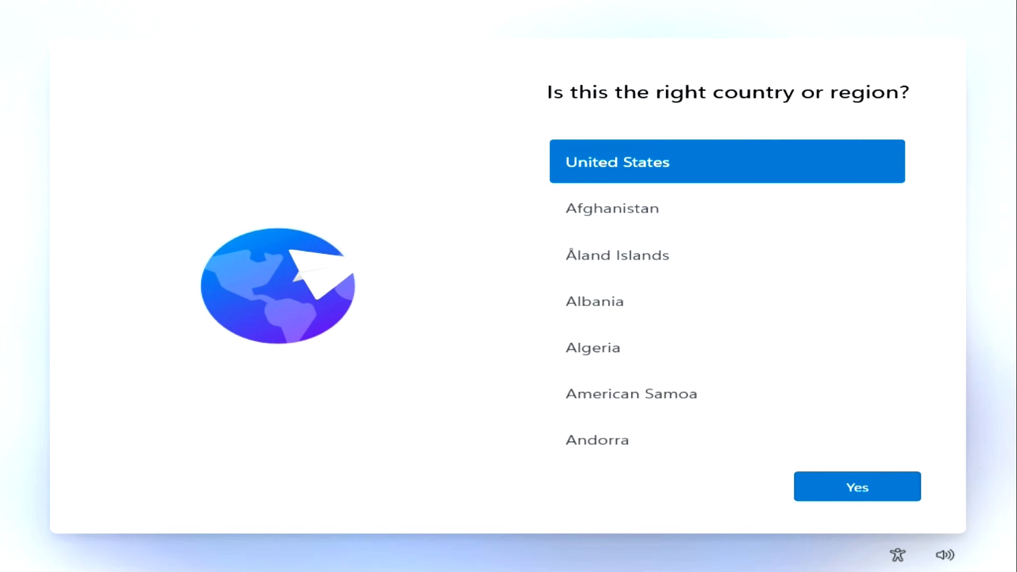
{"action": "mouse_move", "coordinate": [476, 263]}
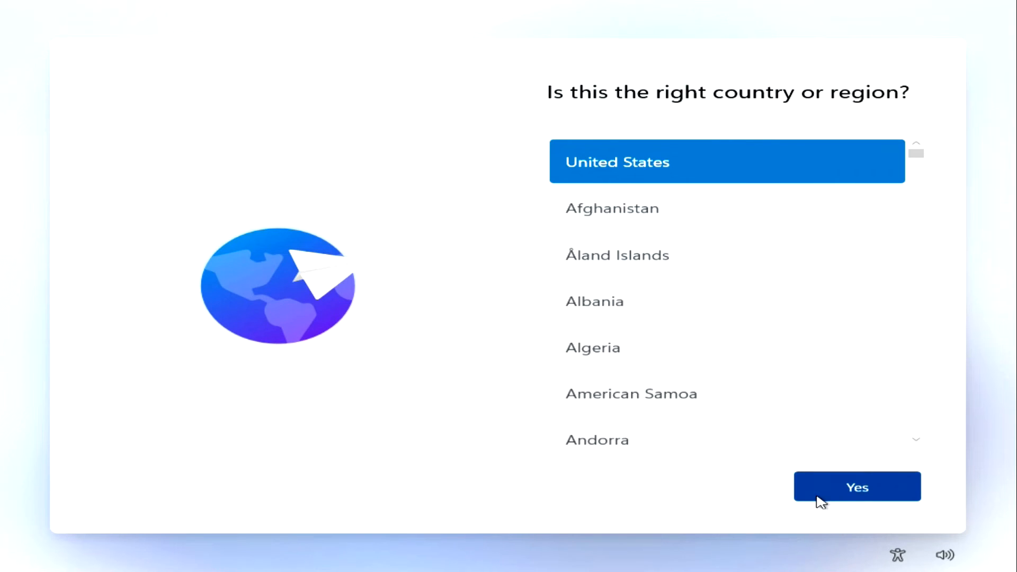
- Confirm United States and the US keyboard, skip the second layout and device name, choose personal use
{"action": "left_click", "coordinate": [856, 486]}
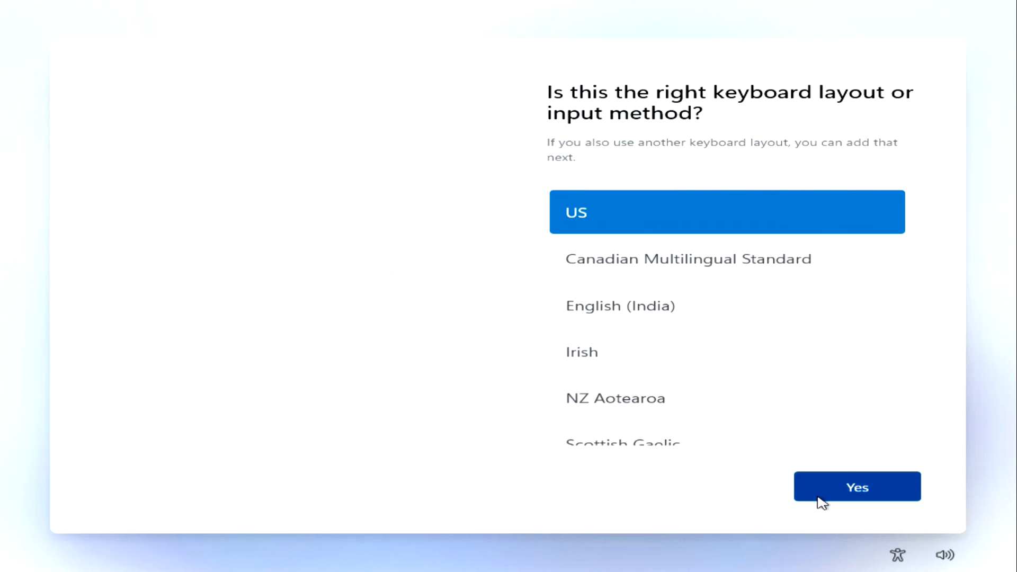
{"action": "left_click", "coordinate": [856, 486]}
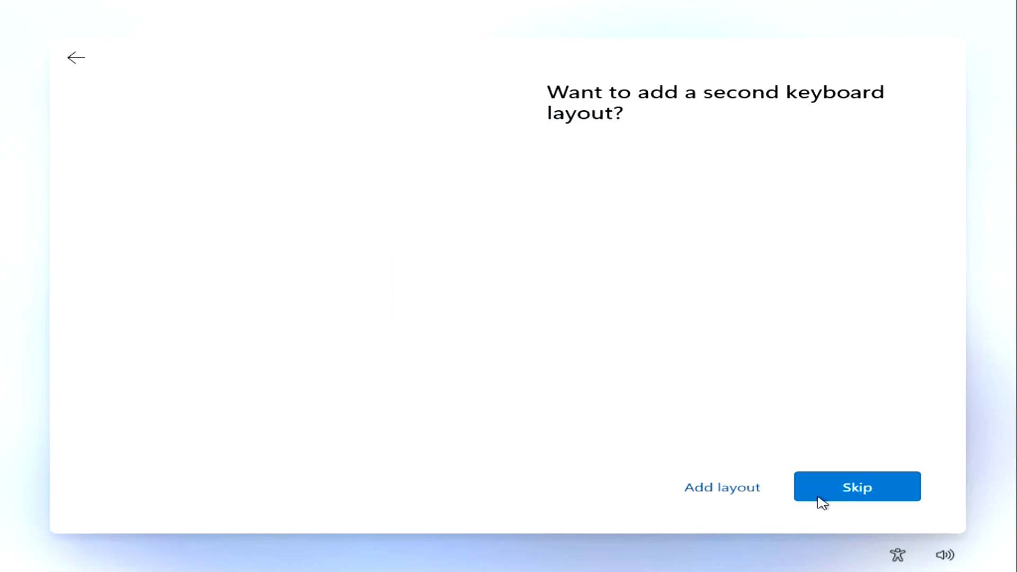
{"action": "left_click", "coordinate": [857, 487]}
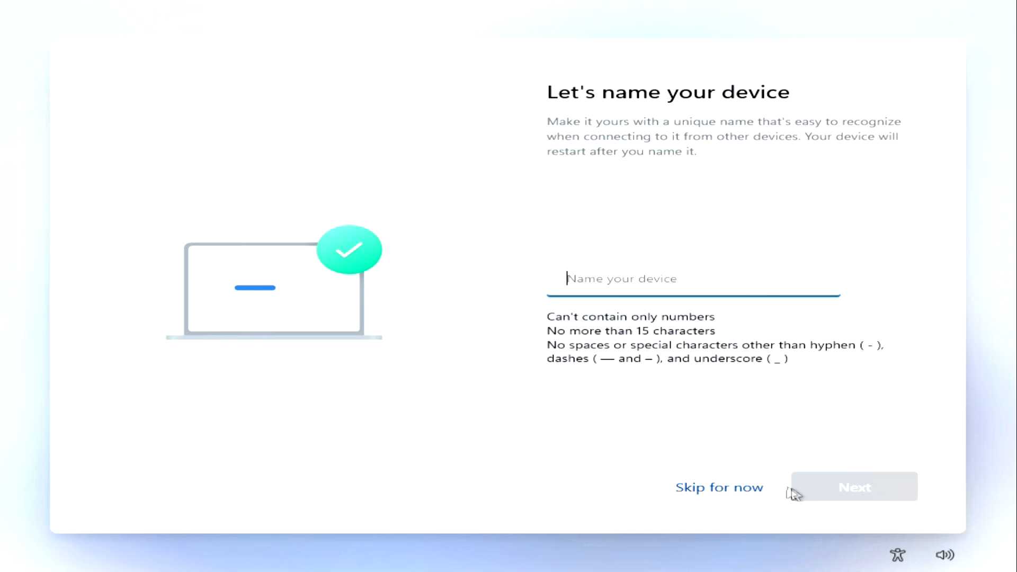
{"action": "left_click", "coordinate": [718, 487]}
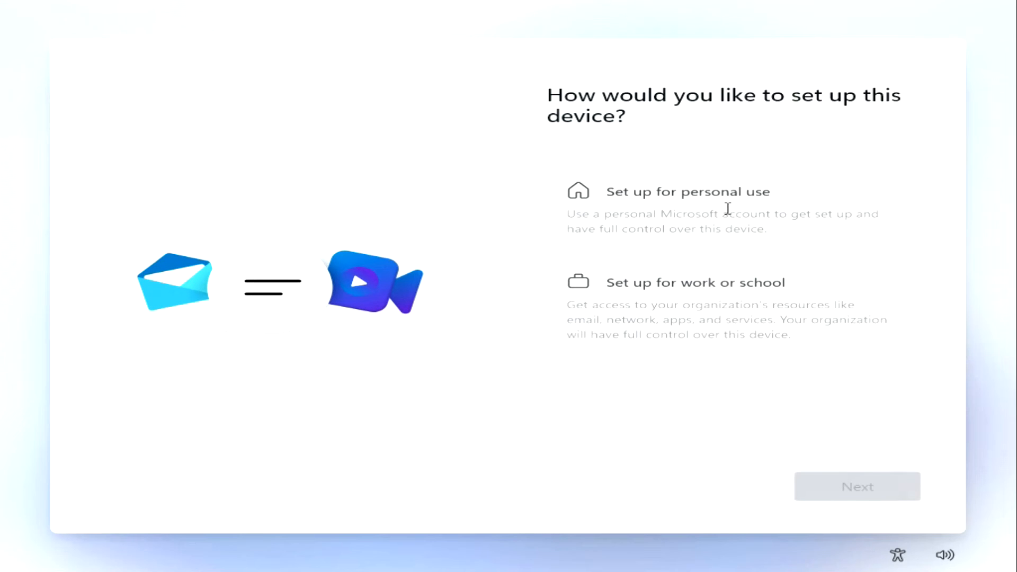
{"action": "left_click", "coordinate": [688, 207]}
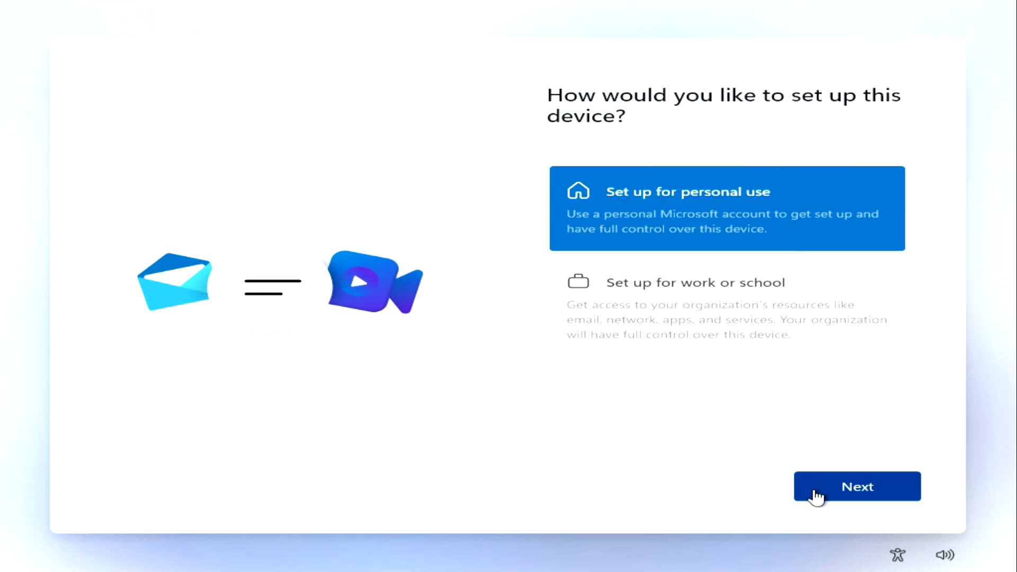
- Continue with personal use, enter the Outlook account address and move on to its password
{"action": "left_click", "coordinate": [856, 486]}
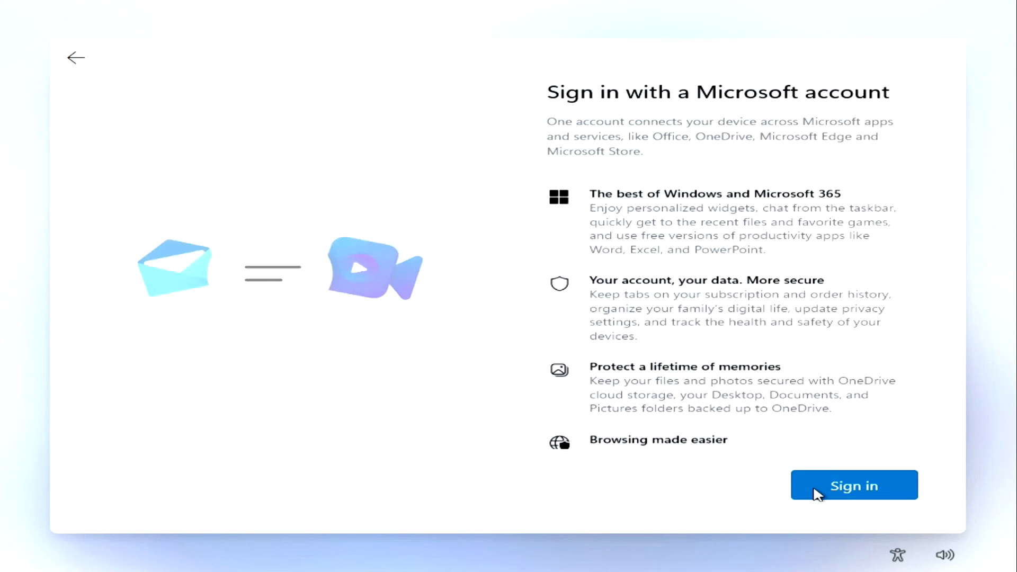
{"action": "left_click", "coordinate": [853, 486]}
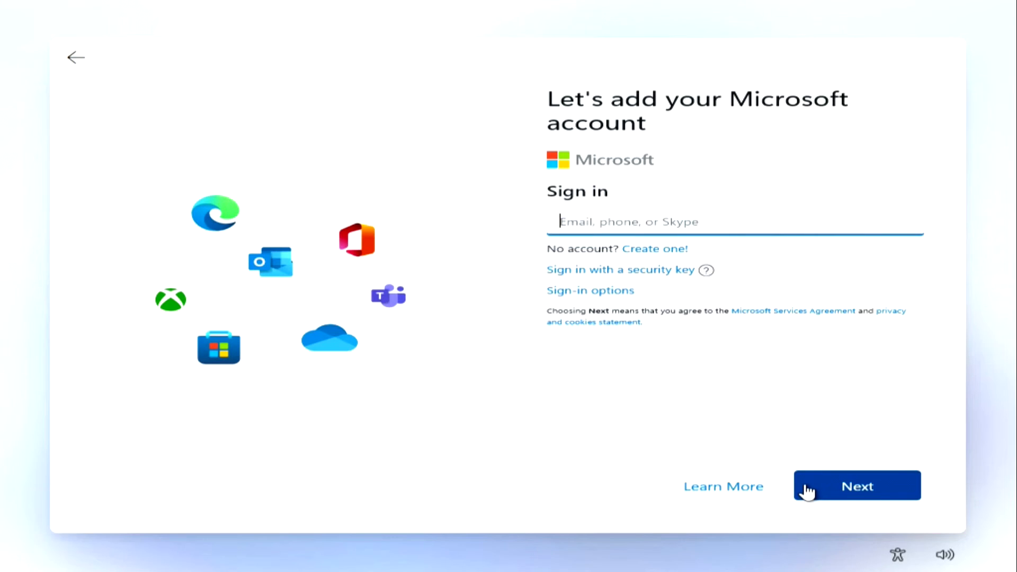
{"action": "mouse_move", "coordinate": [530, 347]}
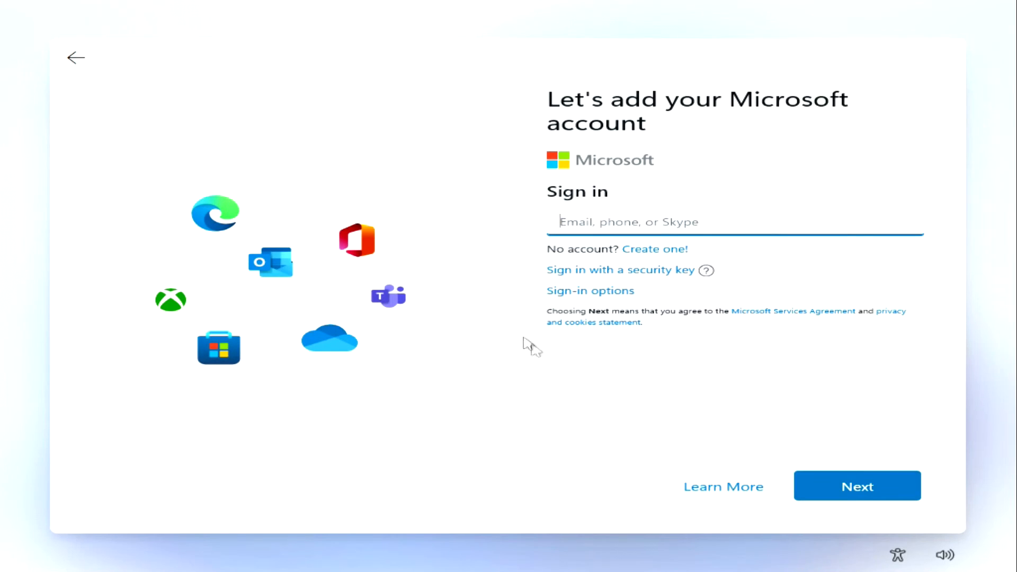
{"action": "mouse_move", "coordinate": [732, 271]}
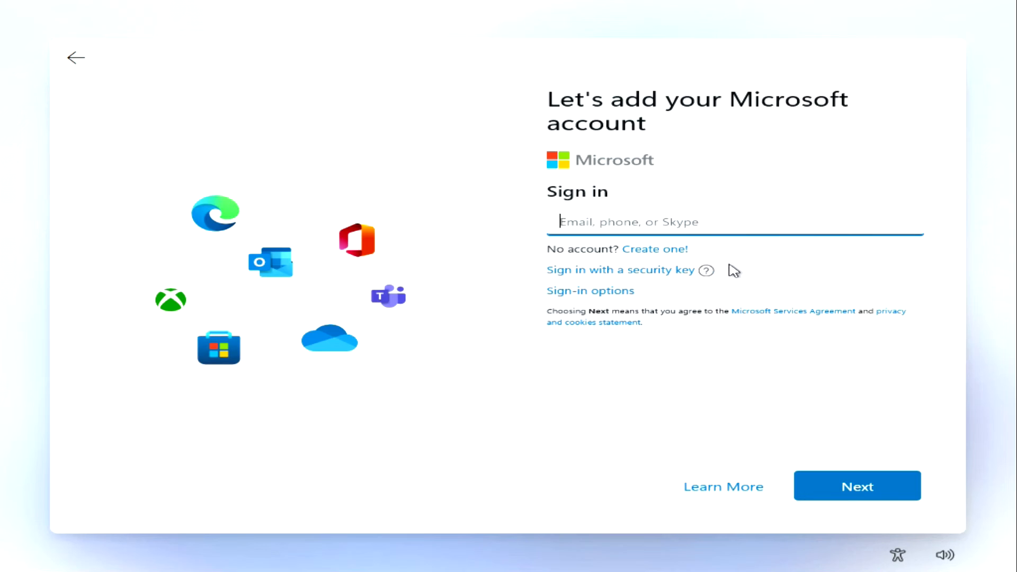
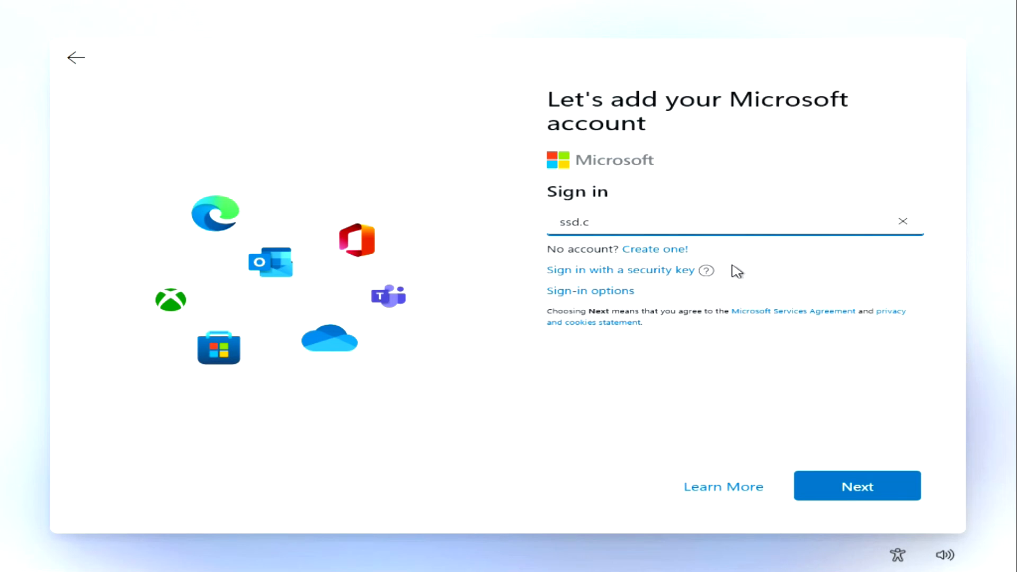
{"action": "left_click", "coordinate": [856, 487]}
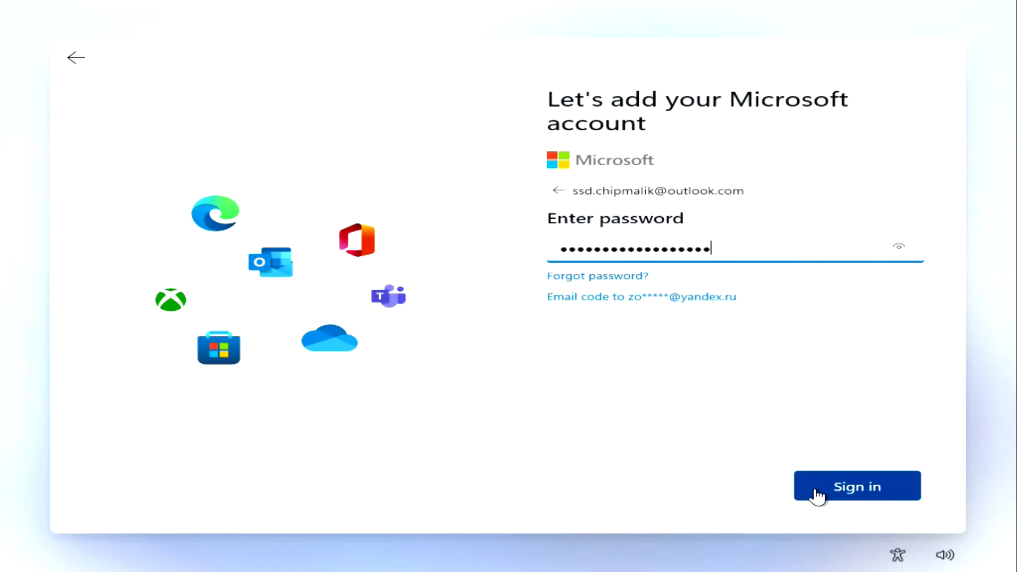
- Sign in, set up as a new device and create the sign-in PIN
{"action": "left_click", "coordinate": [856, 486]}
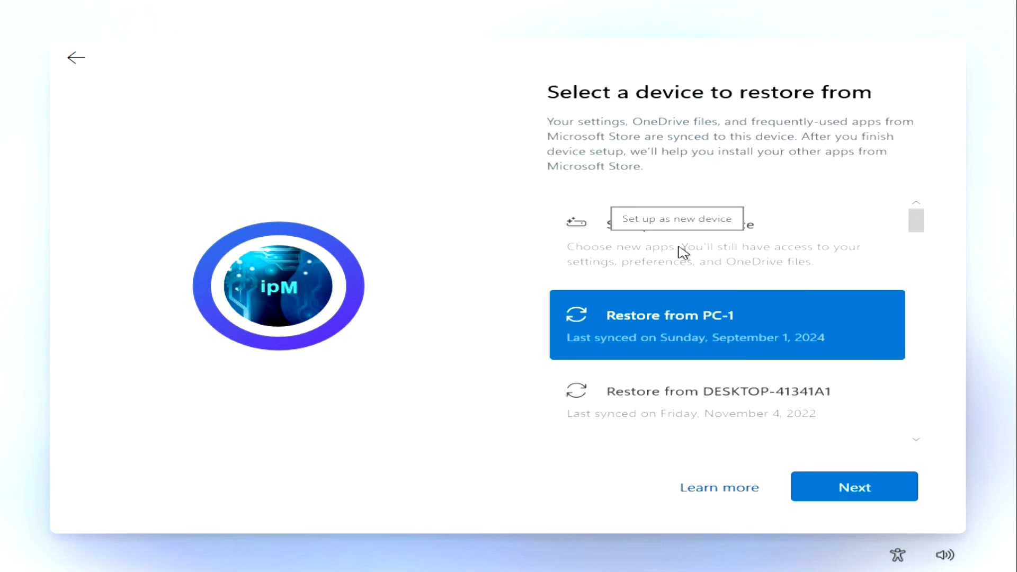
{"action": "left_click", "coordinate": [681, 224]}
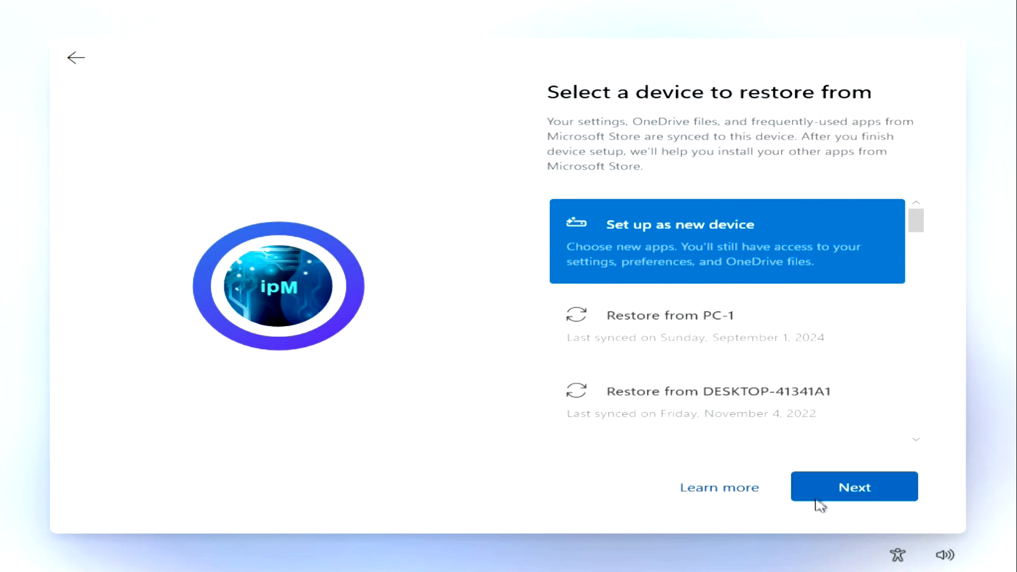
{"action": "left_click", "coordinate": [854, 486]}
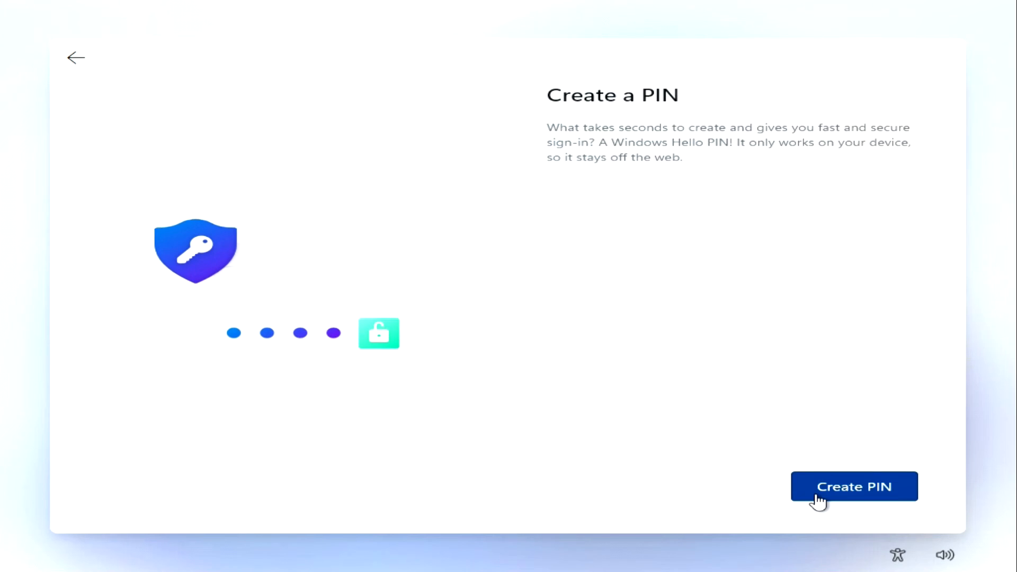
{"action": "left_click", "coordinate": [854, 486]}
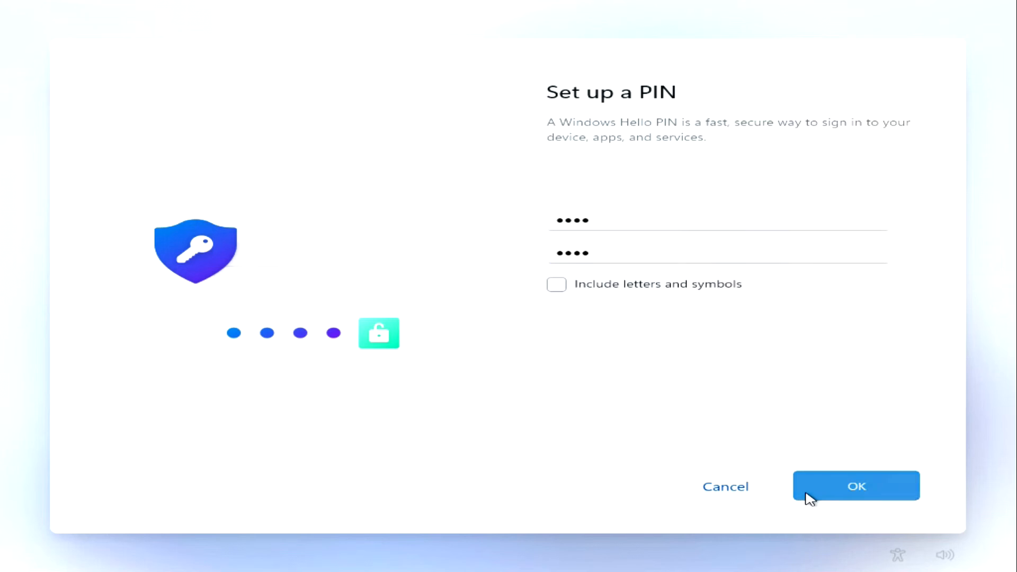
{"action": "left_click", "coordinate": [856, 486]}
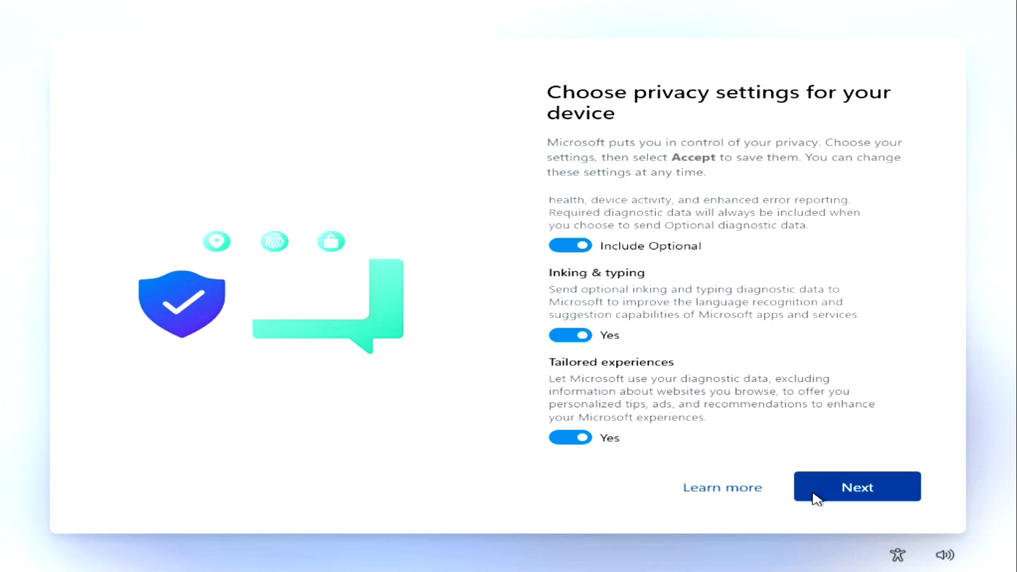
- Accept the default privacy settings and skip experience customization to reach the desktop
{"action": "left_click", "coordinate": [856, 486]}
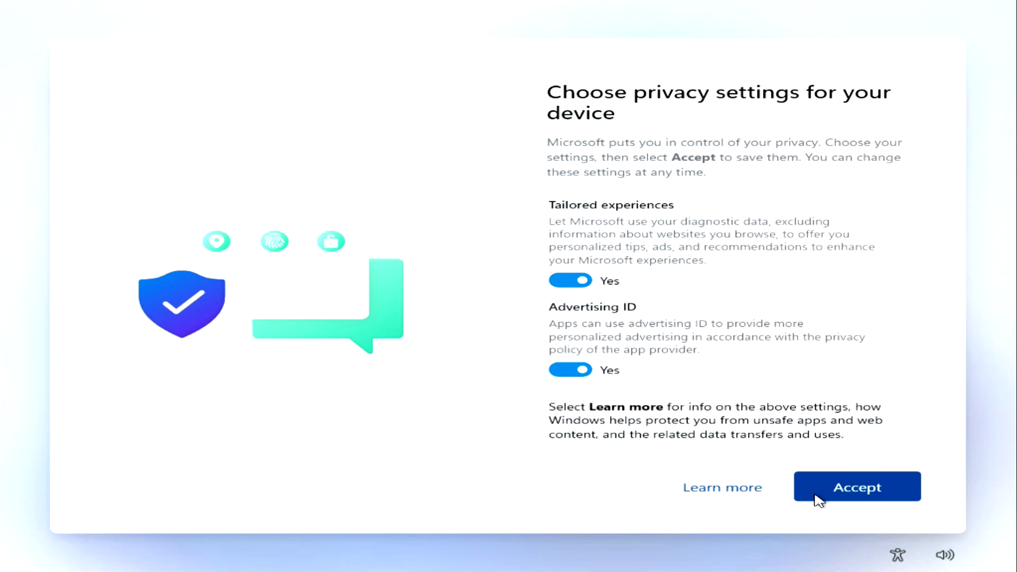
{"action": "left_click", "coordinate": [856, 486]}
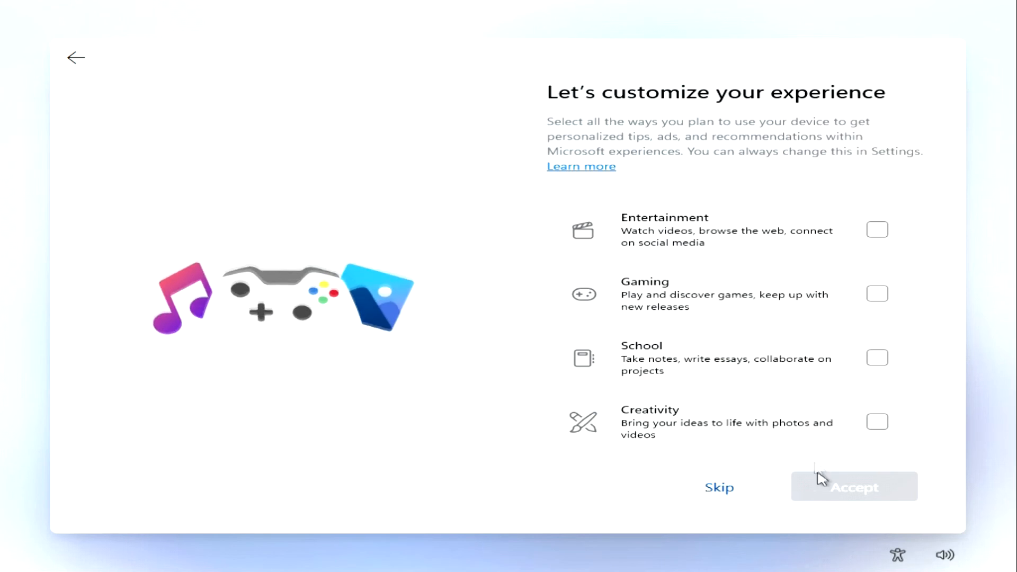
{"action": "scroll", "scroll_direction": "down", "scroll_amount": 3}
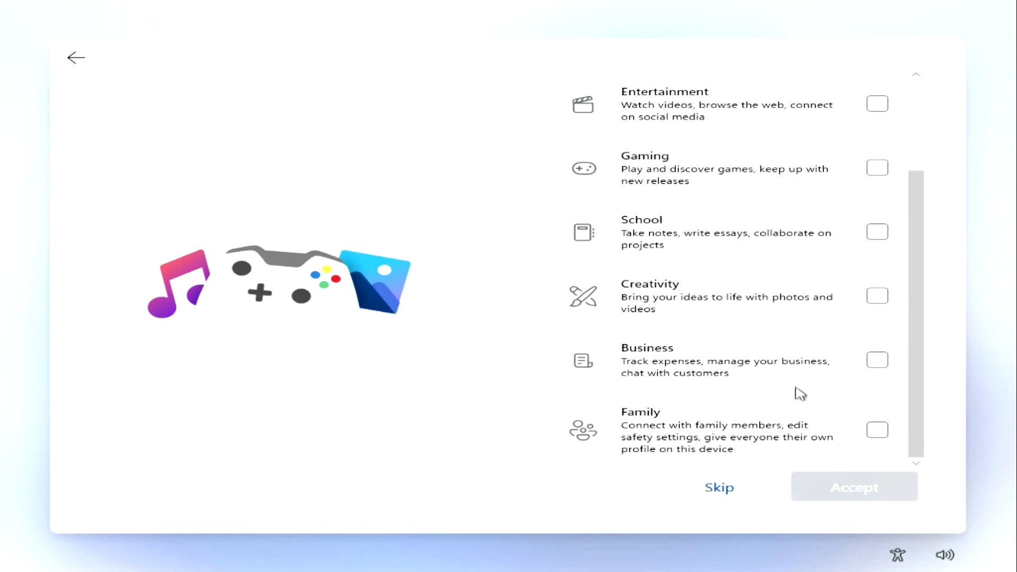
{"action": "left_click", "coordinate": [877, 429]}
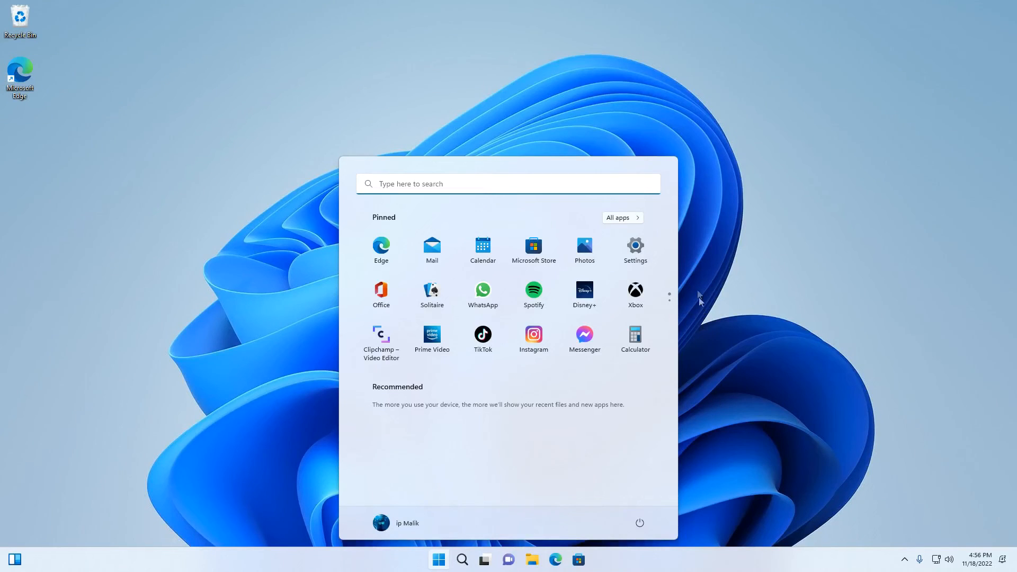
- Check About shows Windows 11 Pro 22H2, then view the Accounts page confirming Administrator
{"action": "left_click", "coordinate": [635, 250]}
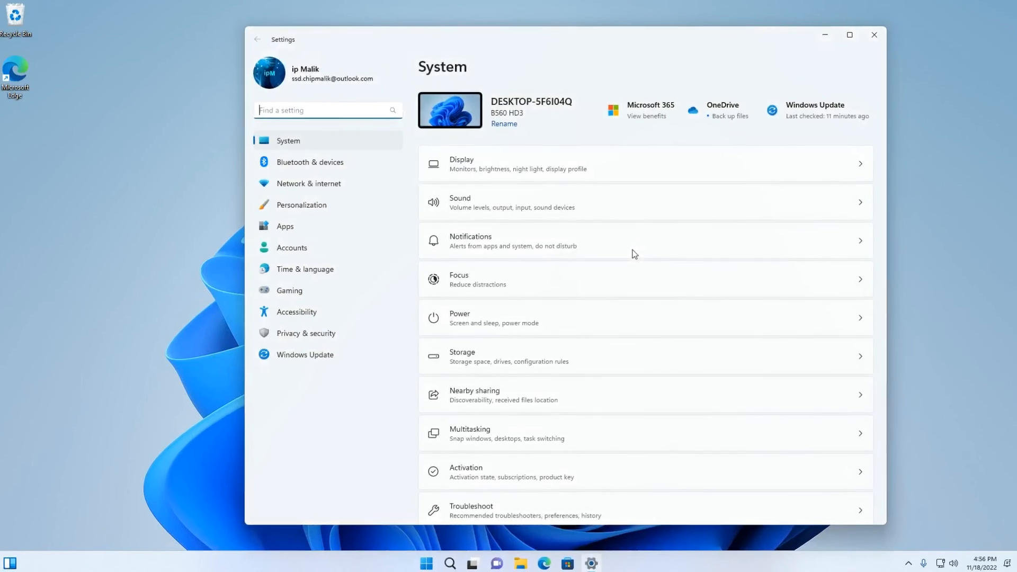
{"action": "scroll", "scroll_direction": "down", "scroll_amount": 3}
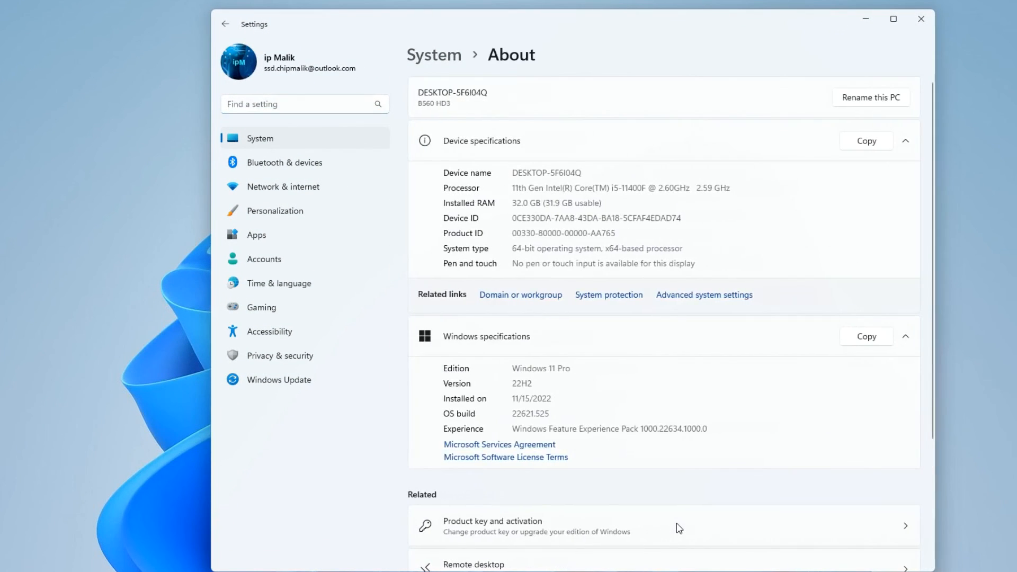
{"action": "mouse_move", "coordinate": [434, 442]}
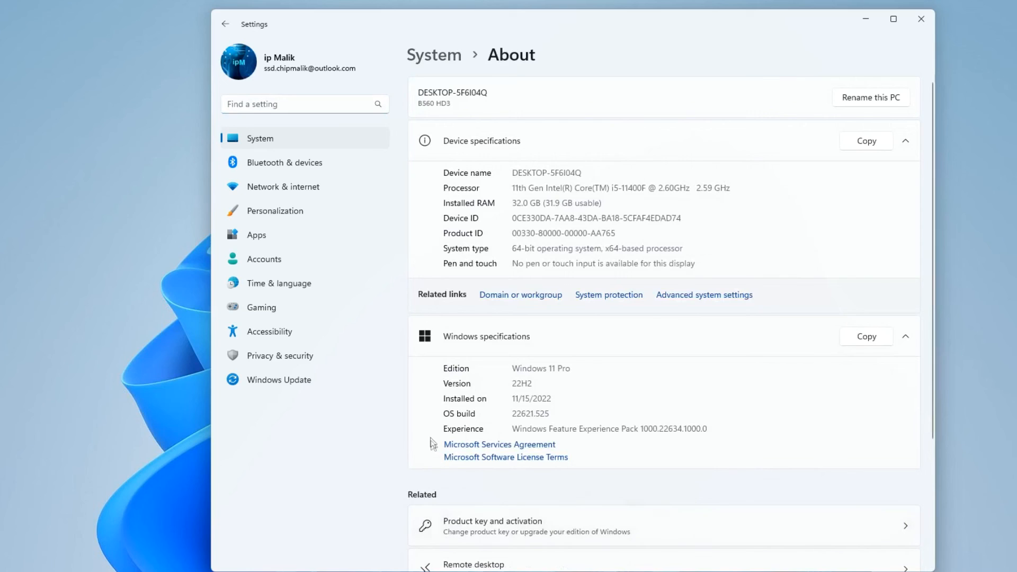
{"action": "mouse_move", "coordinate": [452, 478]}
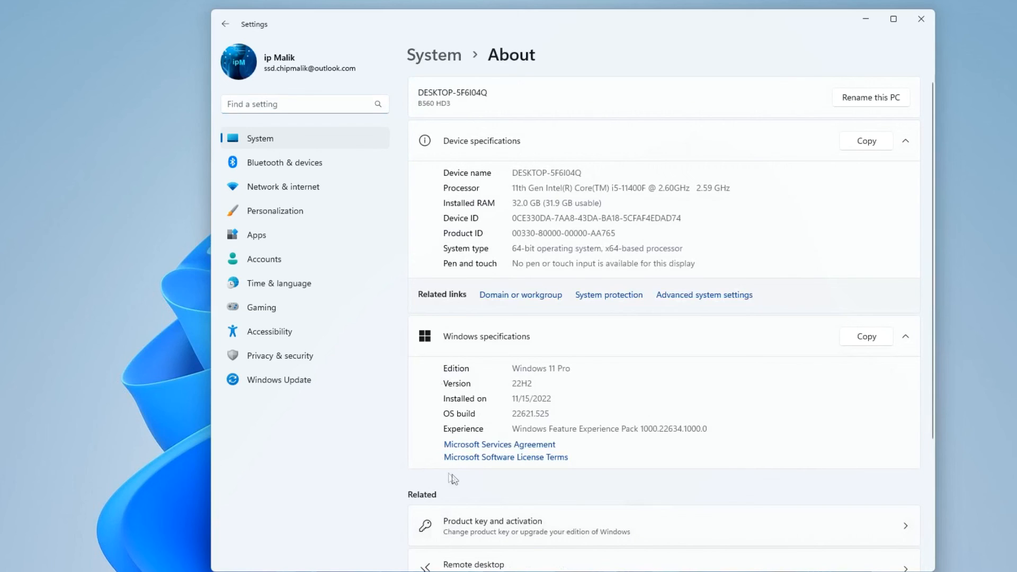
{"action": "mouse_move", "coordinate": [548, 479]}
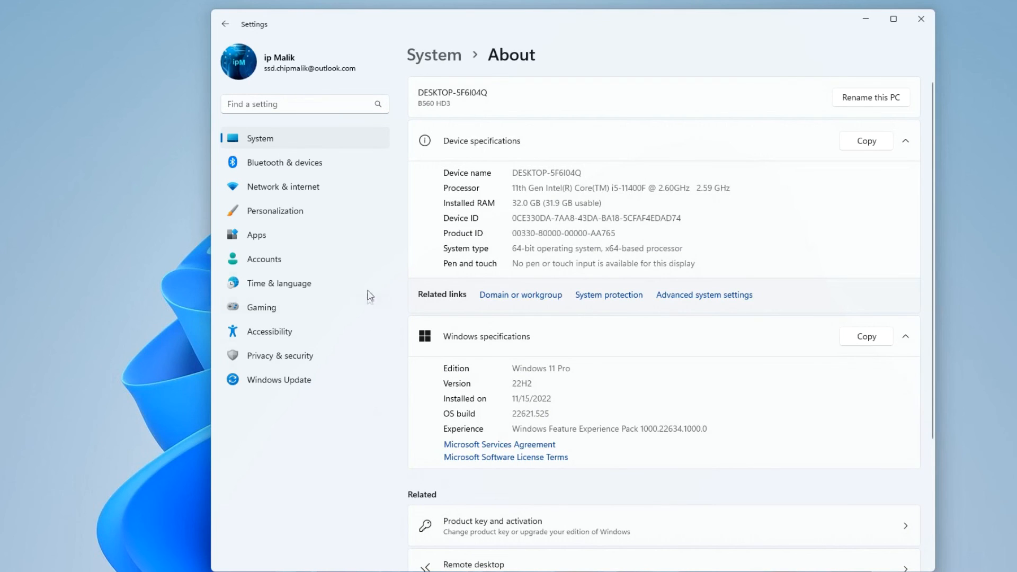
{"action": "left_click", "coordinate": [264, 259]}
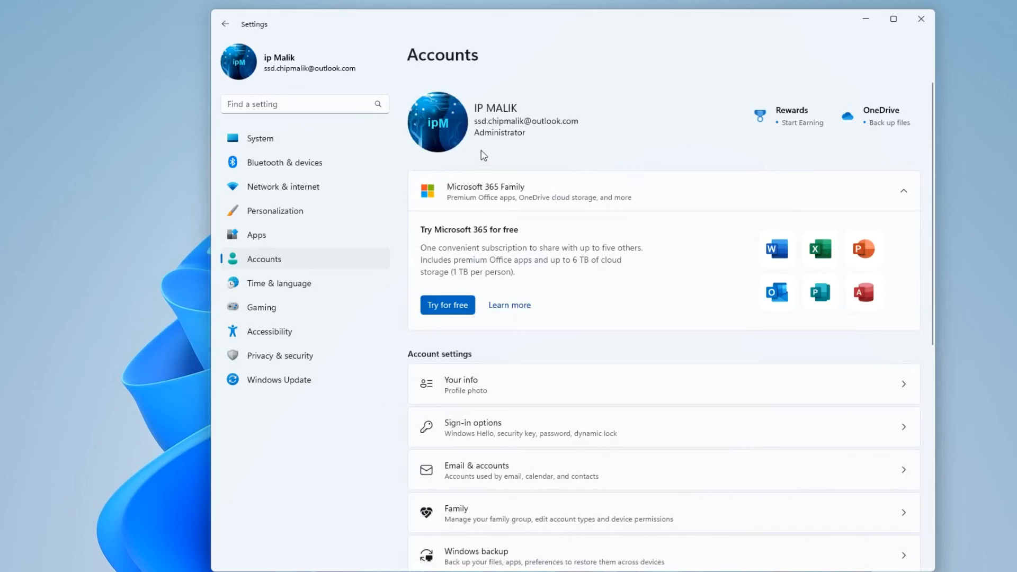
{"action": "mouse_move", "coordinate": [505, 151]}
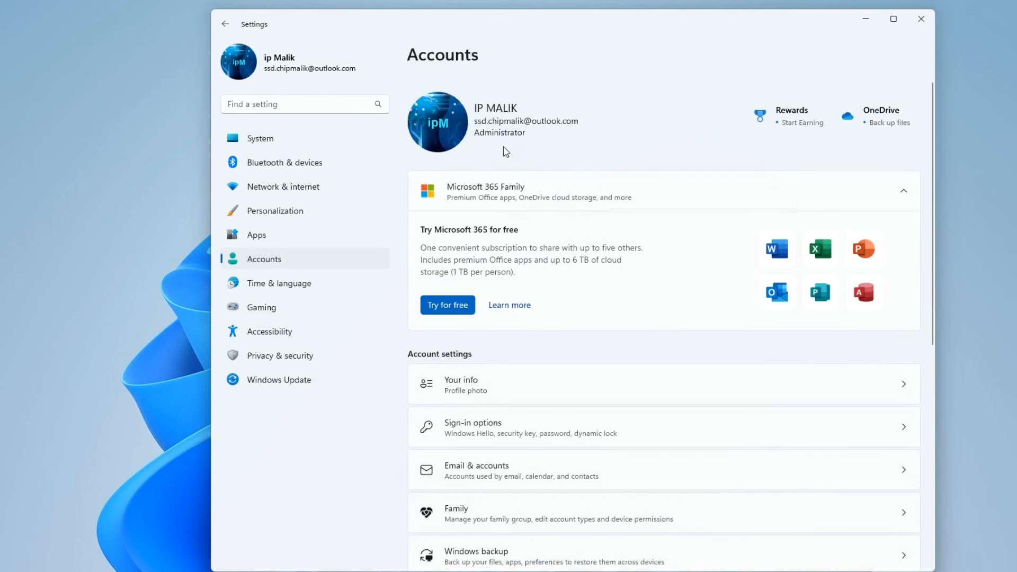
{"action": "mouse_move", "coordinate": [868, 57]}
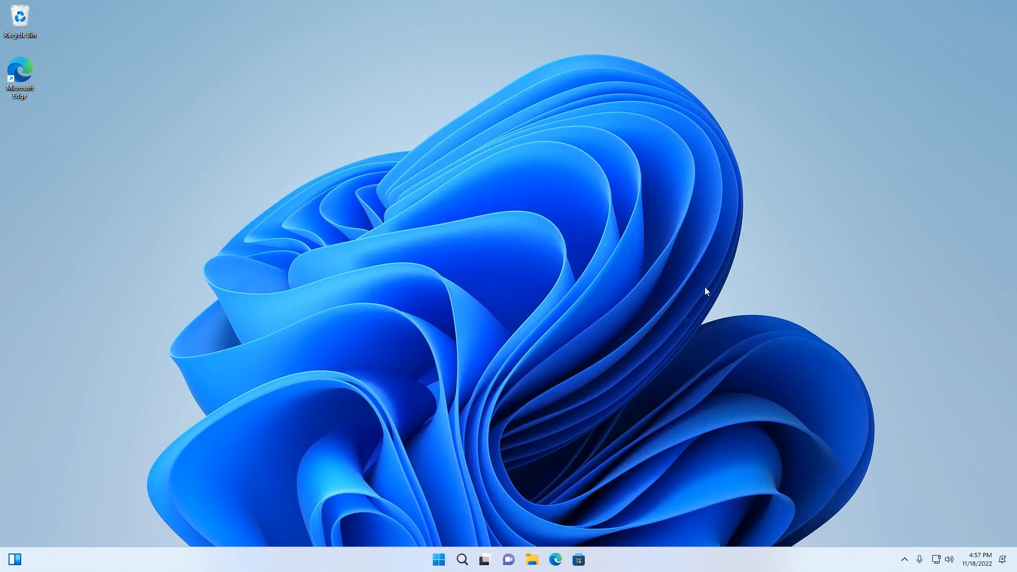
- Restart from the Start button's power menu and boot back into Windows 10
{"action": "right_click", "coordinate": [439, 560]}
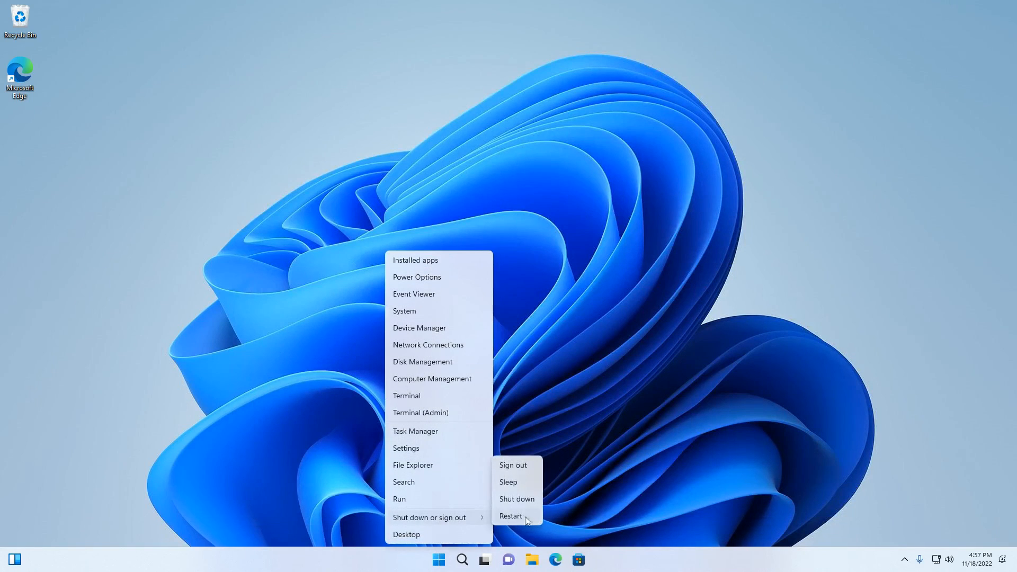
{"action": "left_click", "coordinate": [511, 516]}
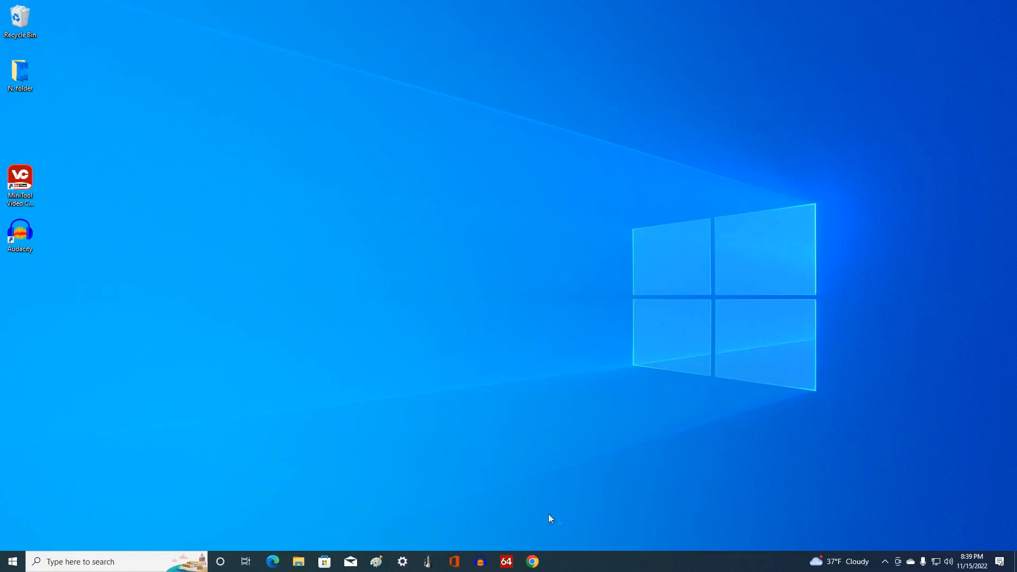
- View This PC's drives showing Local Disk (E:) beside C: and ESD-USB, then close File Explorer
{"action": "left_click", "coordinate": [298, 562]}
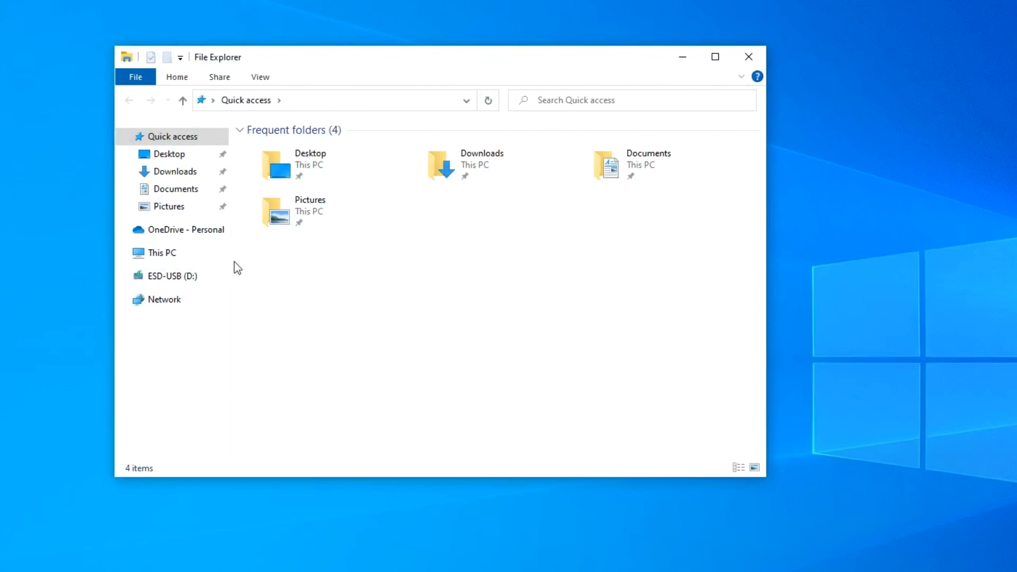
{"action": "left_click", "coordinate": [163, 252]}
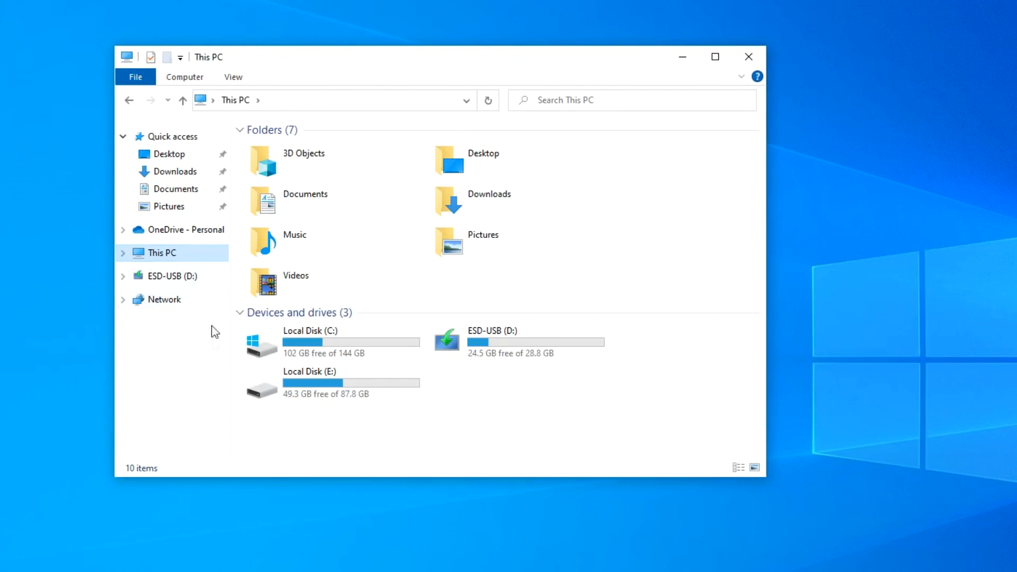
{"action": "mouse_move", "coordinate": [357, 415]}
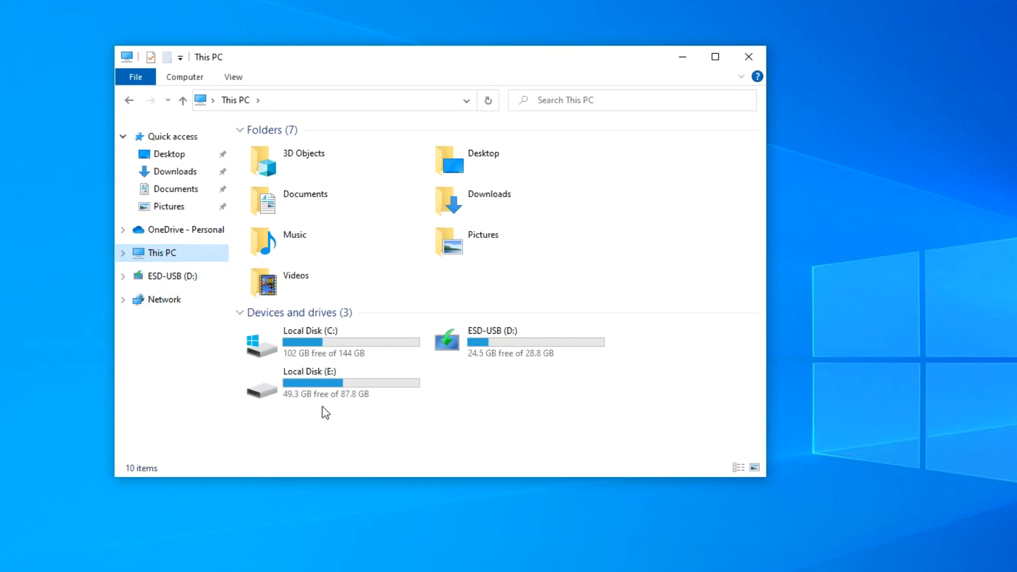
{"action": "mouse_move", "coordinate": [804, 137]}
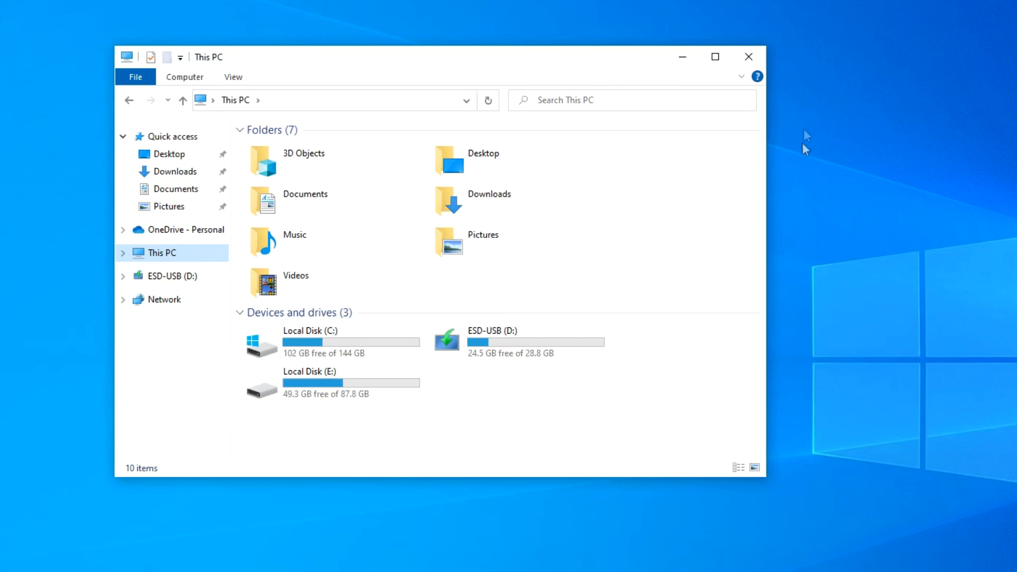
{"action": "left_click", "coordinate": [747, 57]}
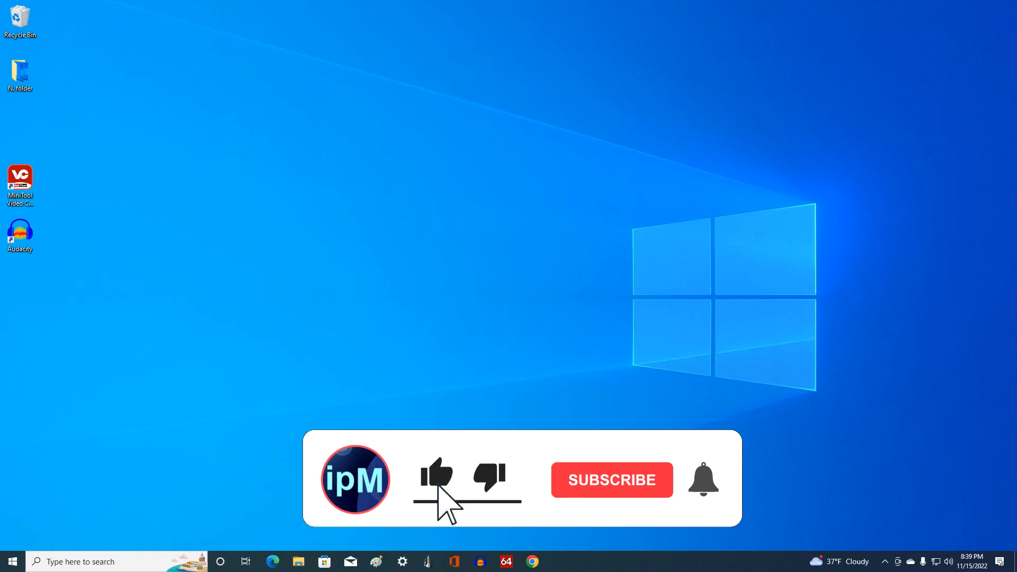
{"action": "left_click", "coordinate": [610, 480]}
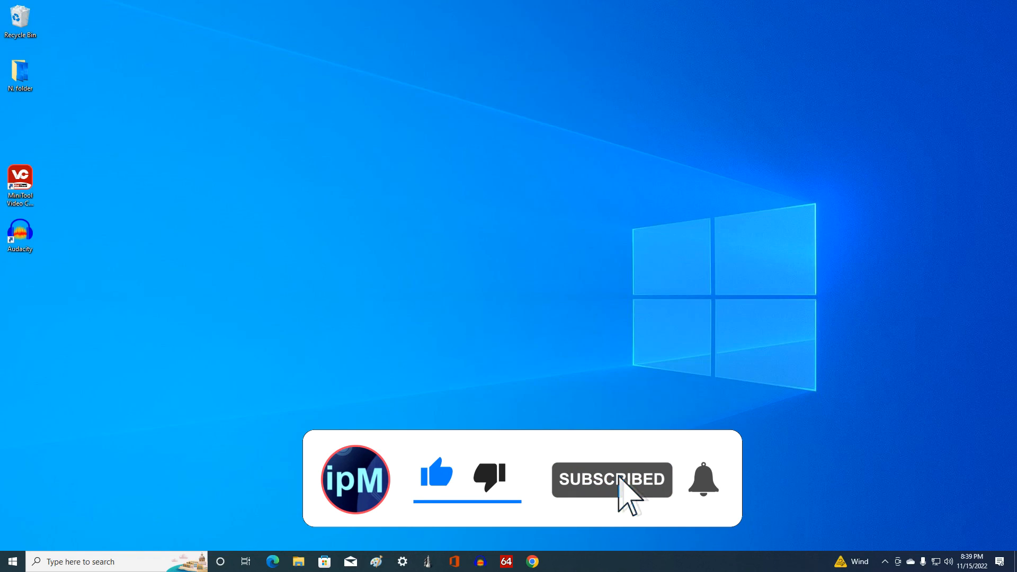